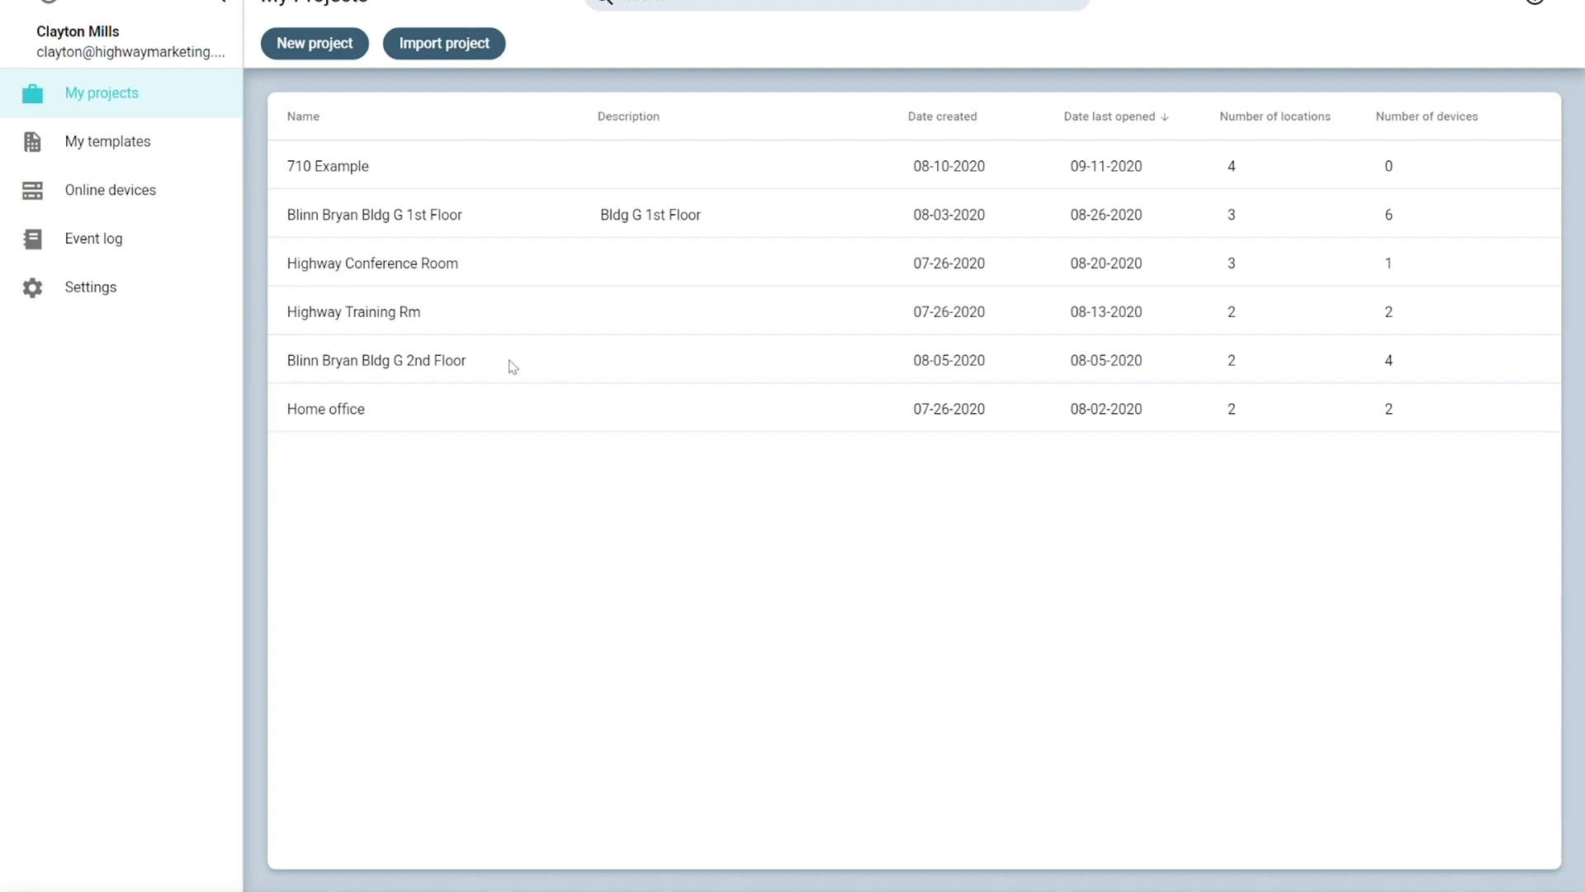
{"action": "mouse_move", "coordinate": [180, 414]}
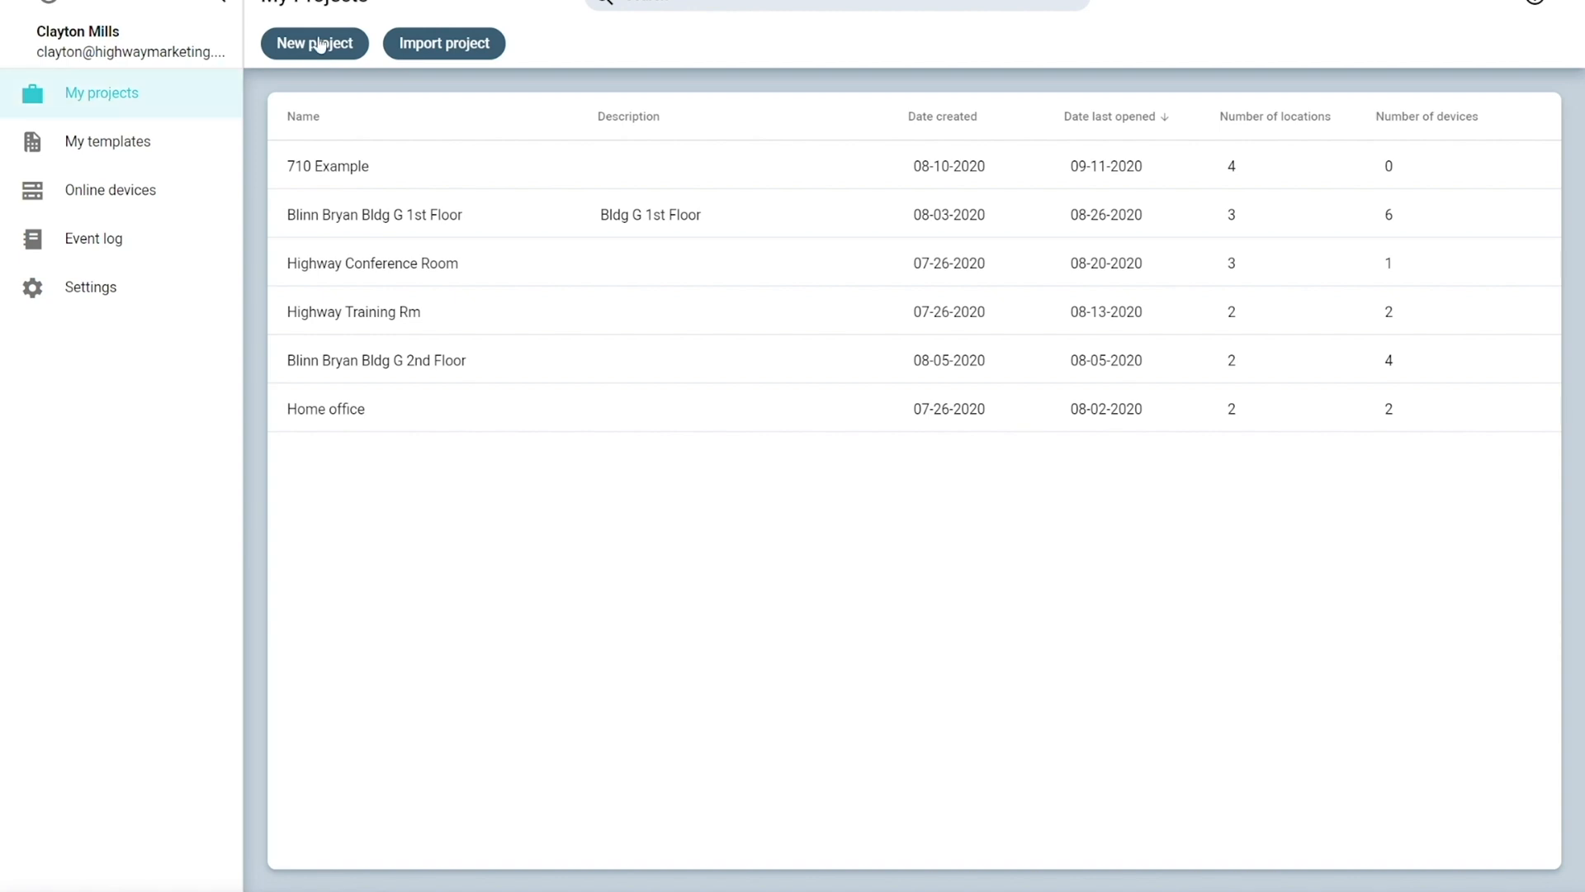
Create a new project named 'YouTube Video Demo'
{"action": "left_click", "coordinate": [314, 43]}
{"action": "type", "text": "YouTube Video"}
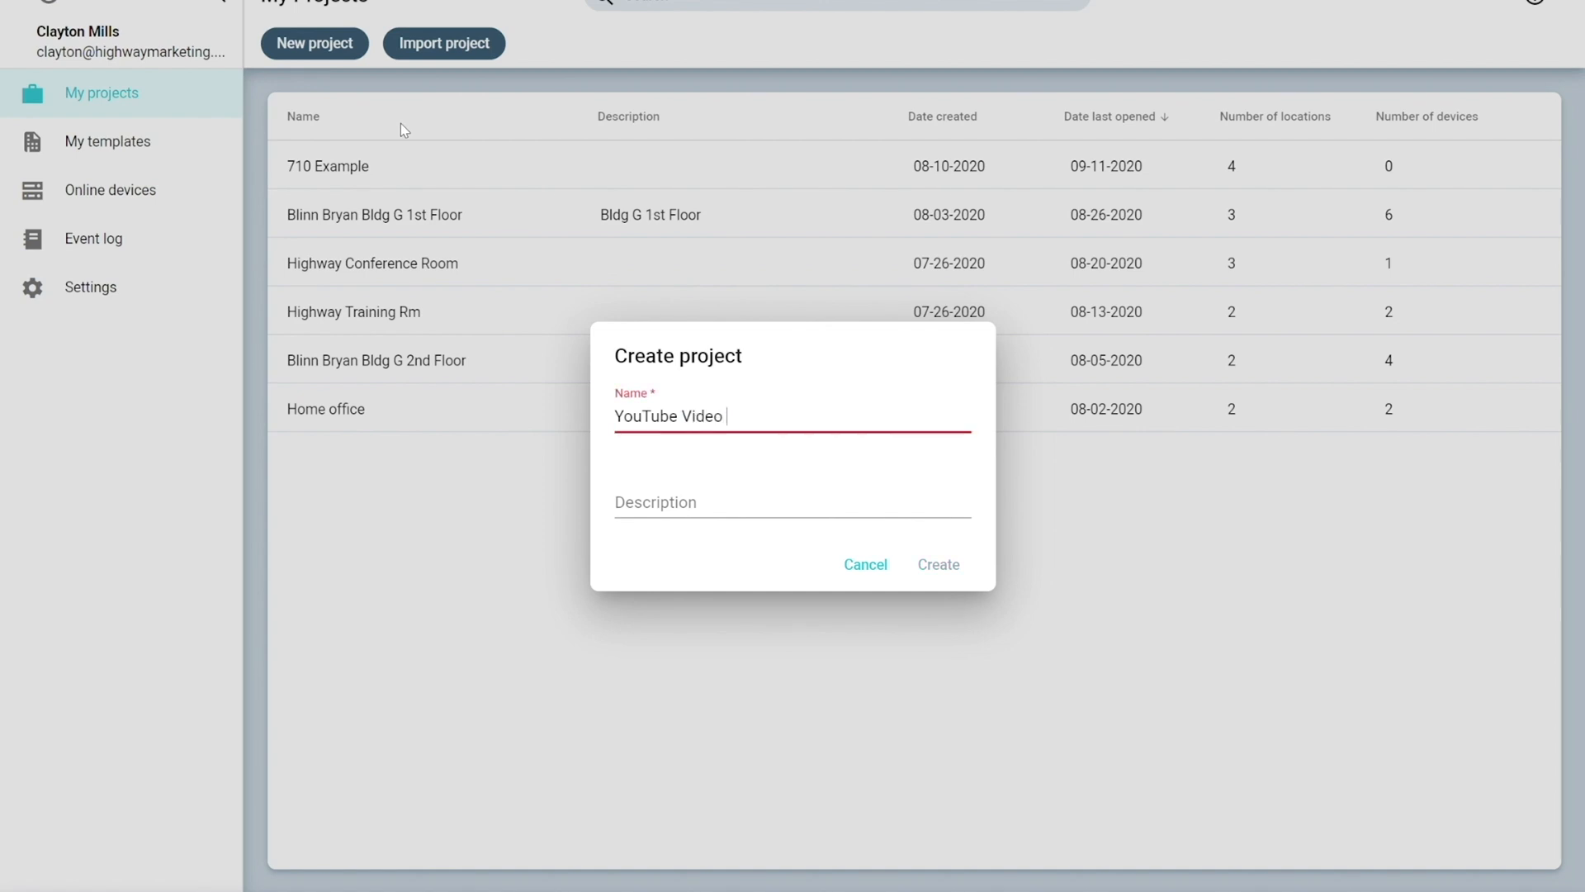
{"action": "type", "text": "Demo"}
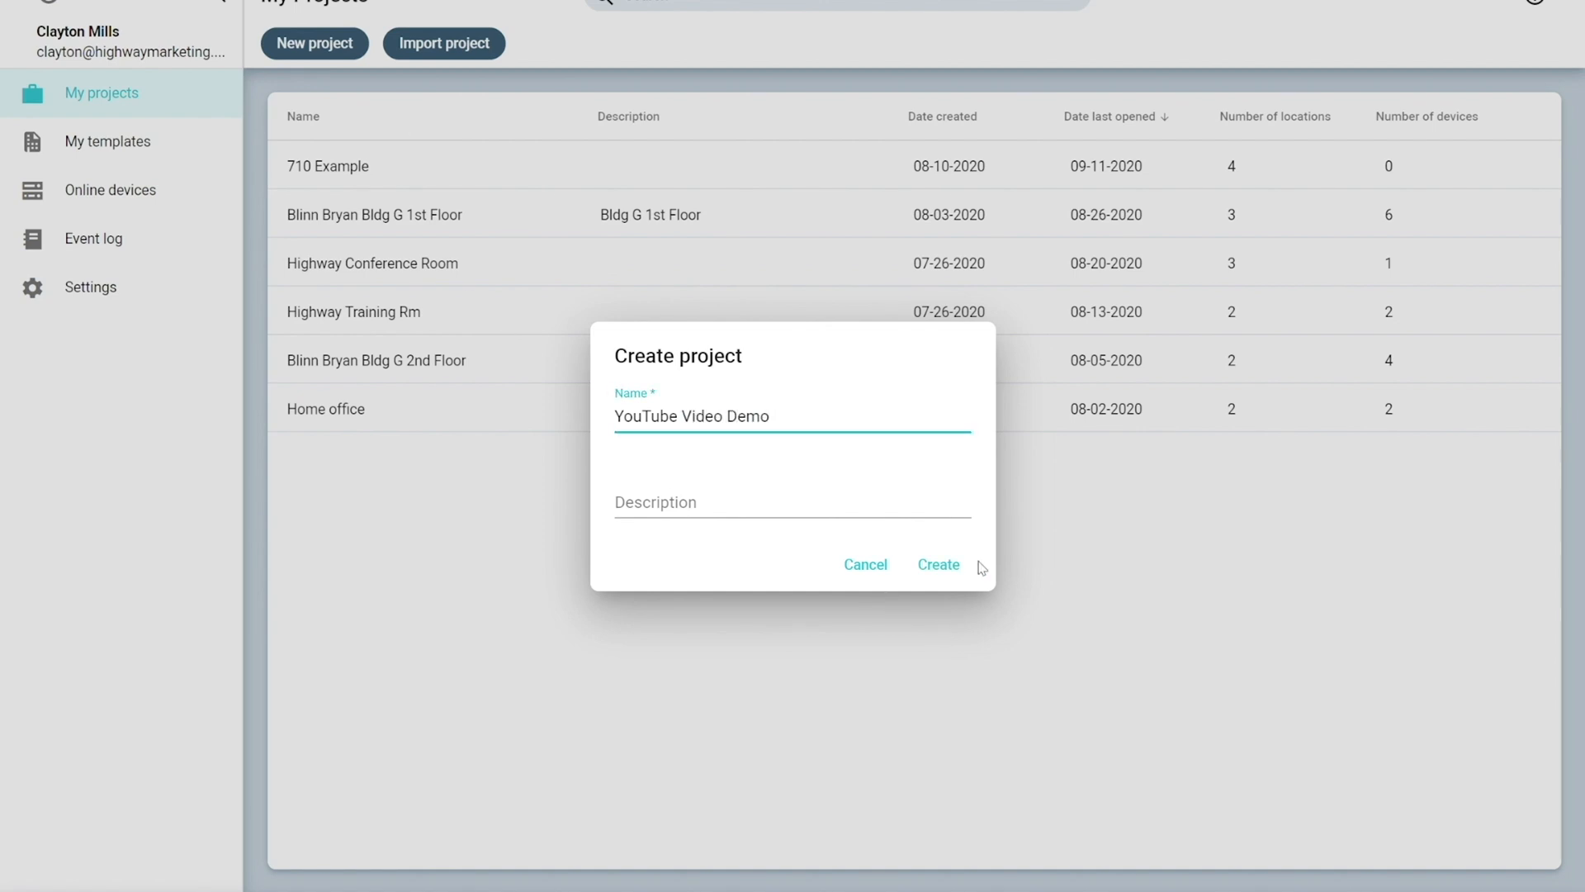
{"action": "left_click", "coordinate": [939, 565]}
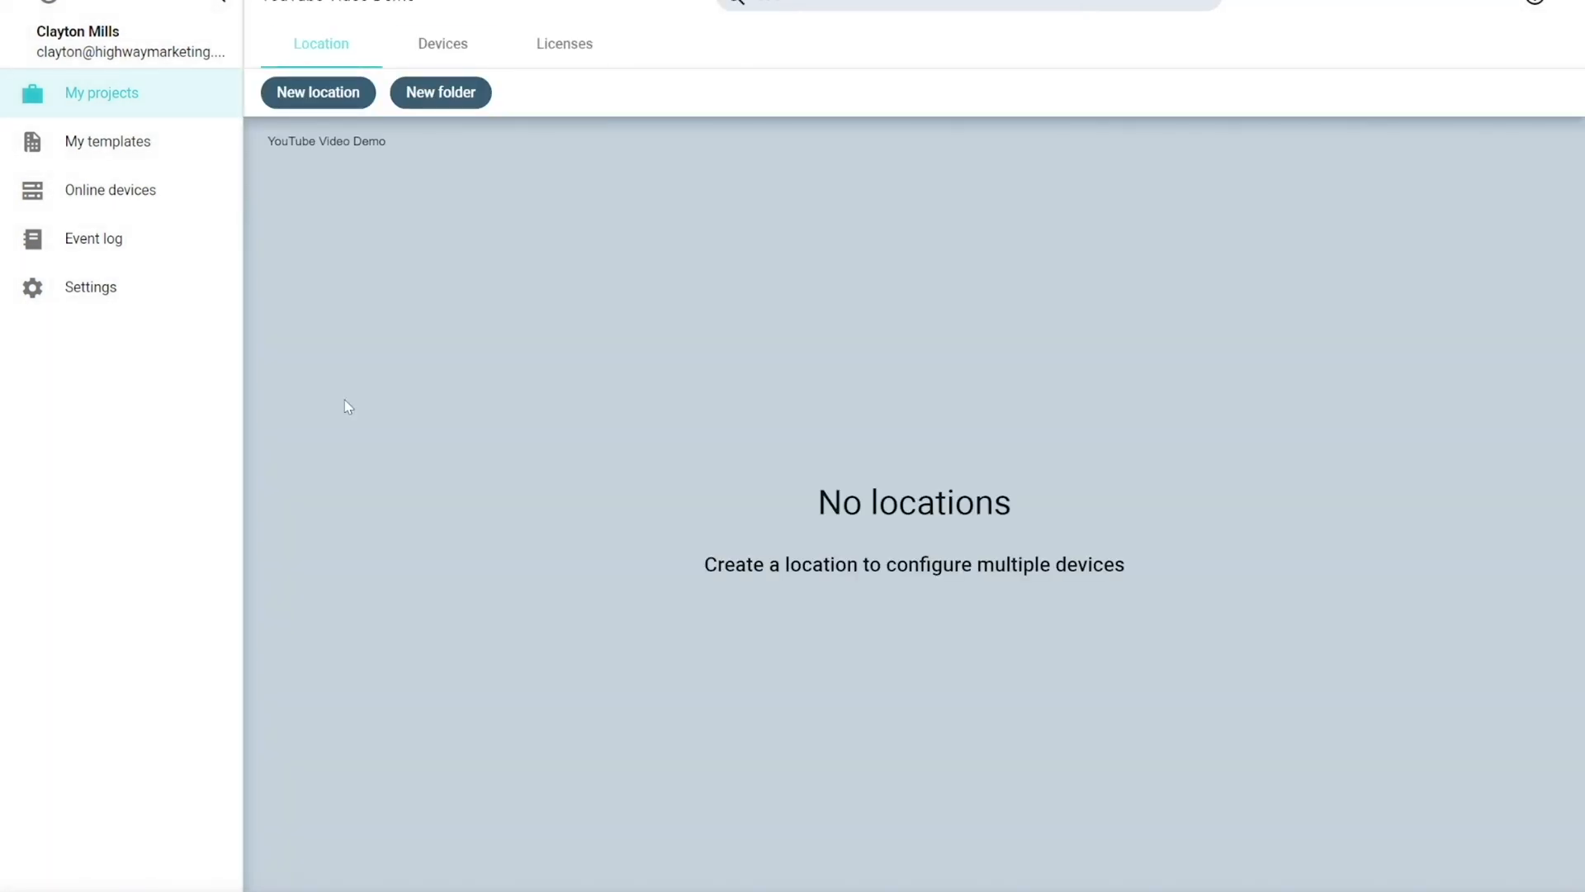
Add a location named 'Office Numero Uno' to the project
{"action": "left_click", "coordinate": [317, 92]}
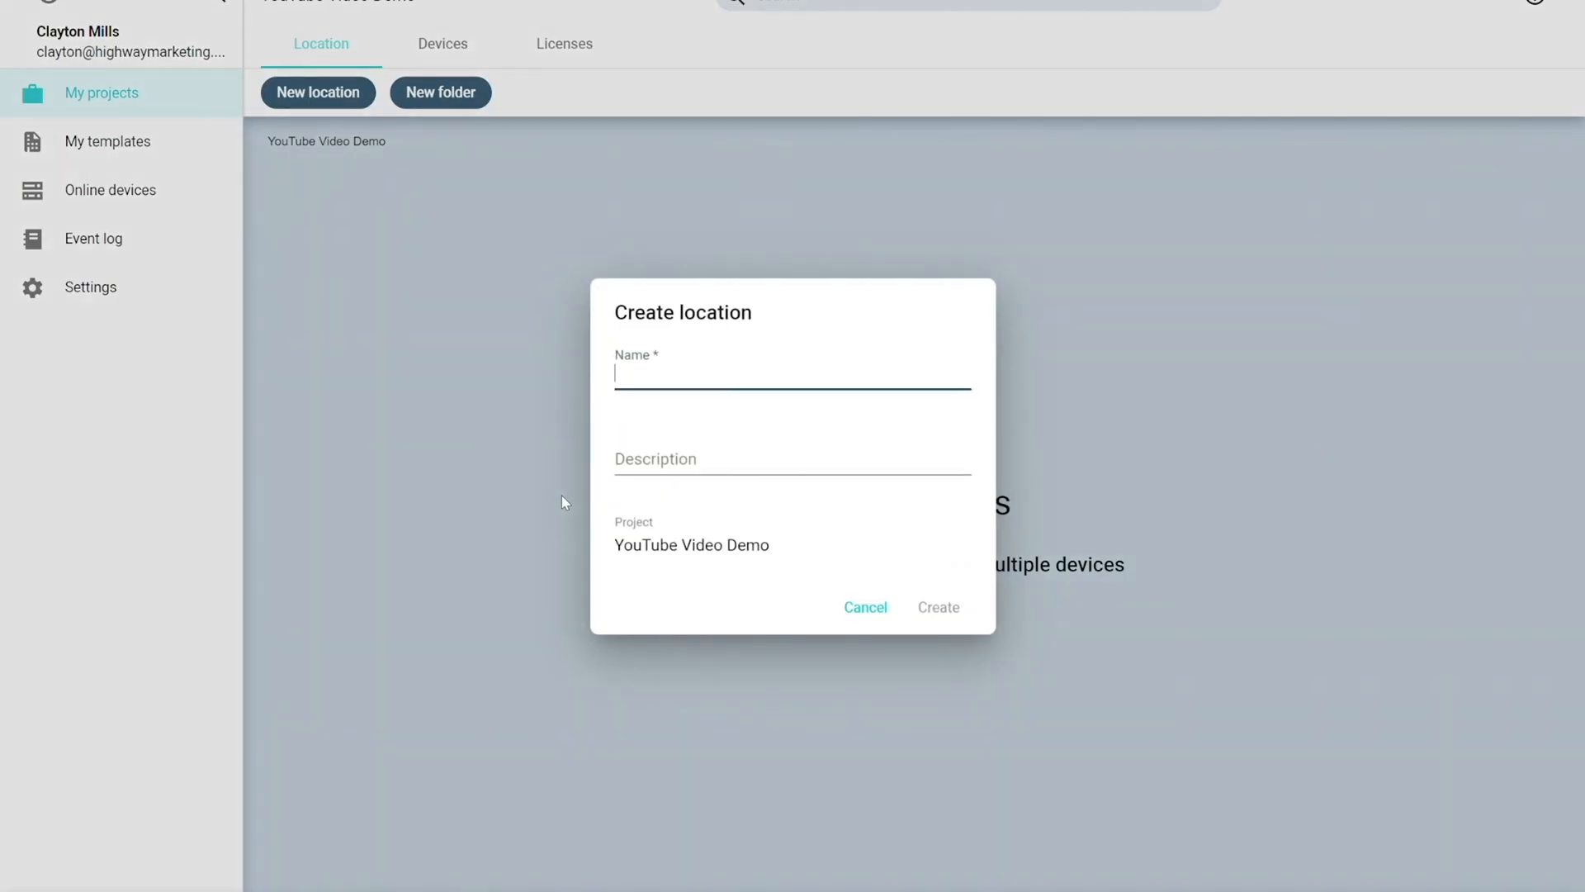
{"action": "type", "text": "O"}
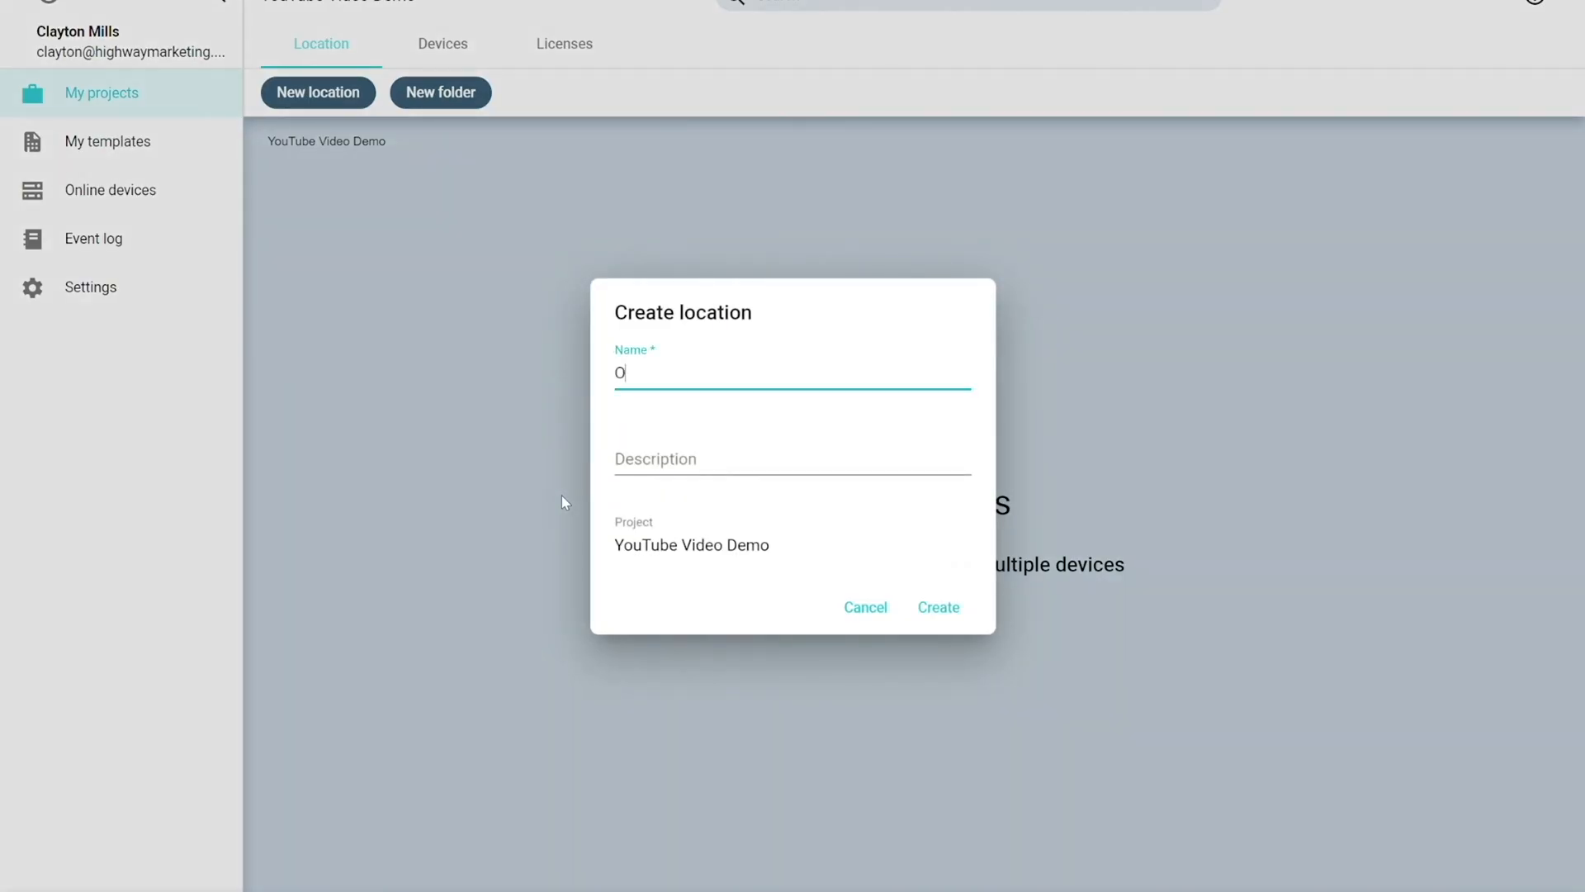
{"action": "type", "text": "ffice Numero"}
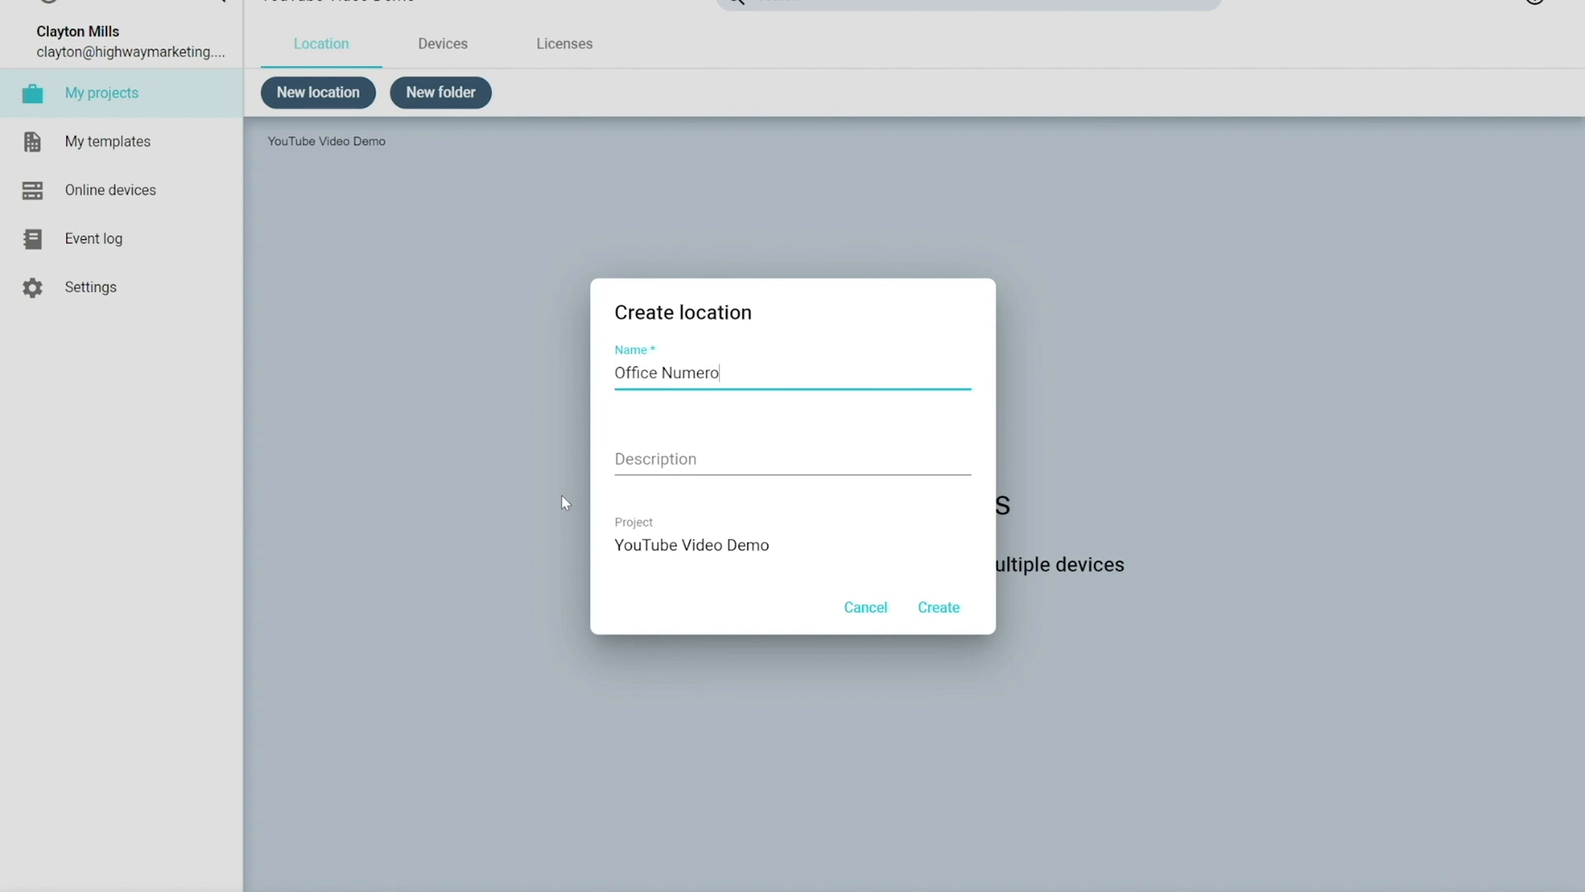
{"action": "type", "text": "Uno"}
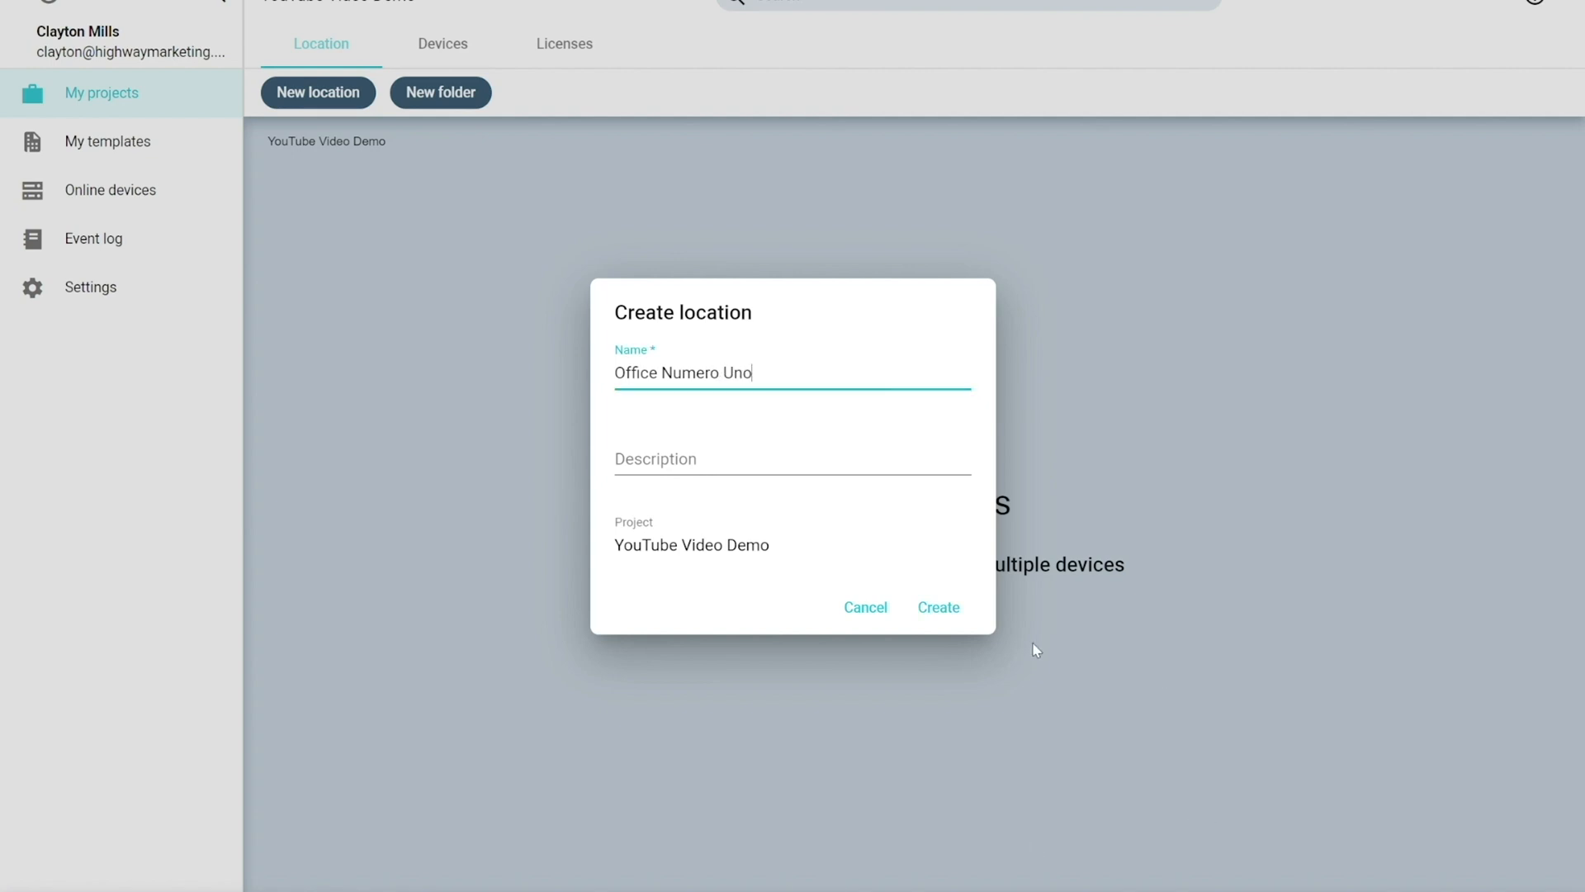
{"action": "left_click", "coordinate": [939, 607]}
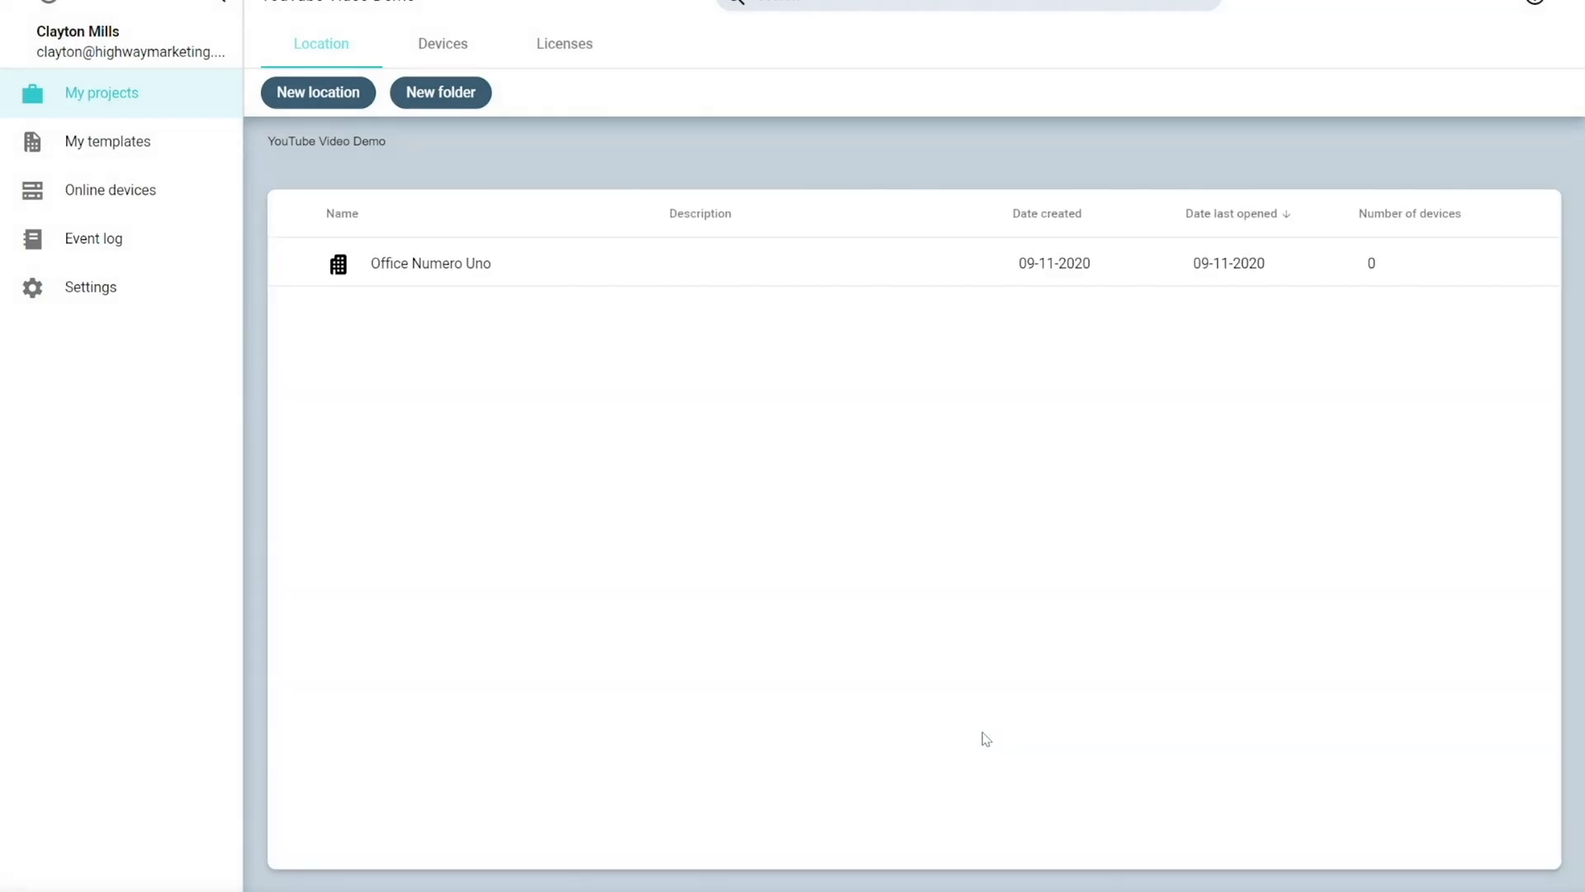
{"action": "mouse_move", "coordinate": [1392, 578]}
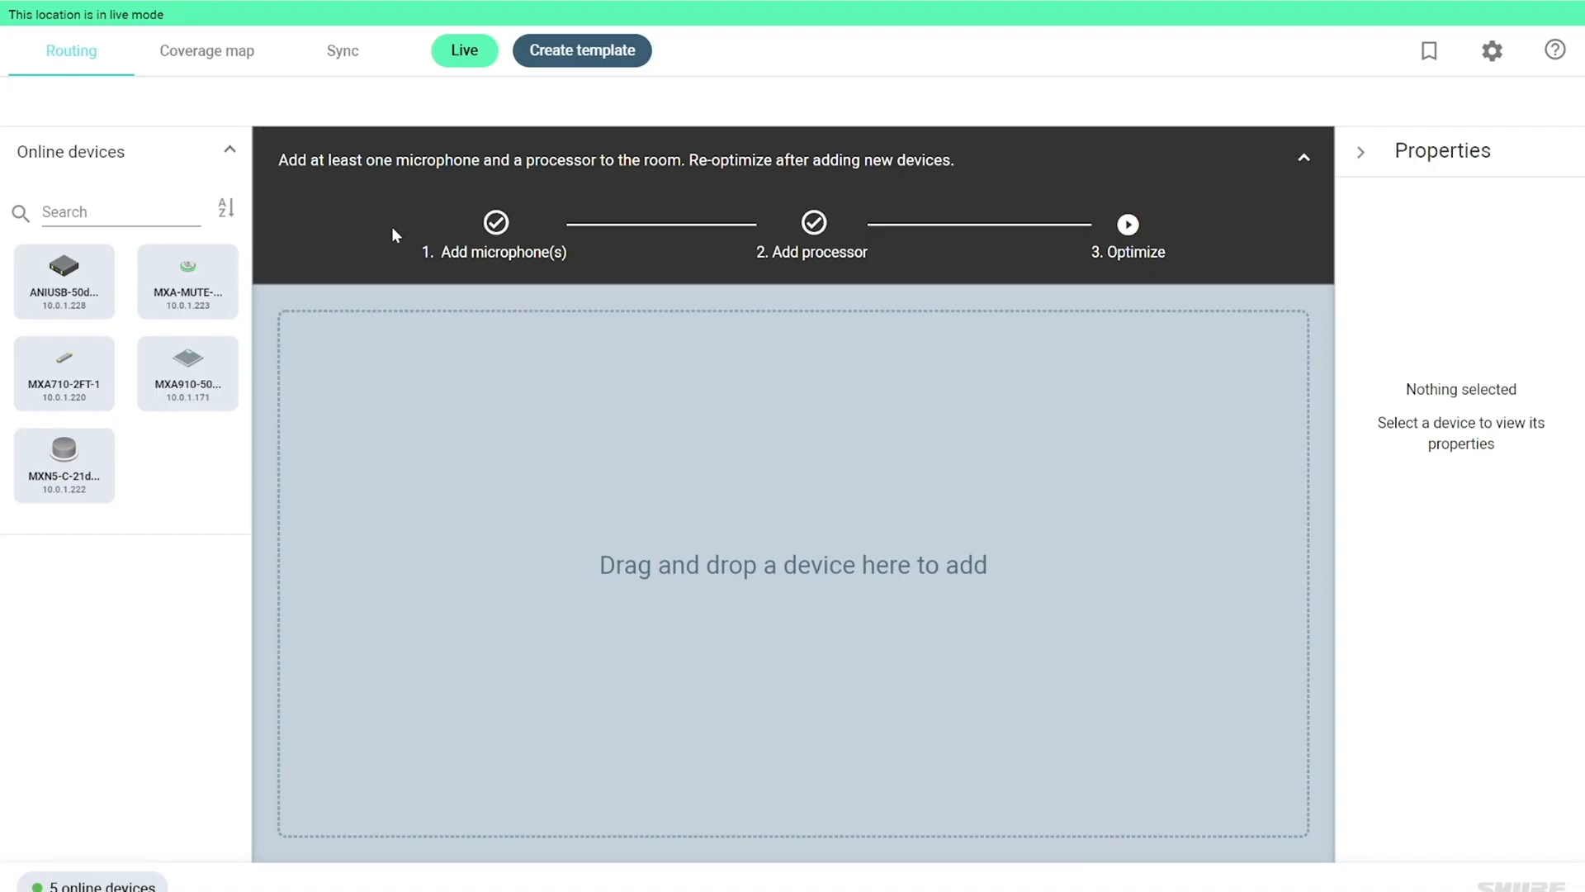
{"action": "mouse_move", "coordinate": [572, 360]}
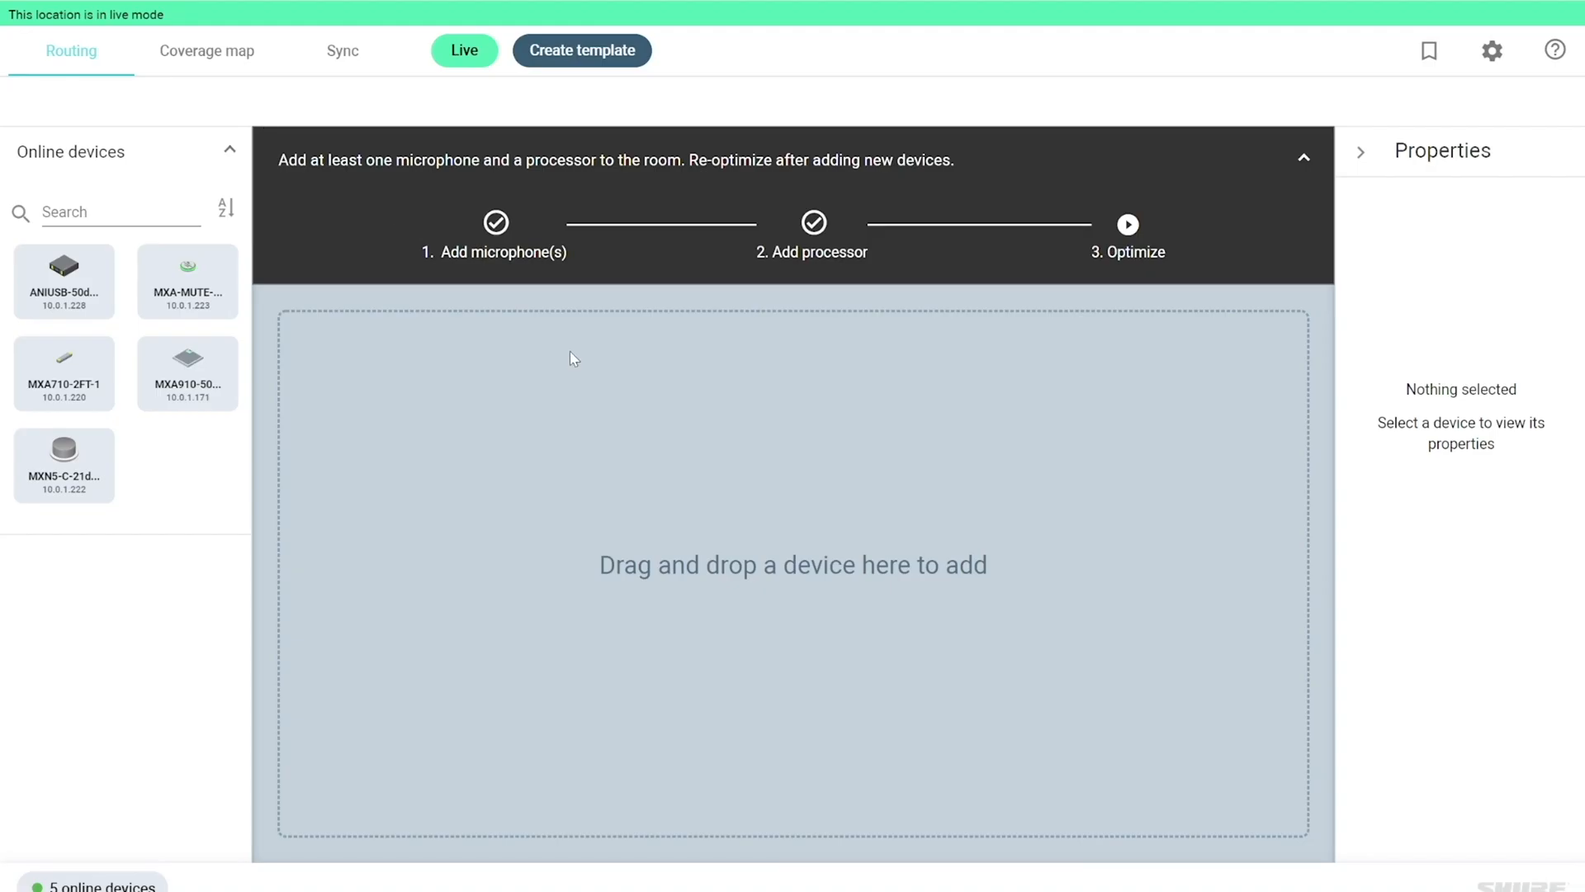
{"action": "mouse_move", "coordinate": [154, 500]}
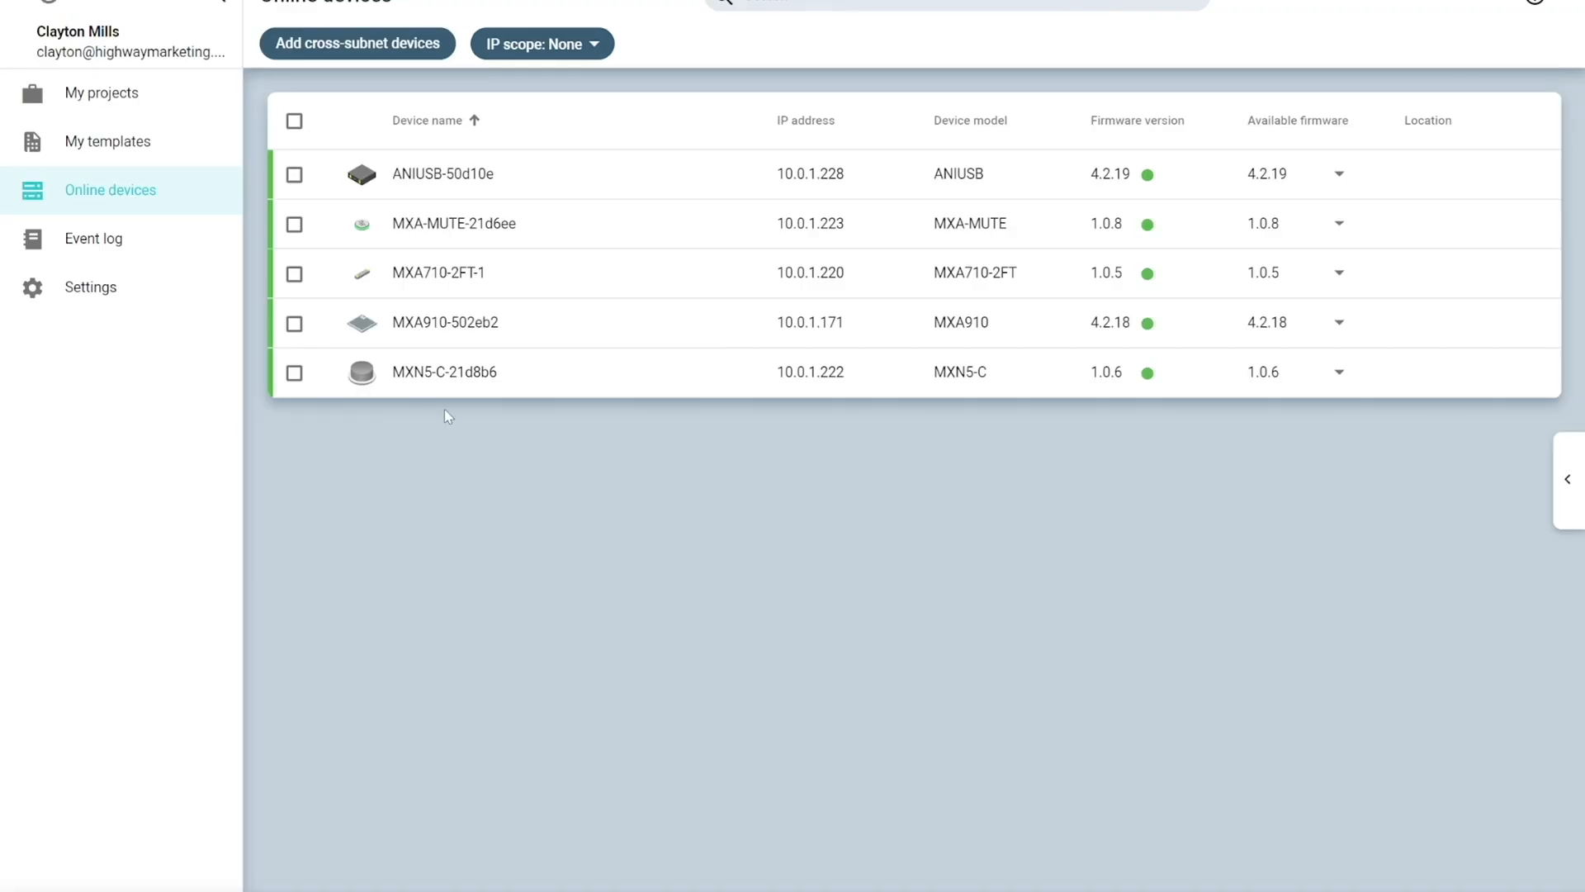
{"action": "mouse_move", "coordinate": [493, 226]}
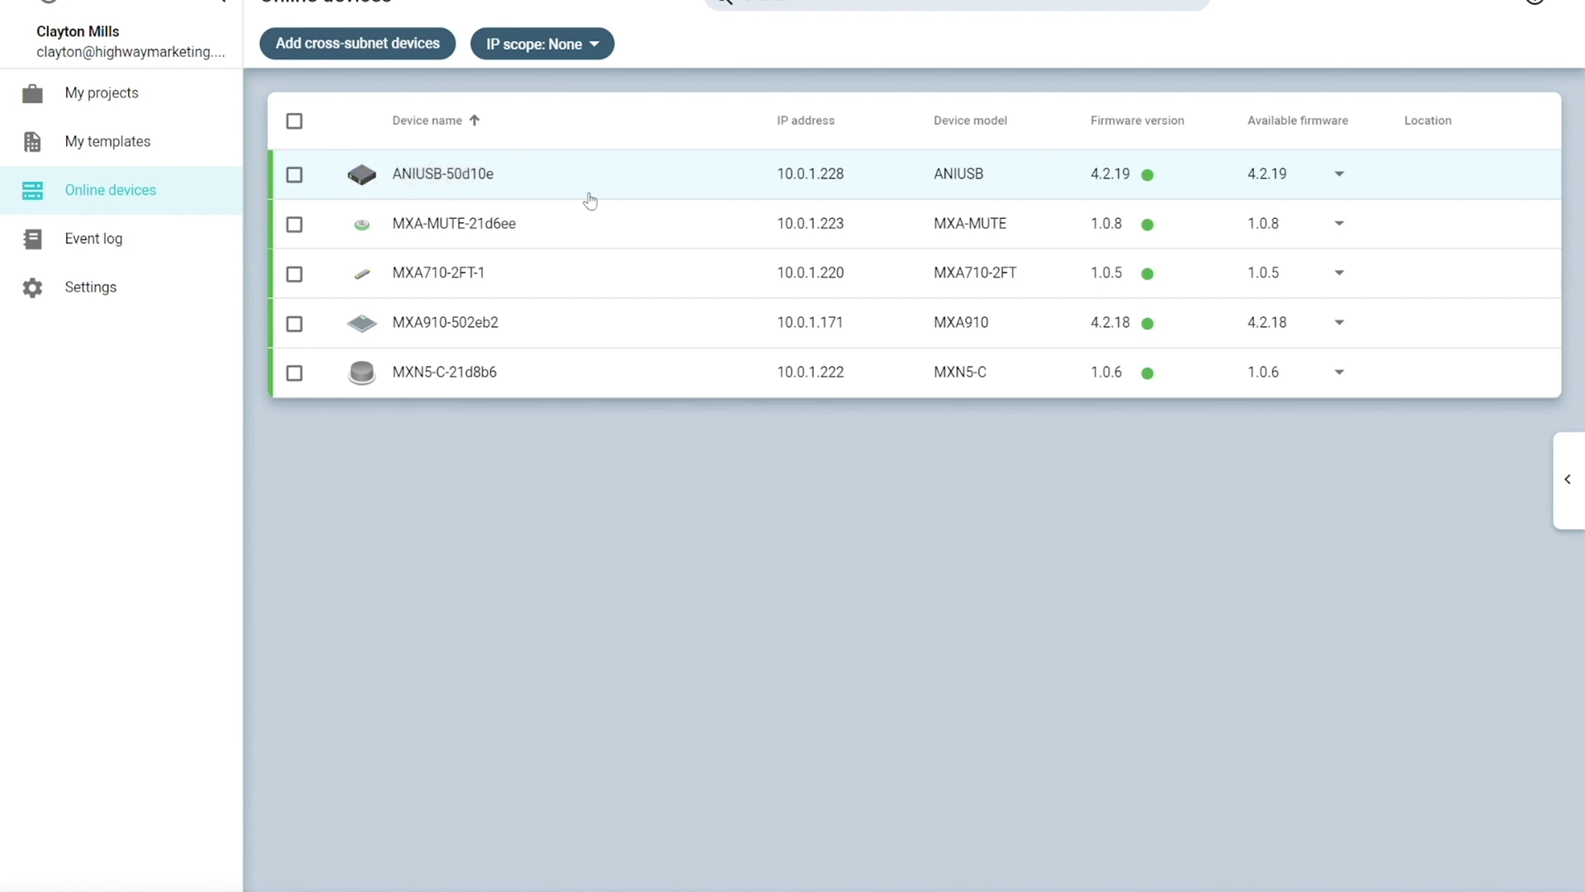
{"action": "mouse_move", "coordinate": [361, 224]}
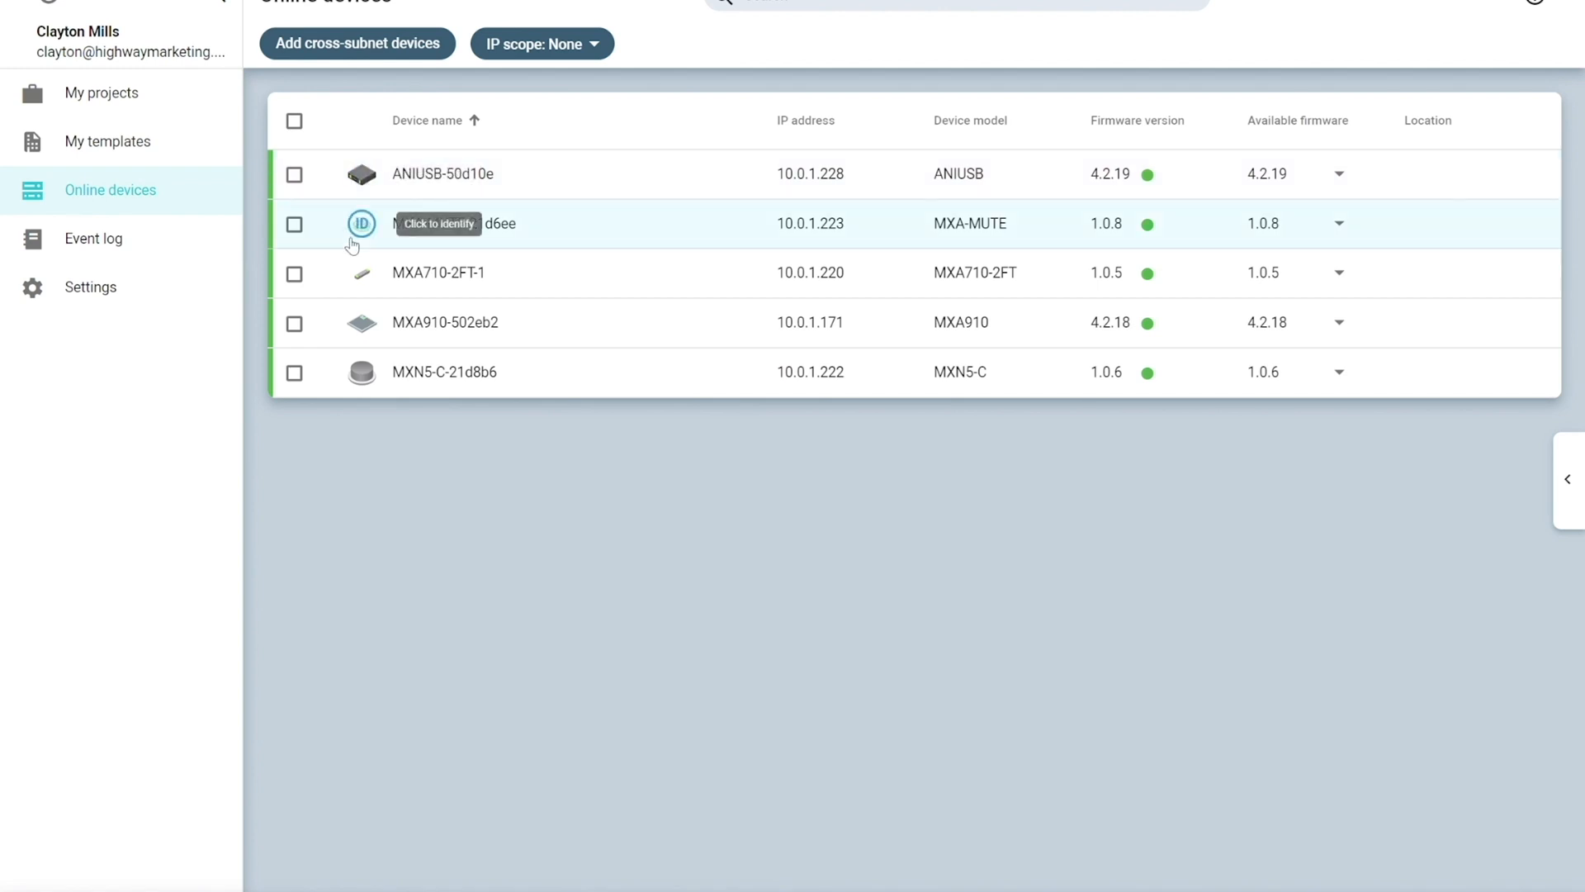
{"action": "mouse_move", "coordinate": [409, 285]}
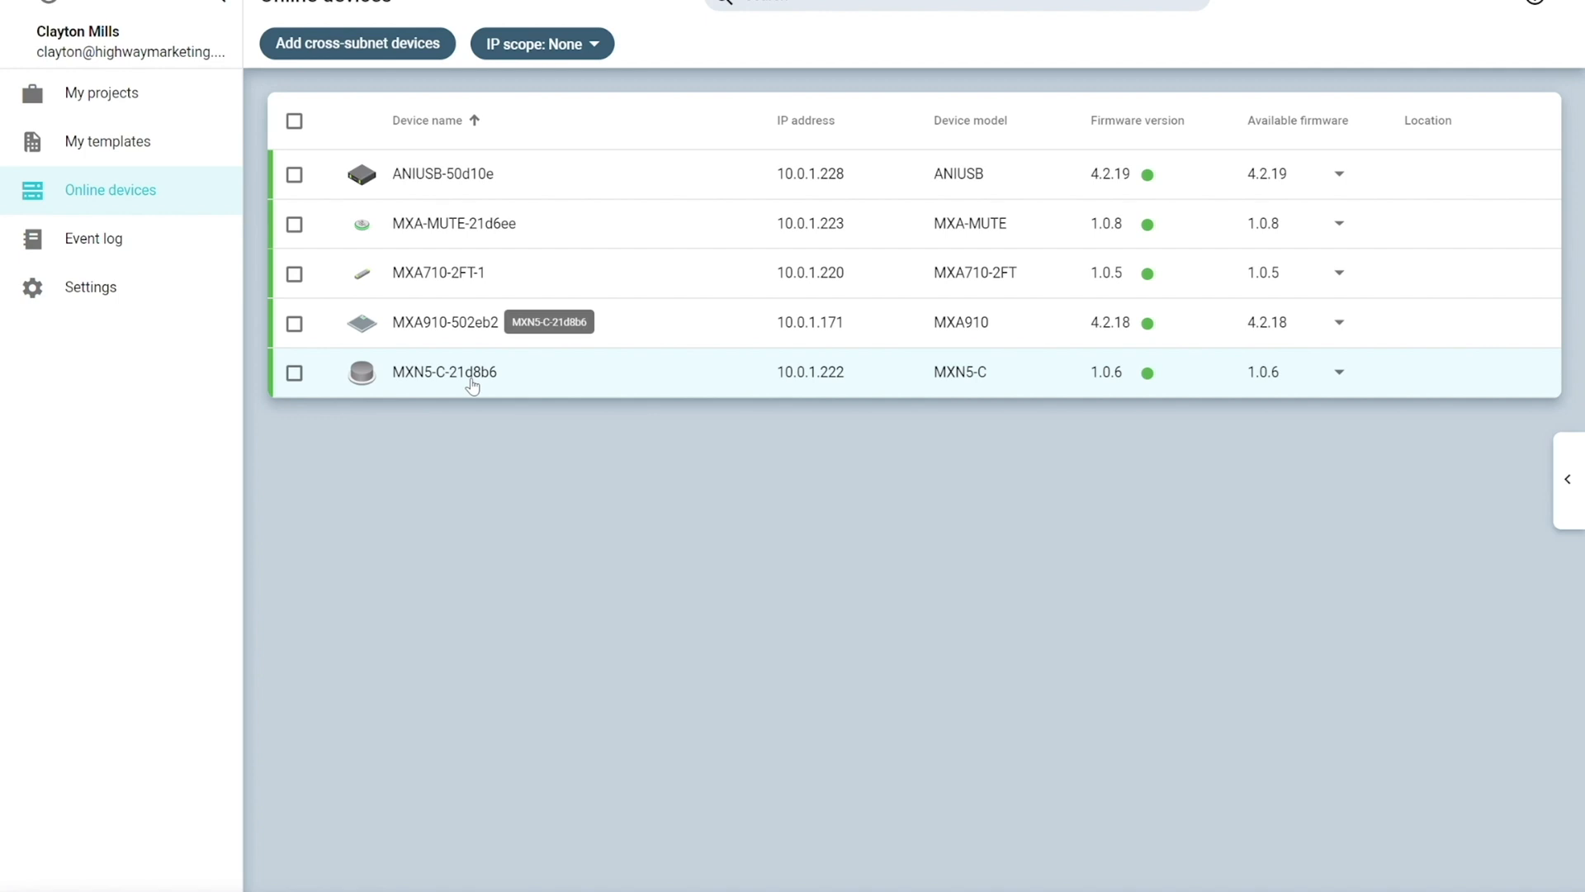
{"action": "mouse_move", "coordinate": [237, 270]}
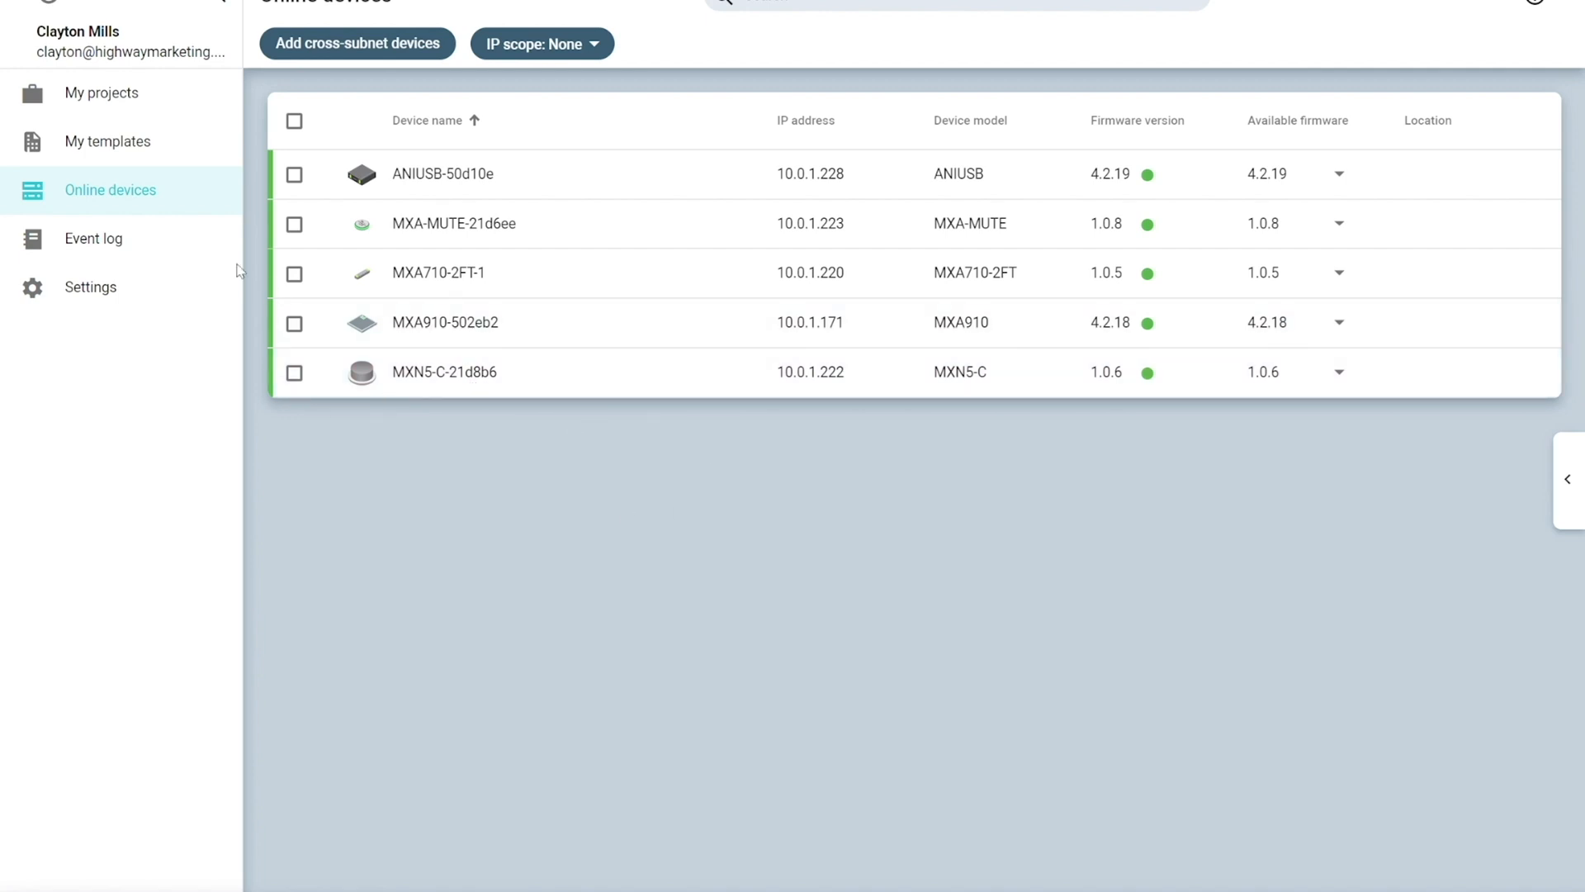
Leave the online devices list to return to the Office Numero Uno location
{"action": "left_click", "coordinate": [99, 92]}
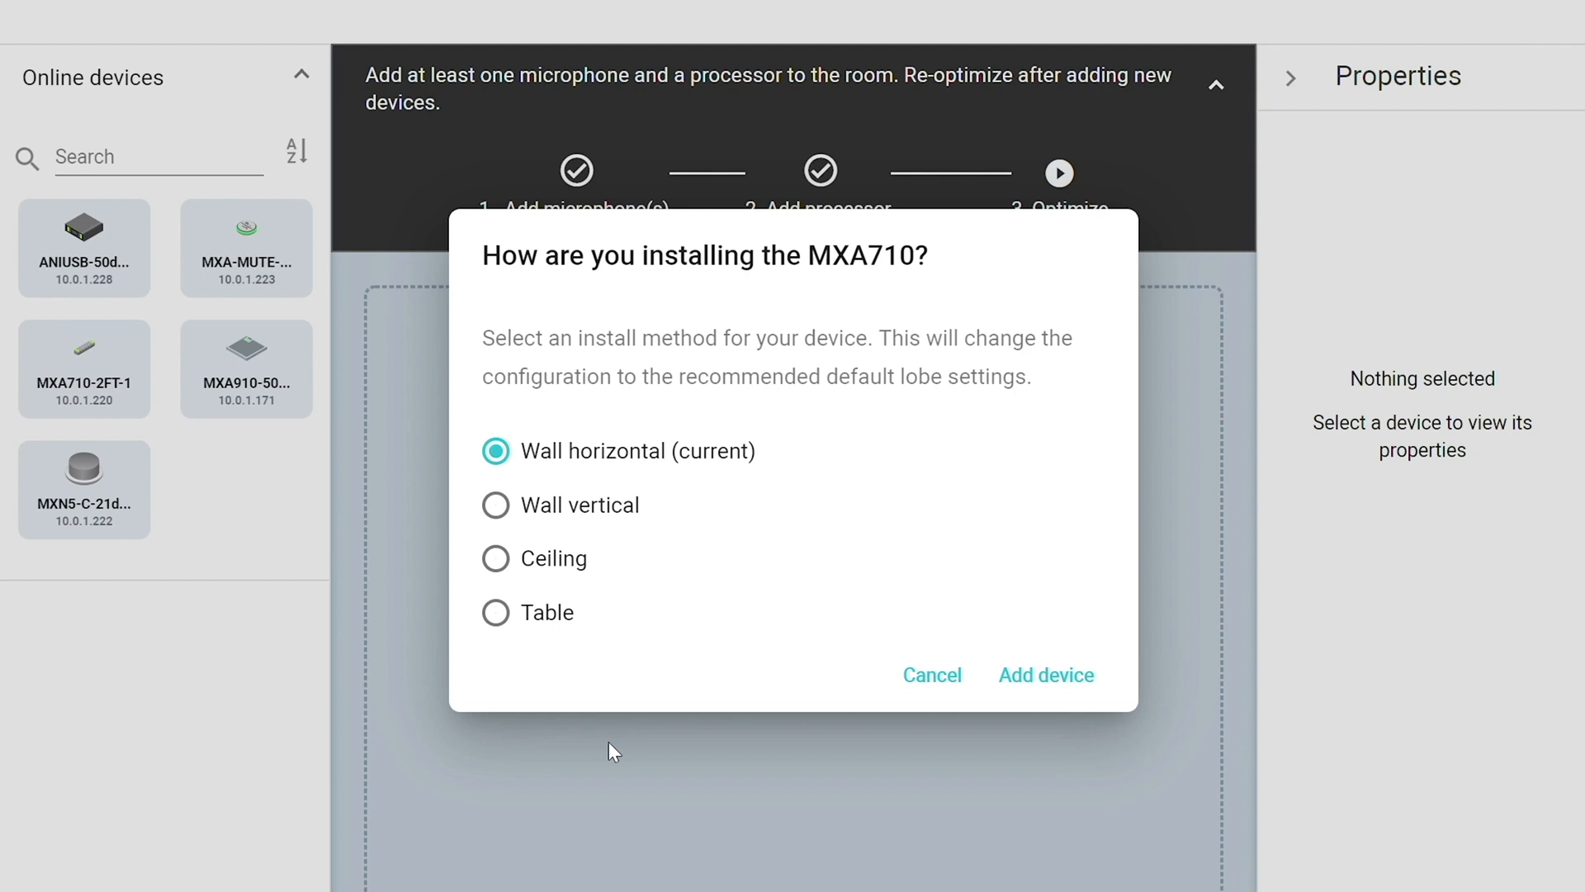
Add the MXA710 as wall horizontal, plus the ANIUSB, MXN5-C and MXA-MUTE
{"action": "left_click", "coordinate": [1046, 675]}
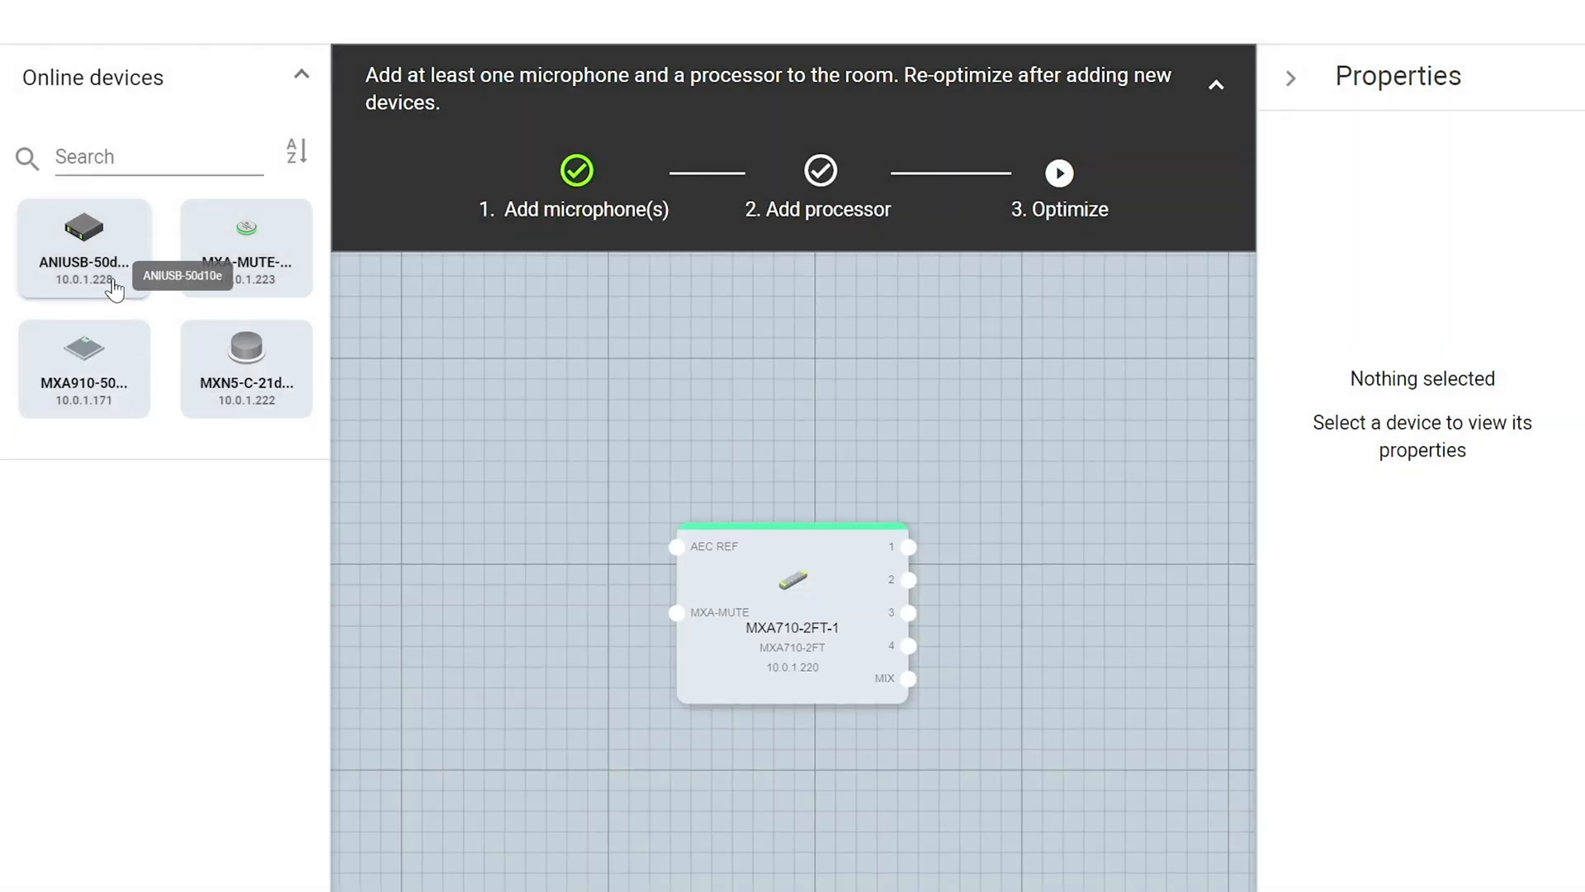
{"action": "left_click_drag", "start_coordinate": [85, 233], "coordinate": [1203, 526]}
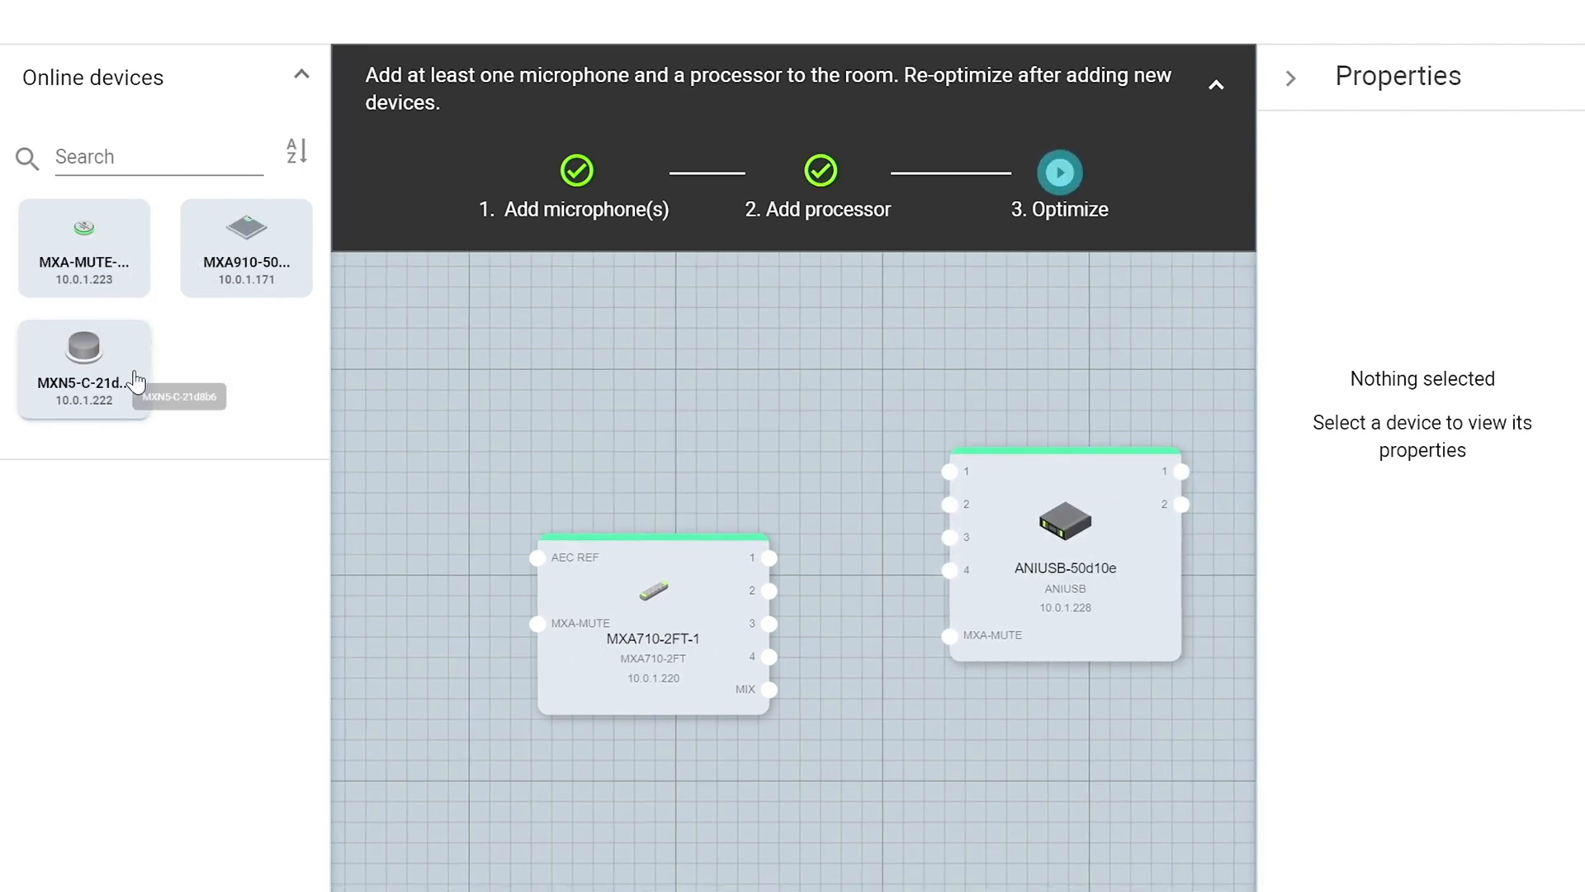
{"action": "left_click_drag", "start_coordinate": [84, 364], "coordinate": [1092, 849]}
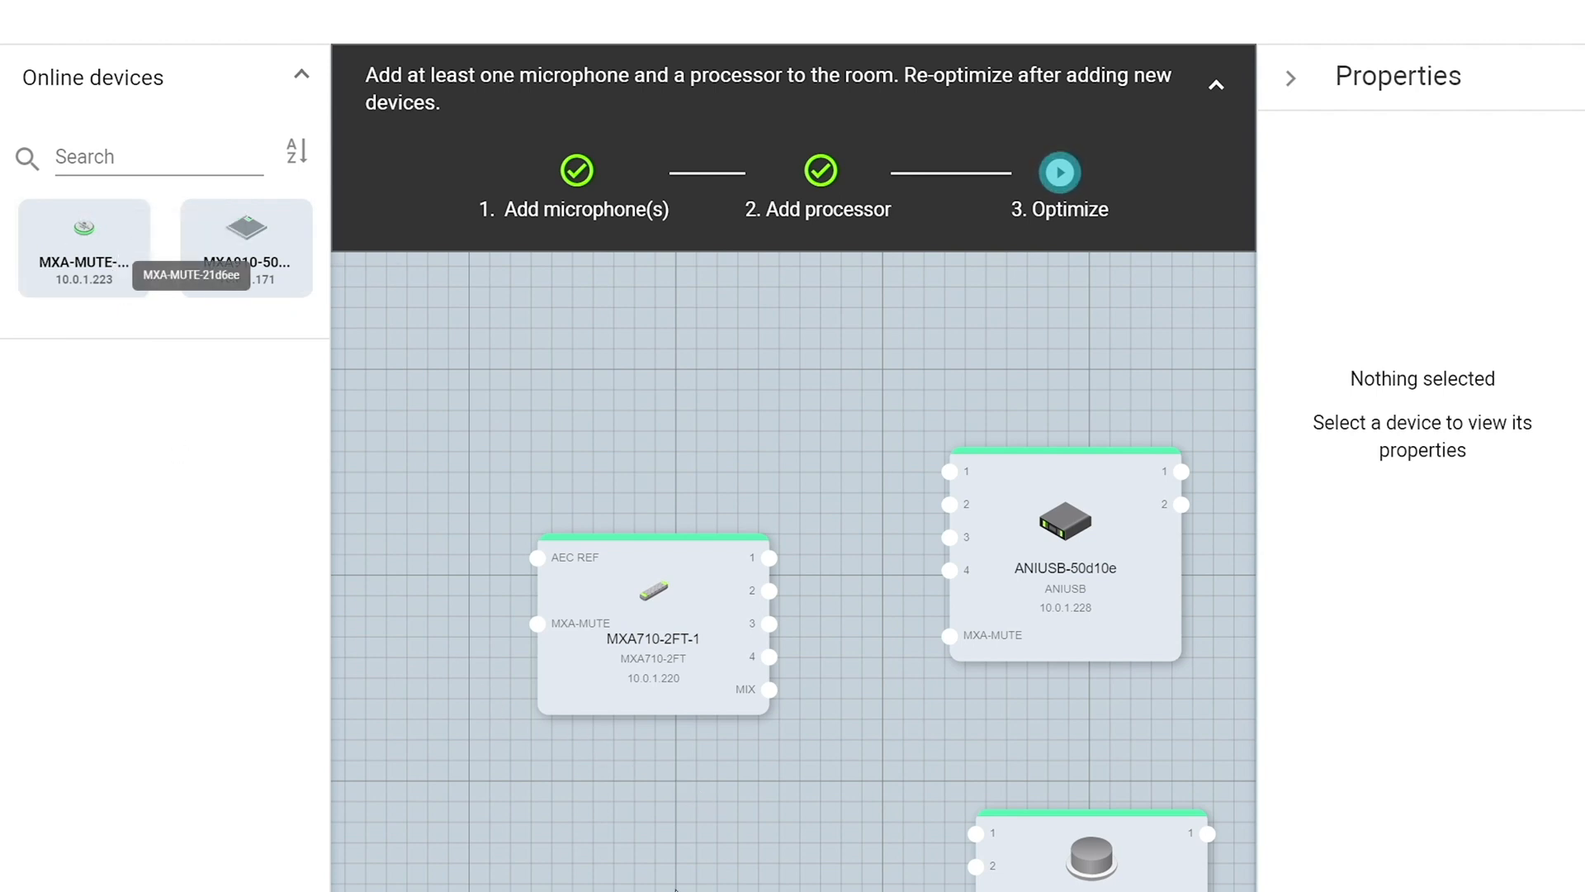
{"action": "left_click_drag", "start_coordinate": [84, 227], "coordinate": [809, 829]}
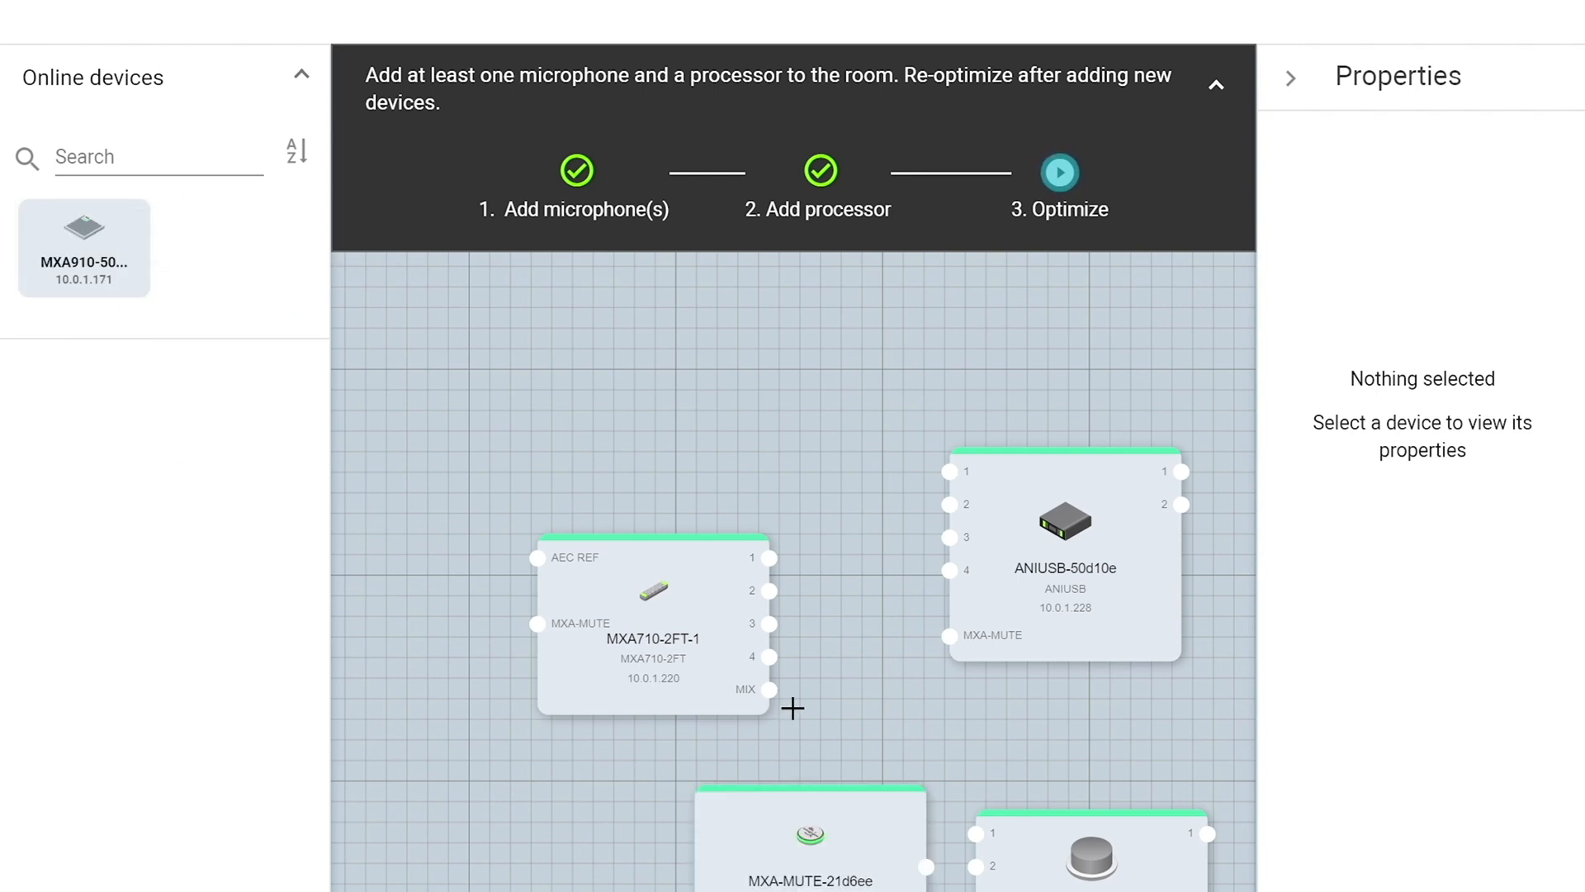
{"action": "left_click_drag", "start_coordinate": [769, 690], "coordinate": [888, 549]}
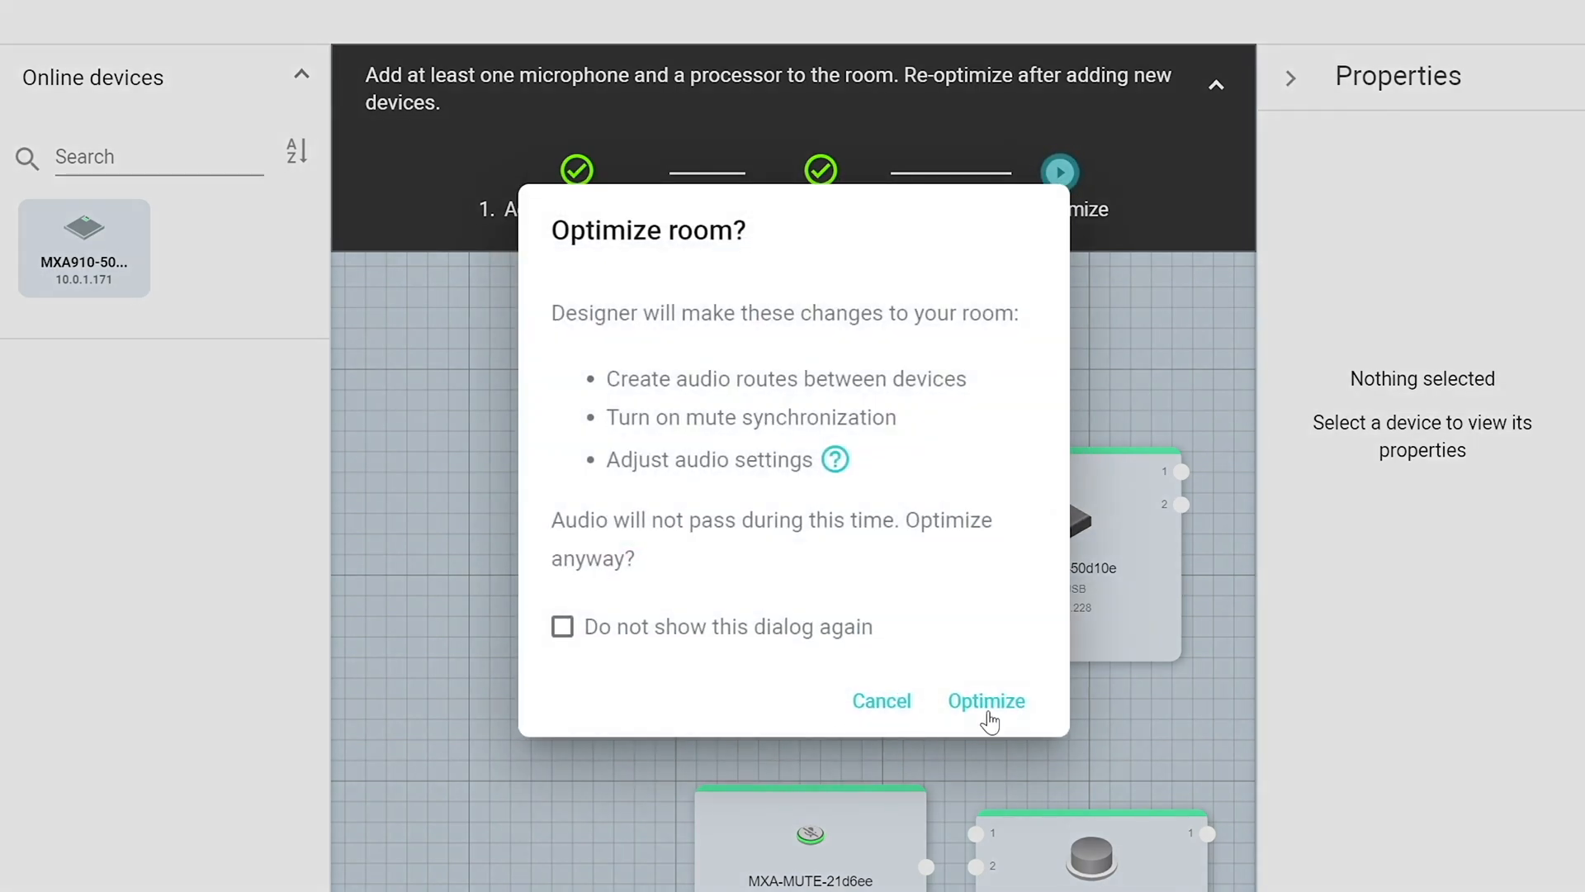
Confirm Optimize to auto-configure routes, mute sync and audio settings for Office Numero Uno
{"action": "left_click", "coordinate": [986, 701]}
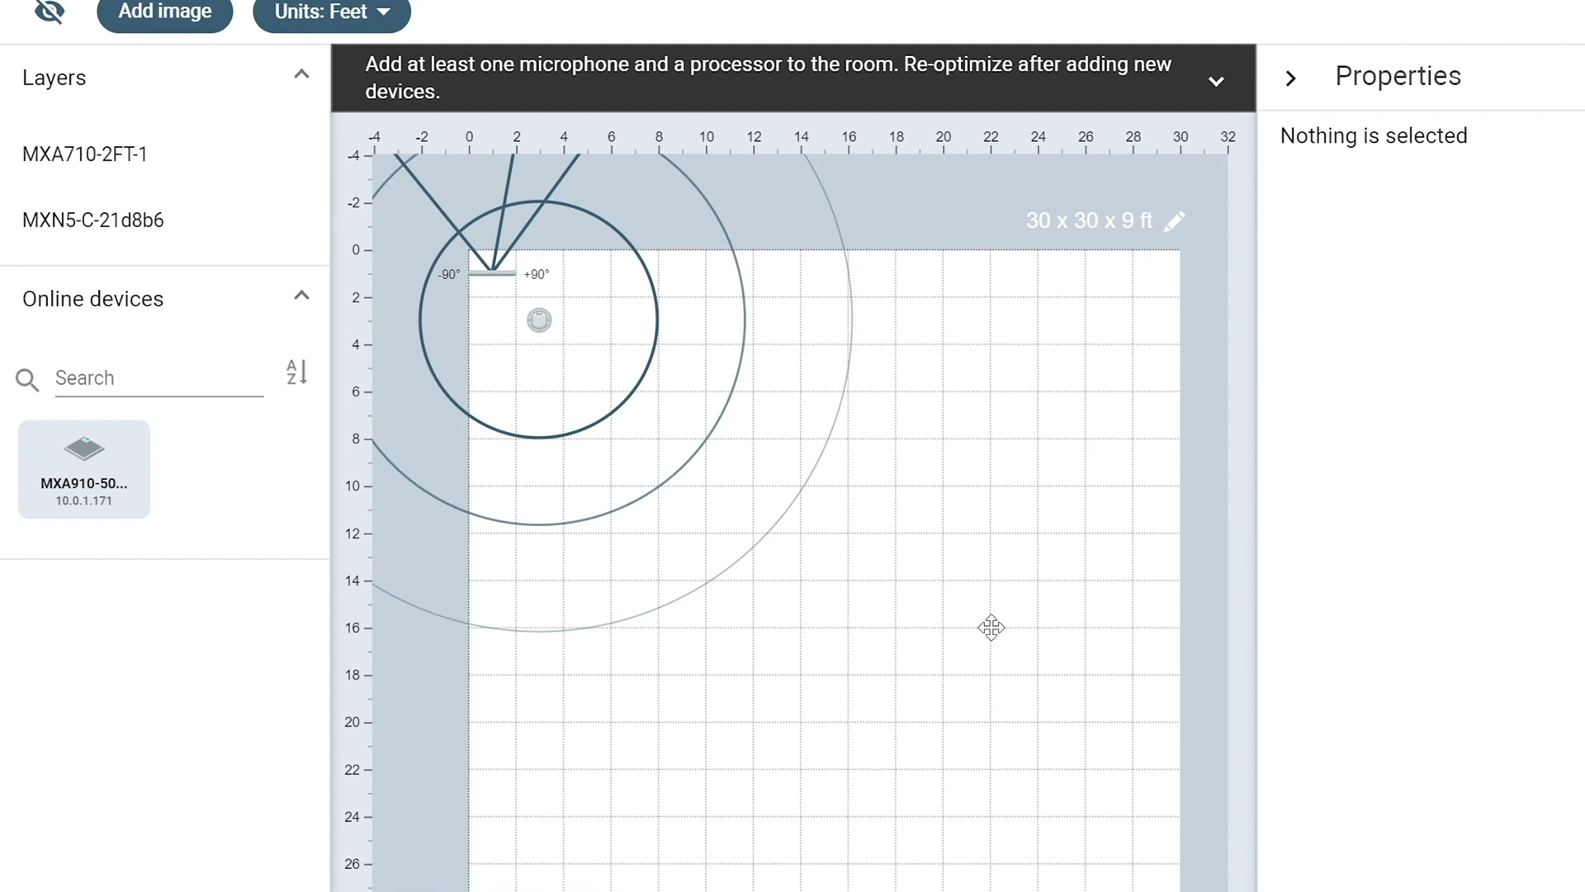
{"action": "mouse_move", "coordinate": [487, 281]}
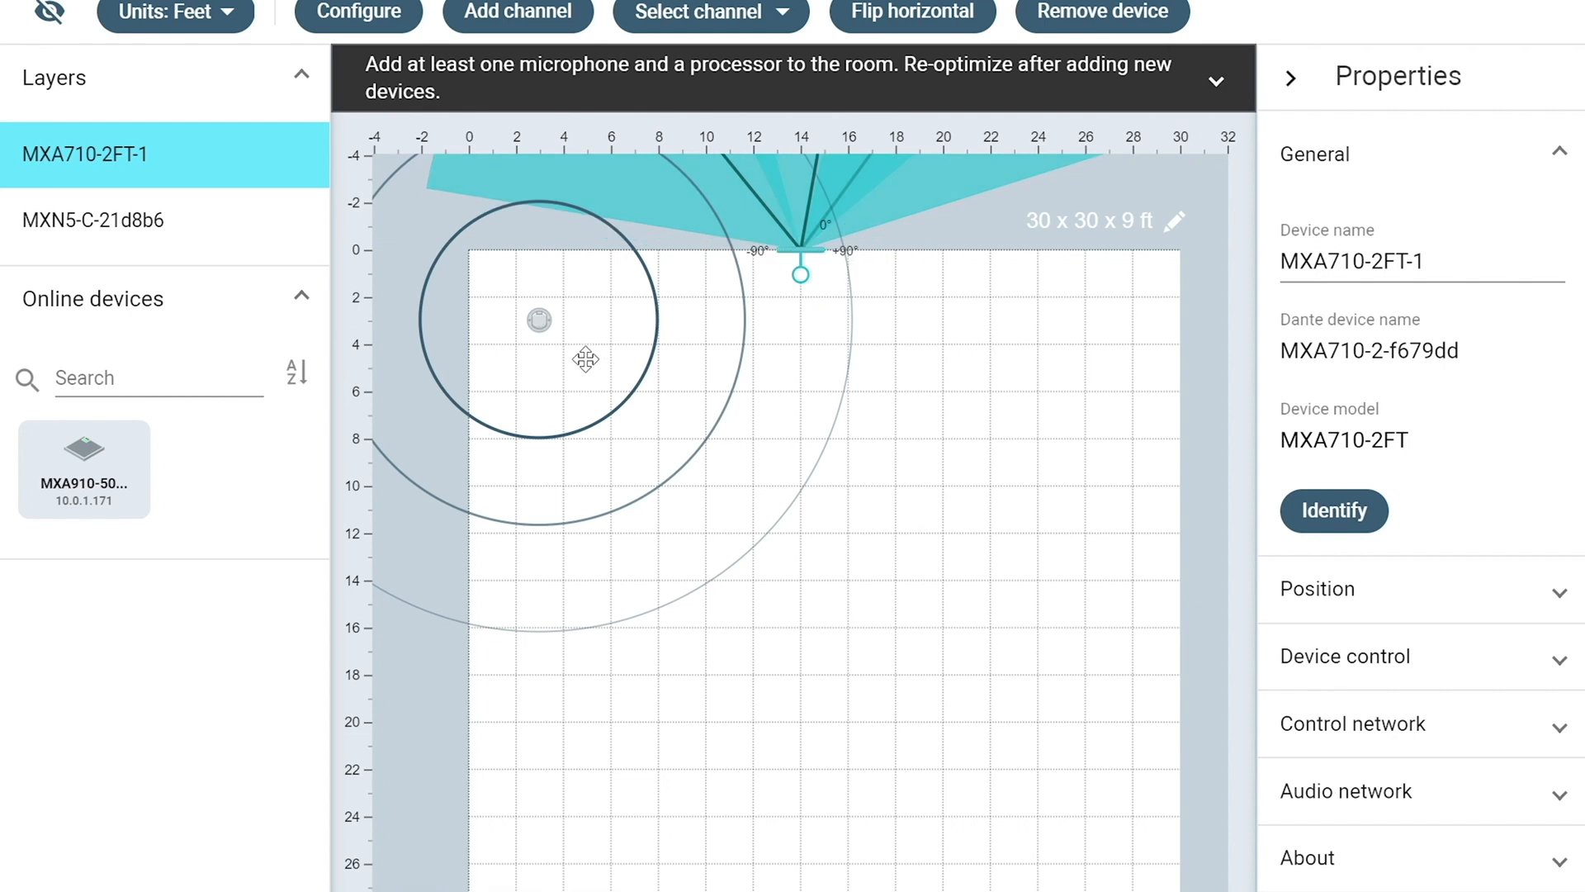
Select the MXN5-C, then the MXA710, on the coverage map to reposition them
{"action": "left_click", "coordinate": [96, 221]}
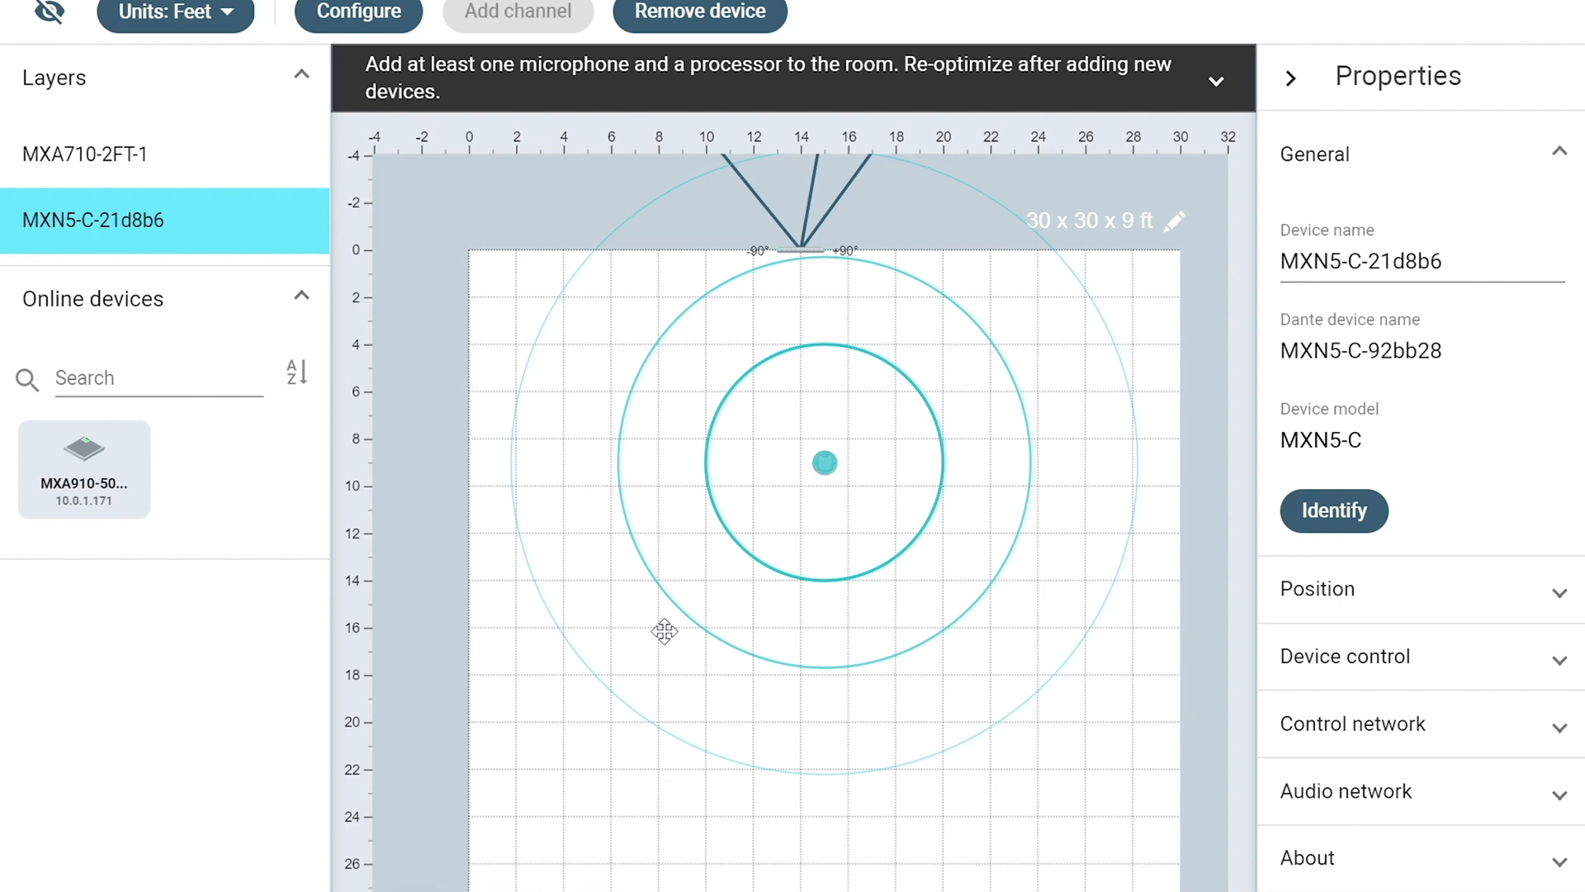
{"action": "left_click", "coordinate": [87, 153]}
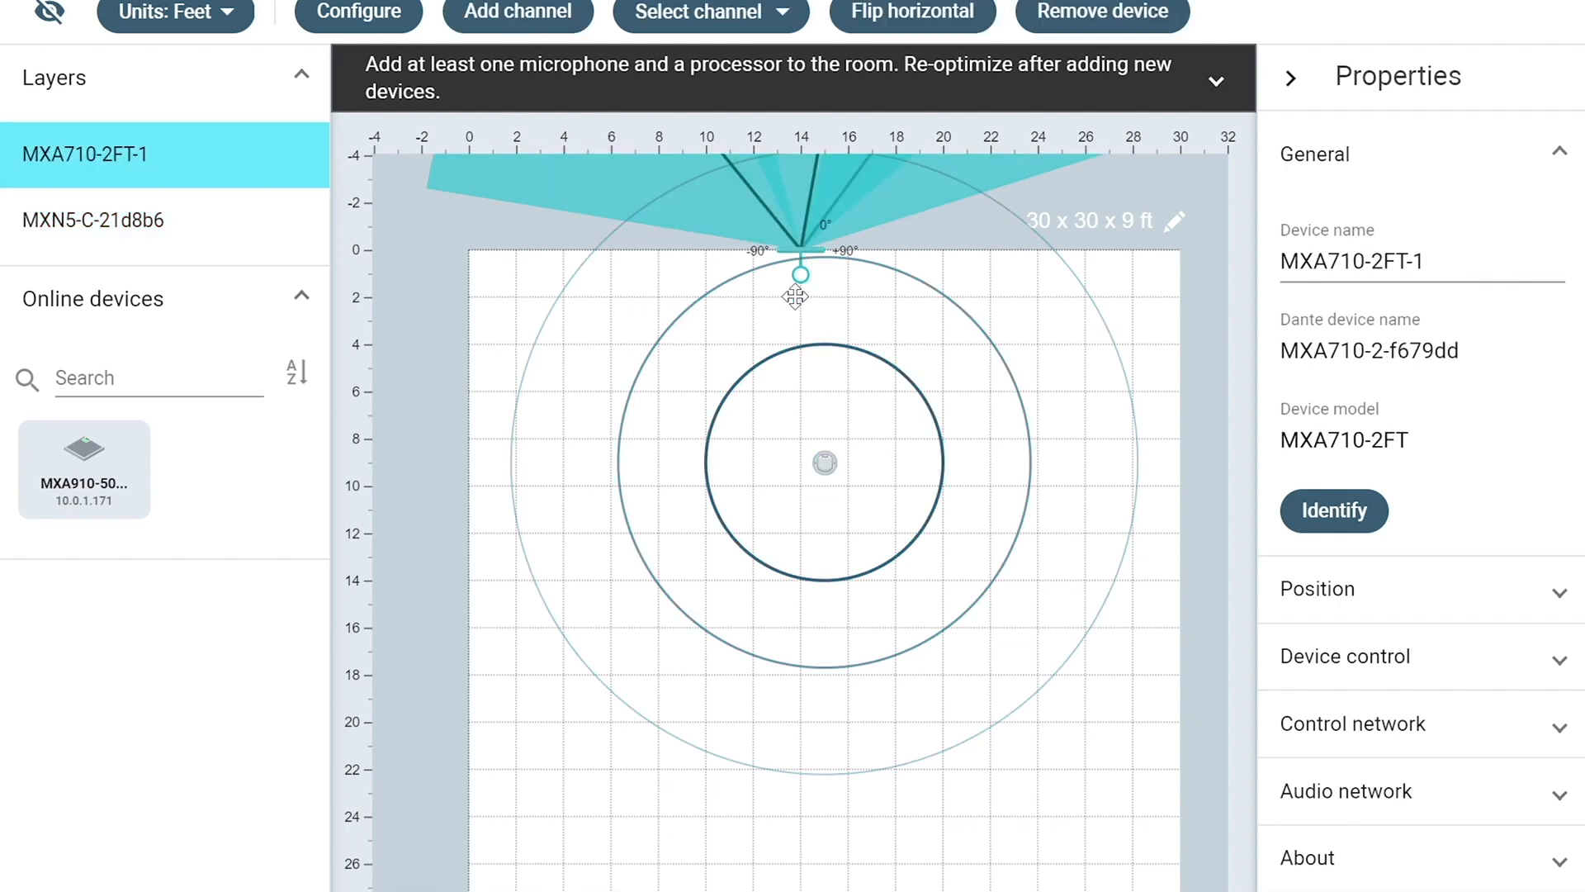
{"action": "mouse_move", "coordinate": [1236, 600]}
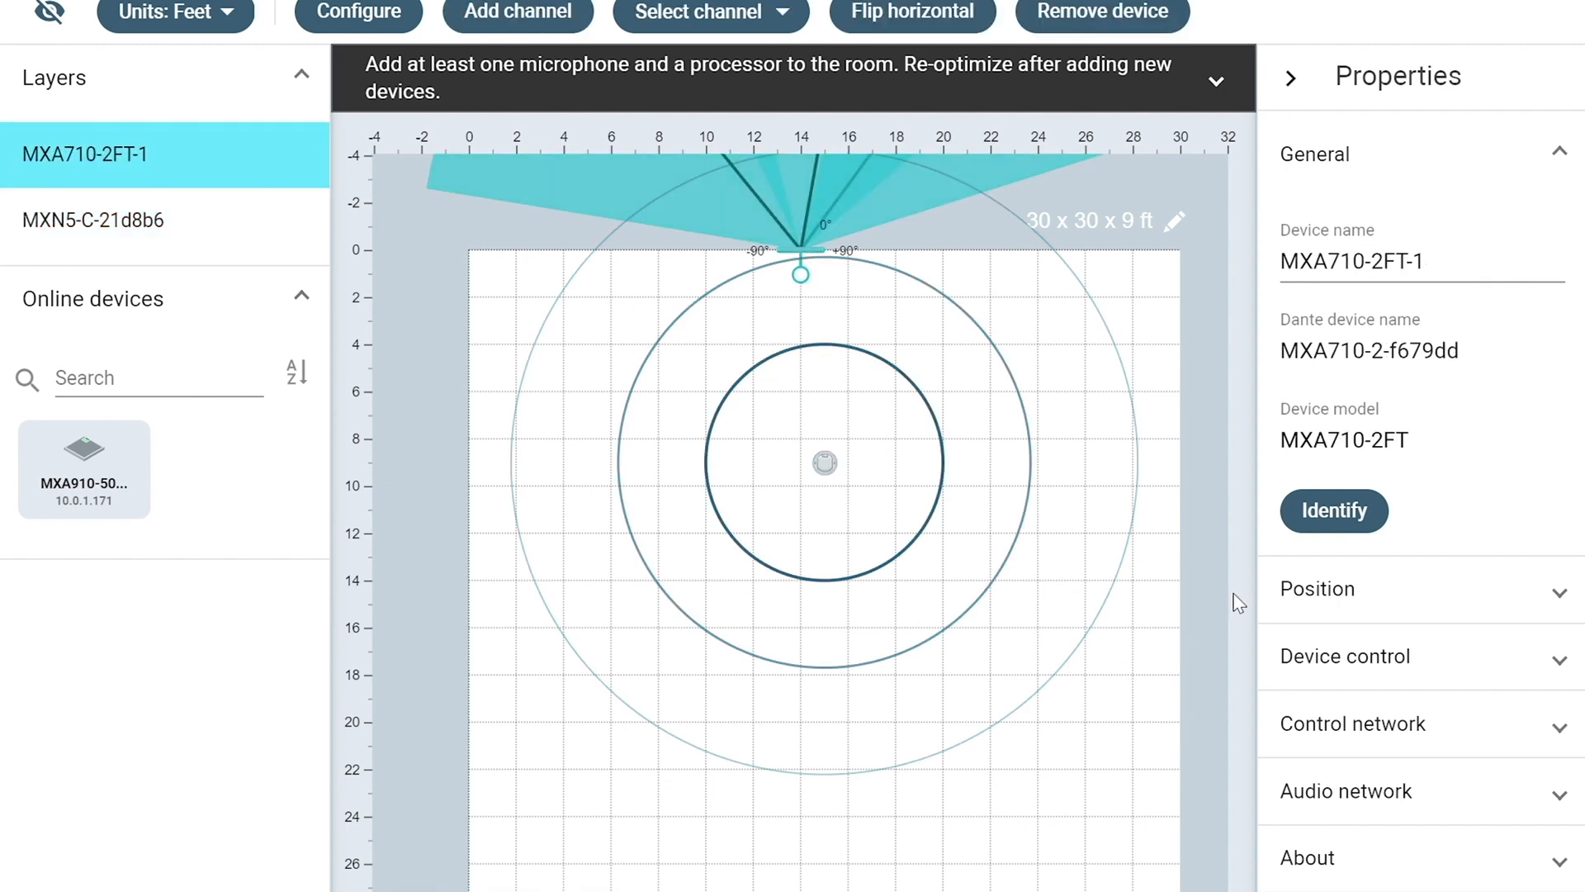
Rotate the MXA710 to 180° and open the room's 30×30×9 ft dimensions
{"action": "left_click", "coordinate": [1317, 589]}
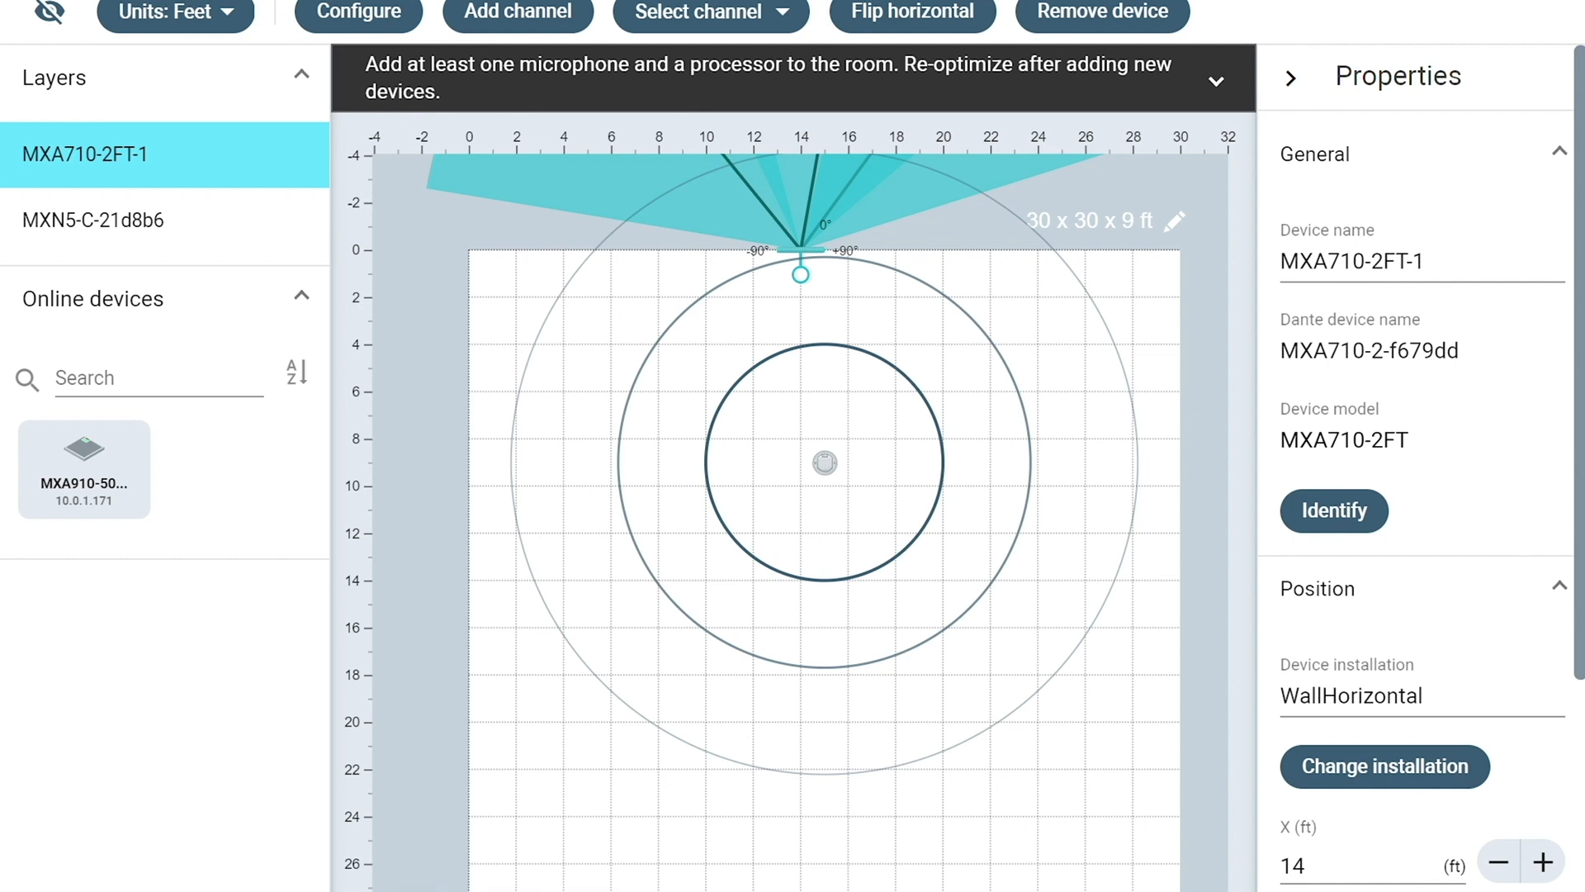
{"action": "scroll", "scroll_direction": "down", "scroll_amount": 3}
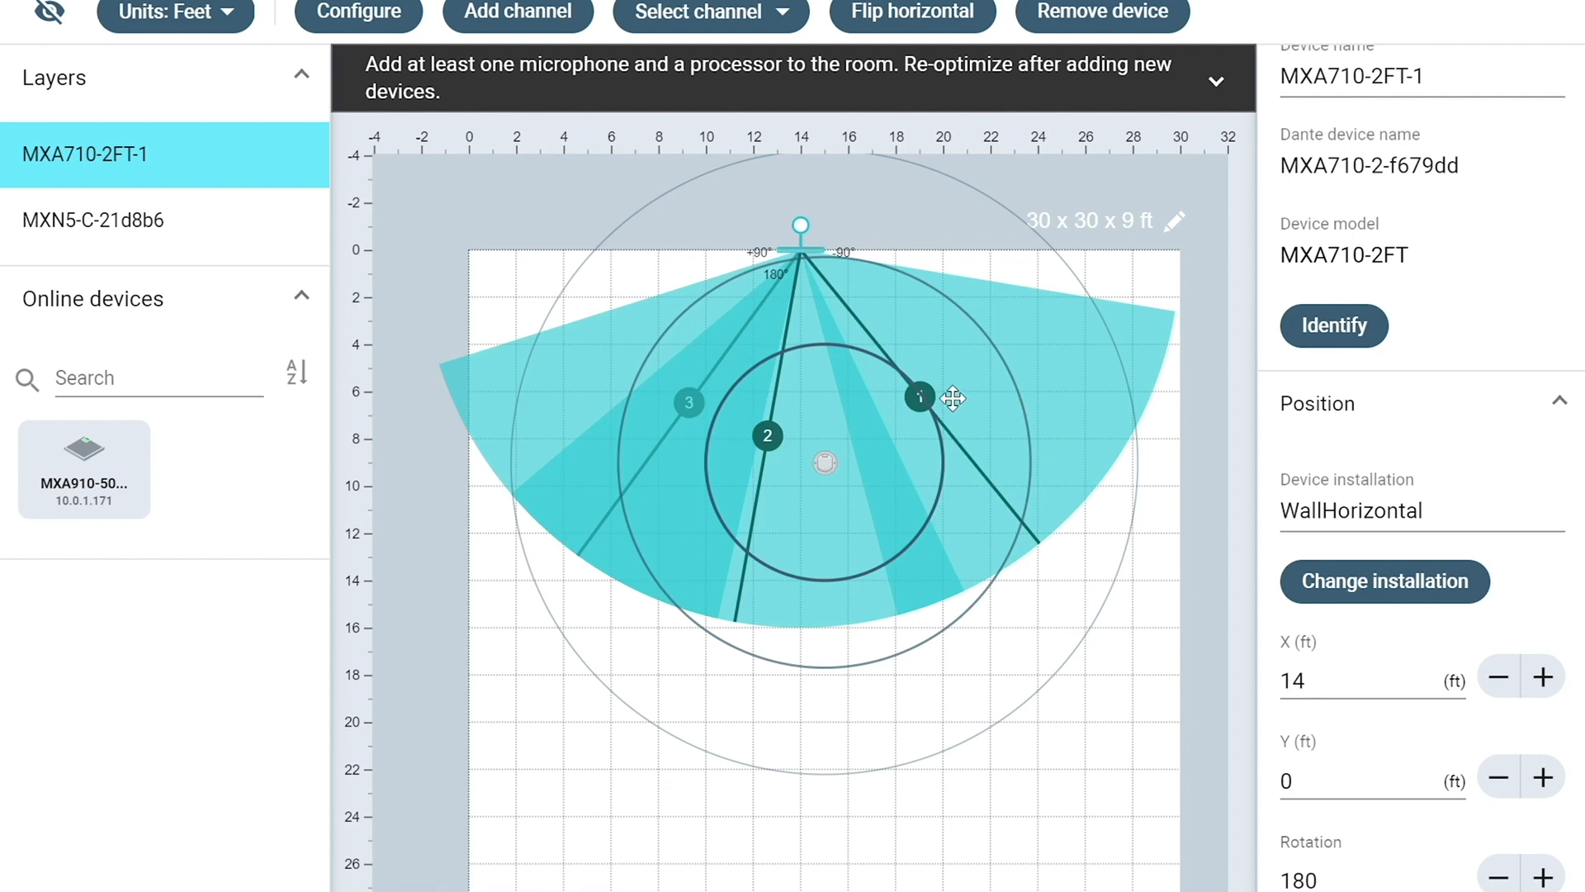
{"action": "left_click", "coordinate": [689, 402]}
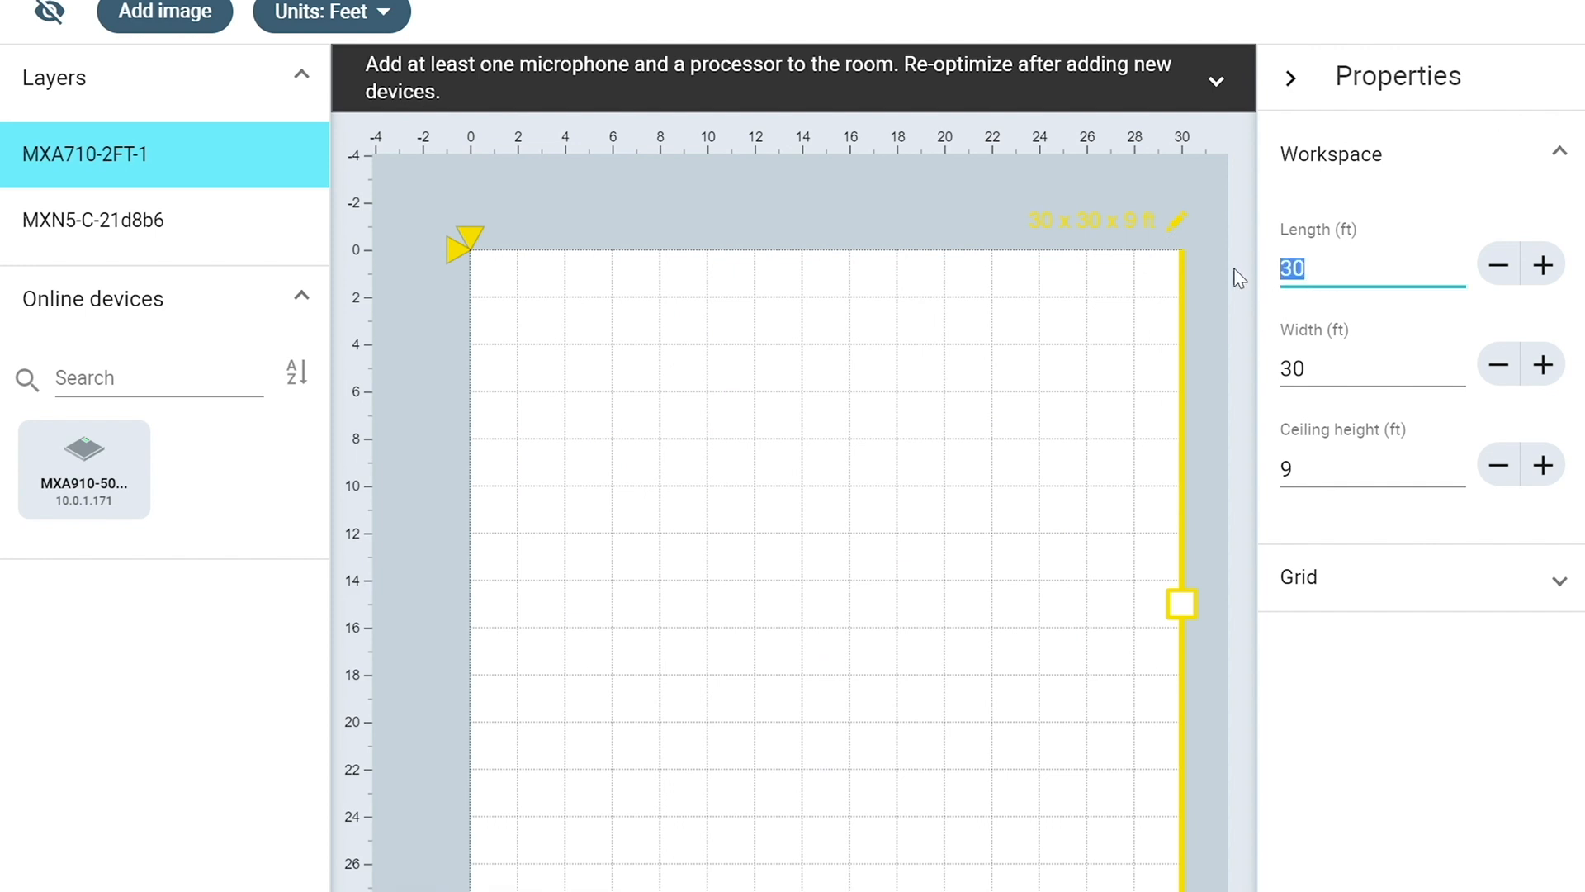
Set the room width and length to 20 ft, keeping the 9 ft ceiling
{"action": "type", "text": "20"}
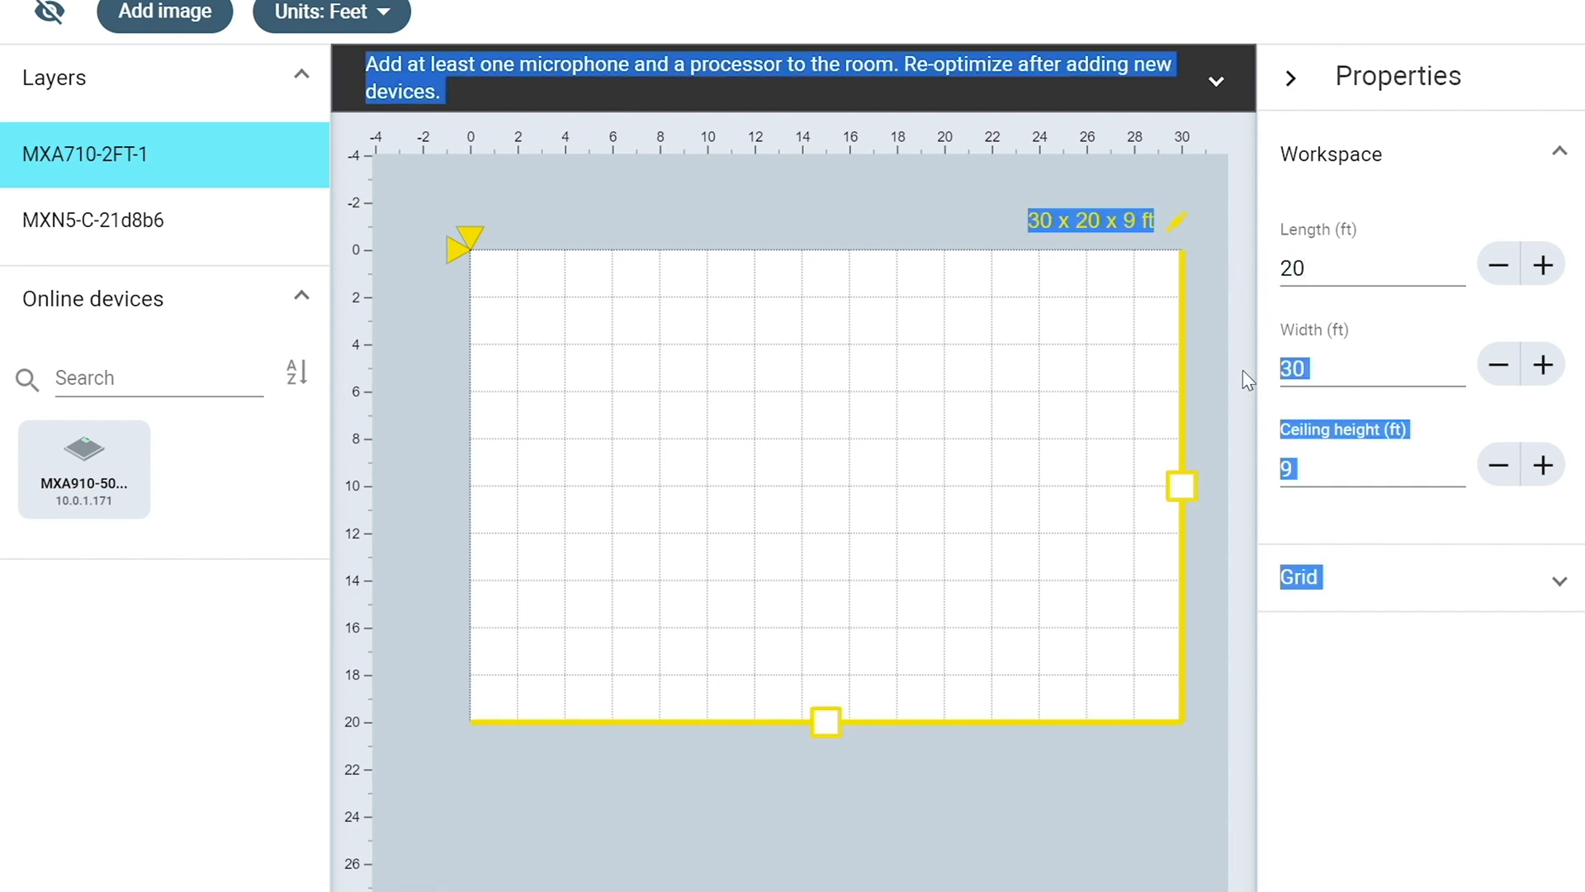
{"action": "left_click", "coordinate": [1344, 369]}
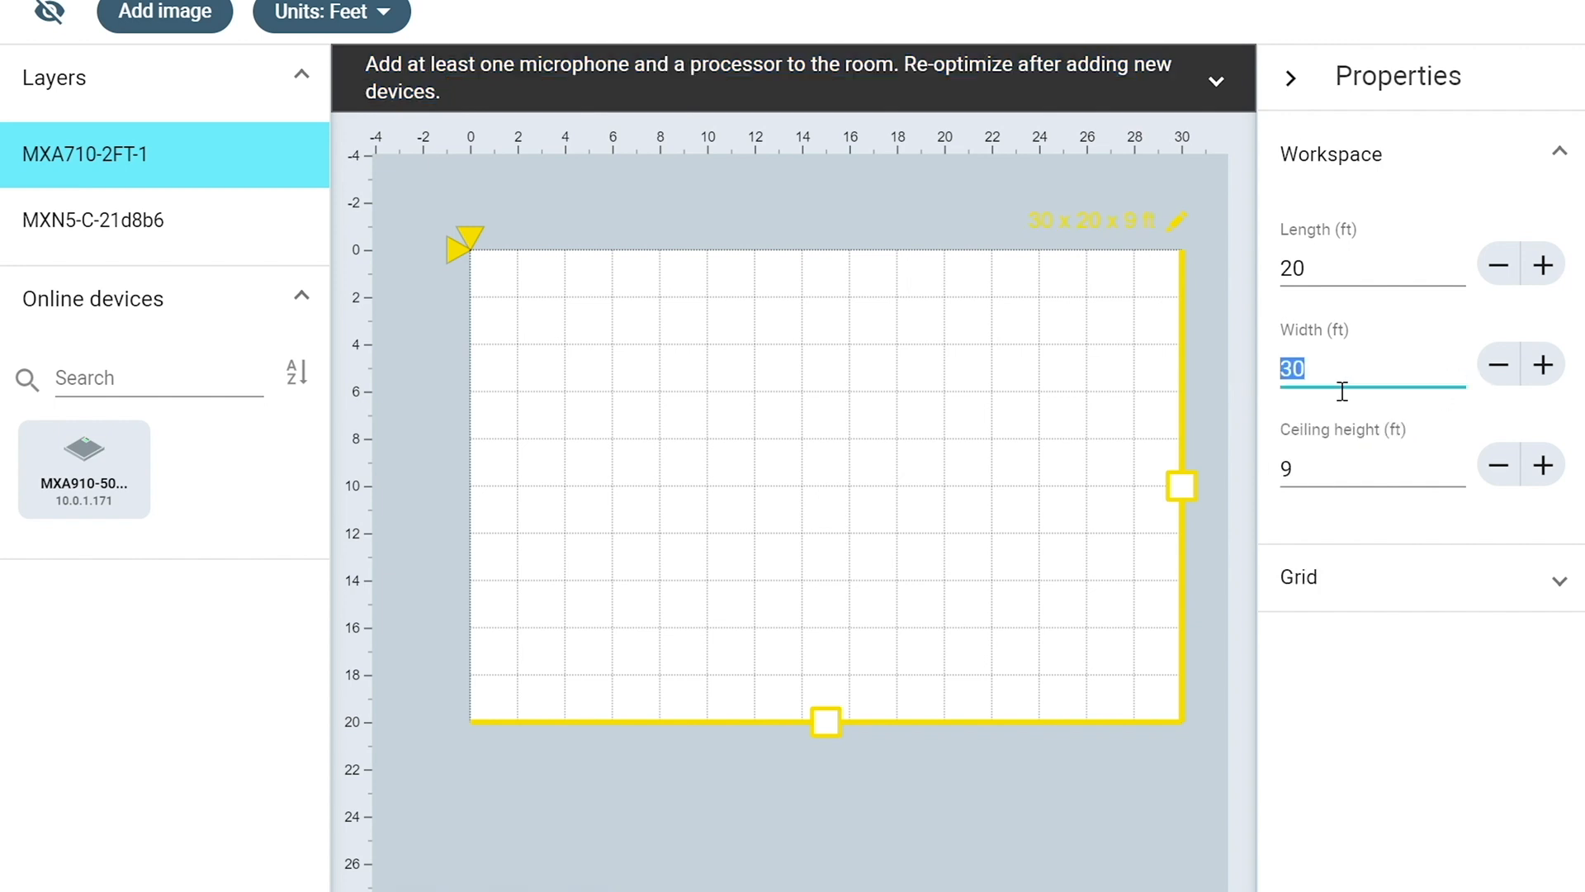
{"action": "type", "text": "20"}
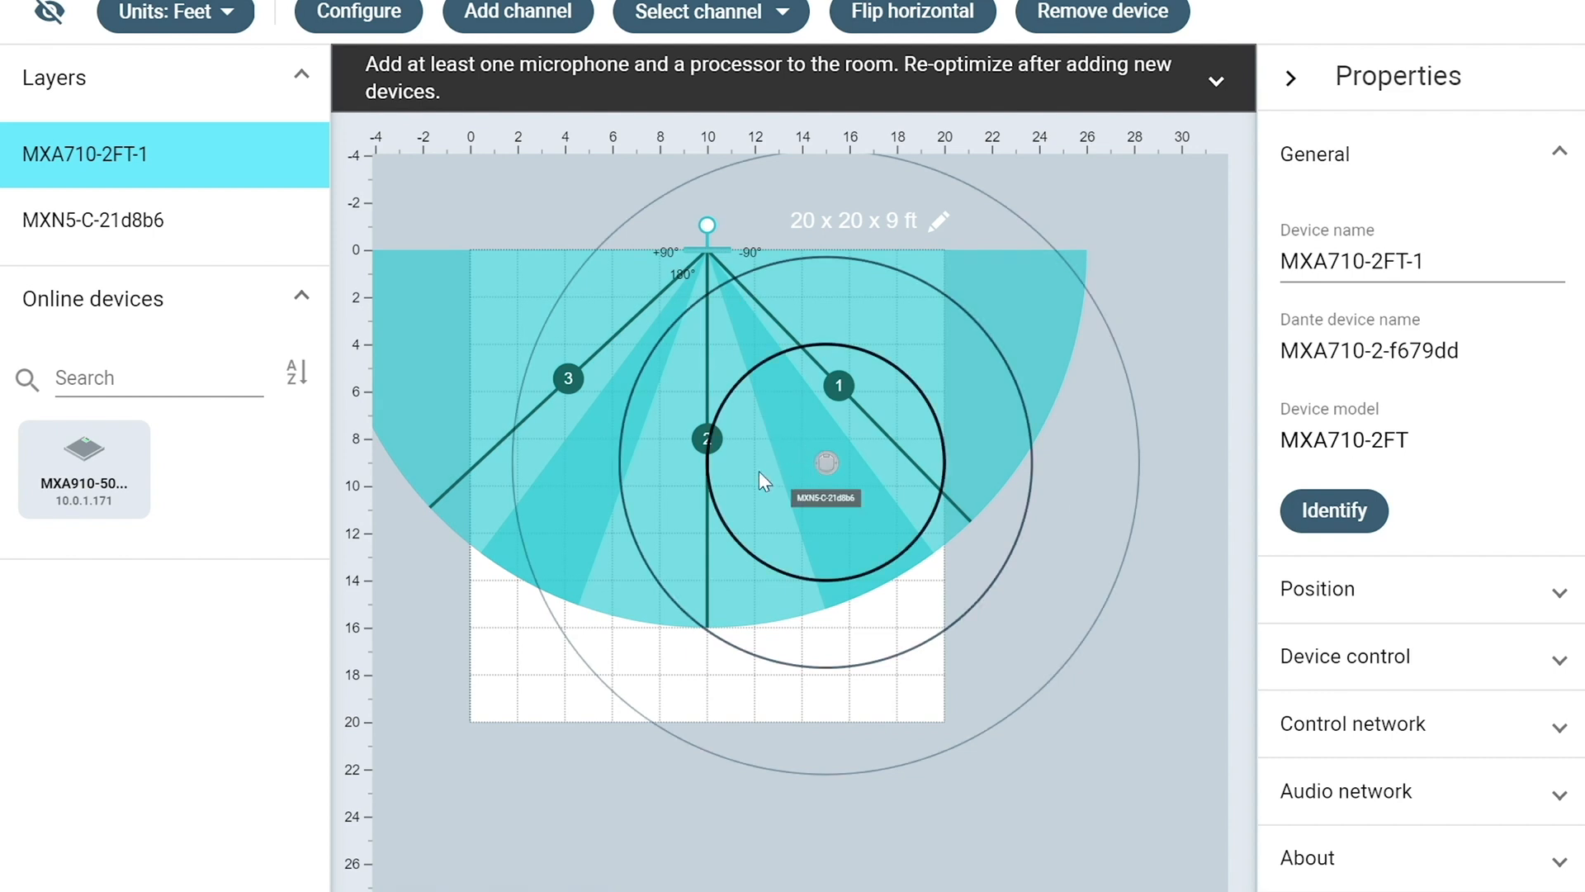
{"action": "left_click", "coordinate": [93, 219]}
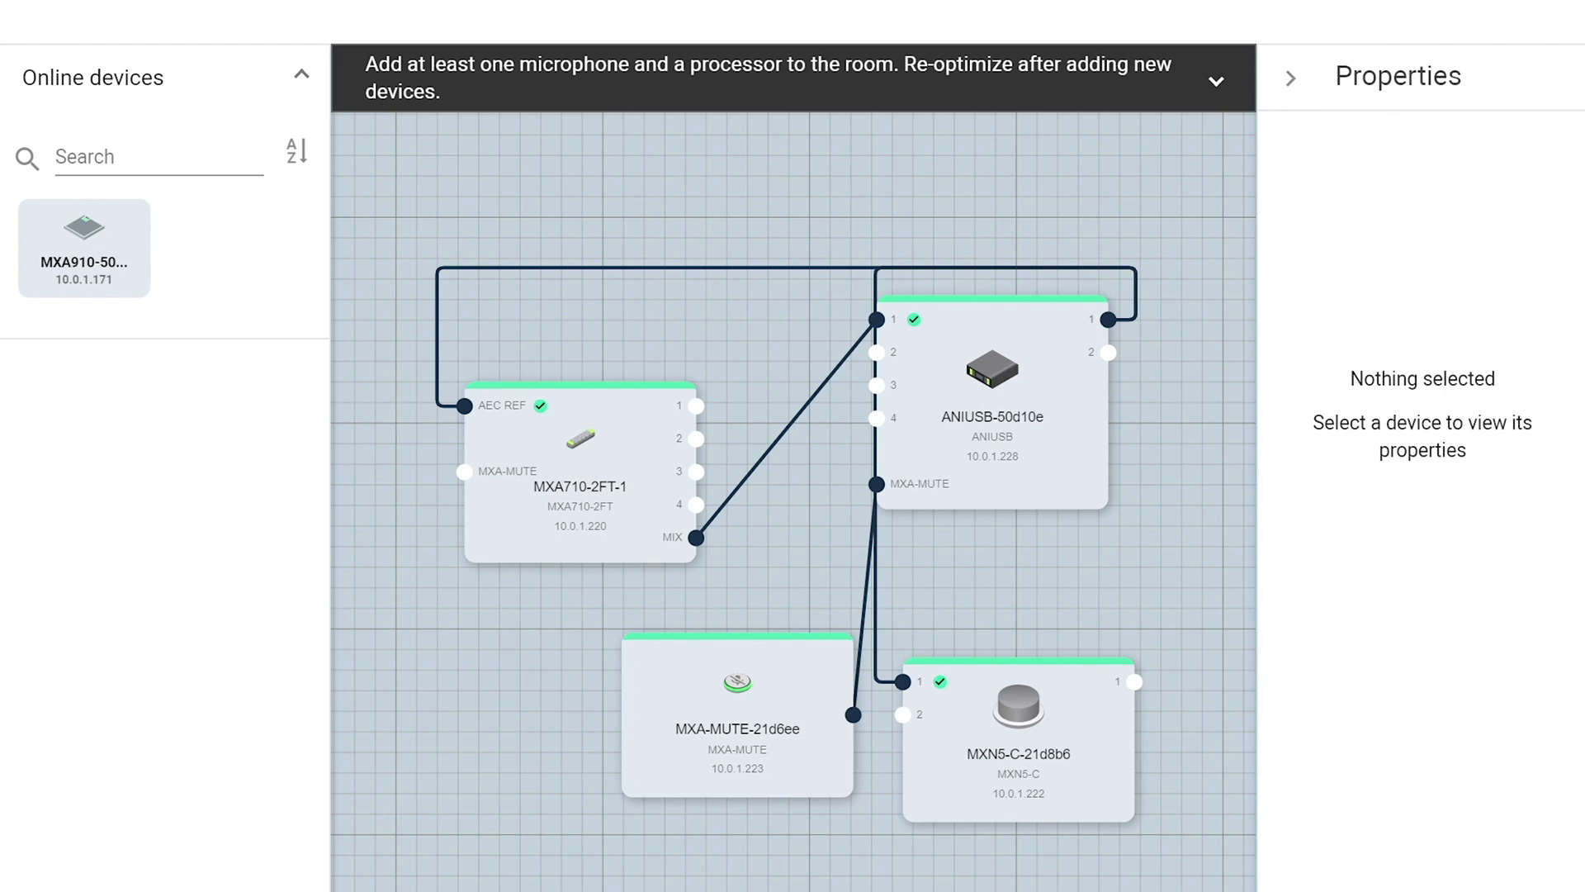
{"action": "mouse_move", "coordinate": [229, 621]}
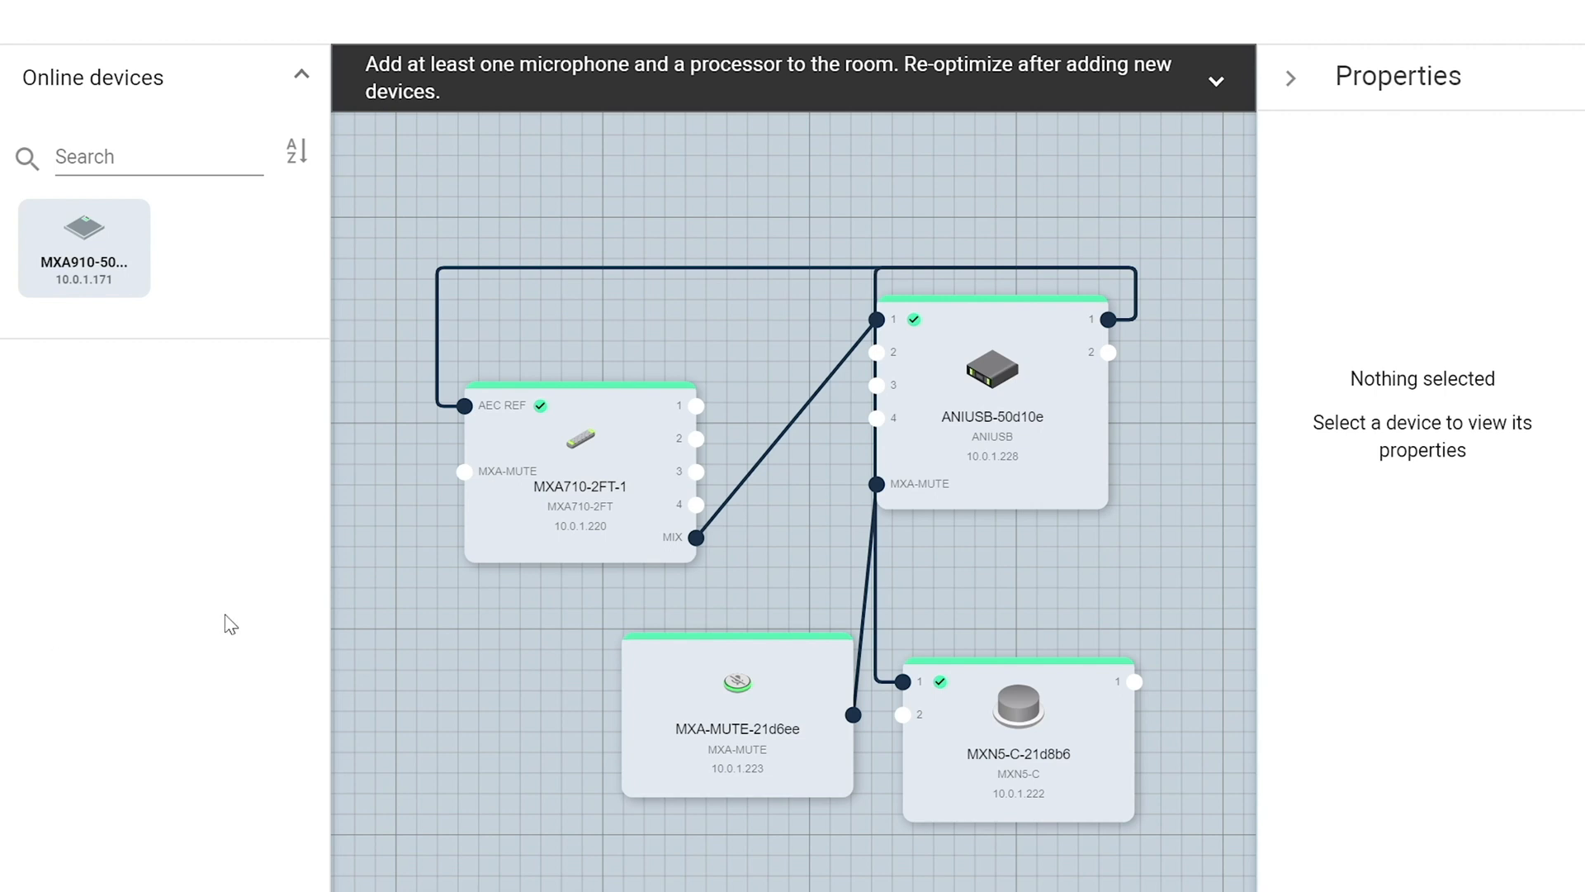
{"action": "mouse_move", "coordinate": [614, 472]}
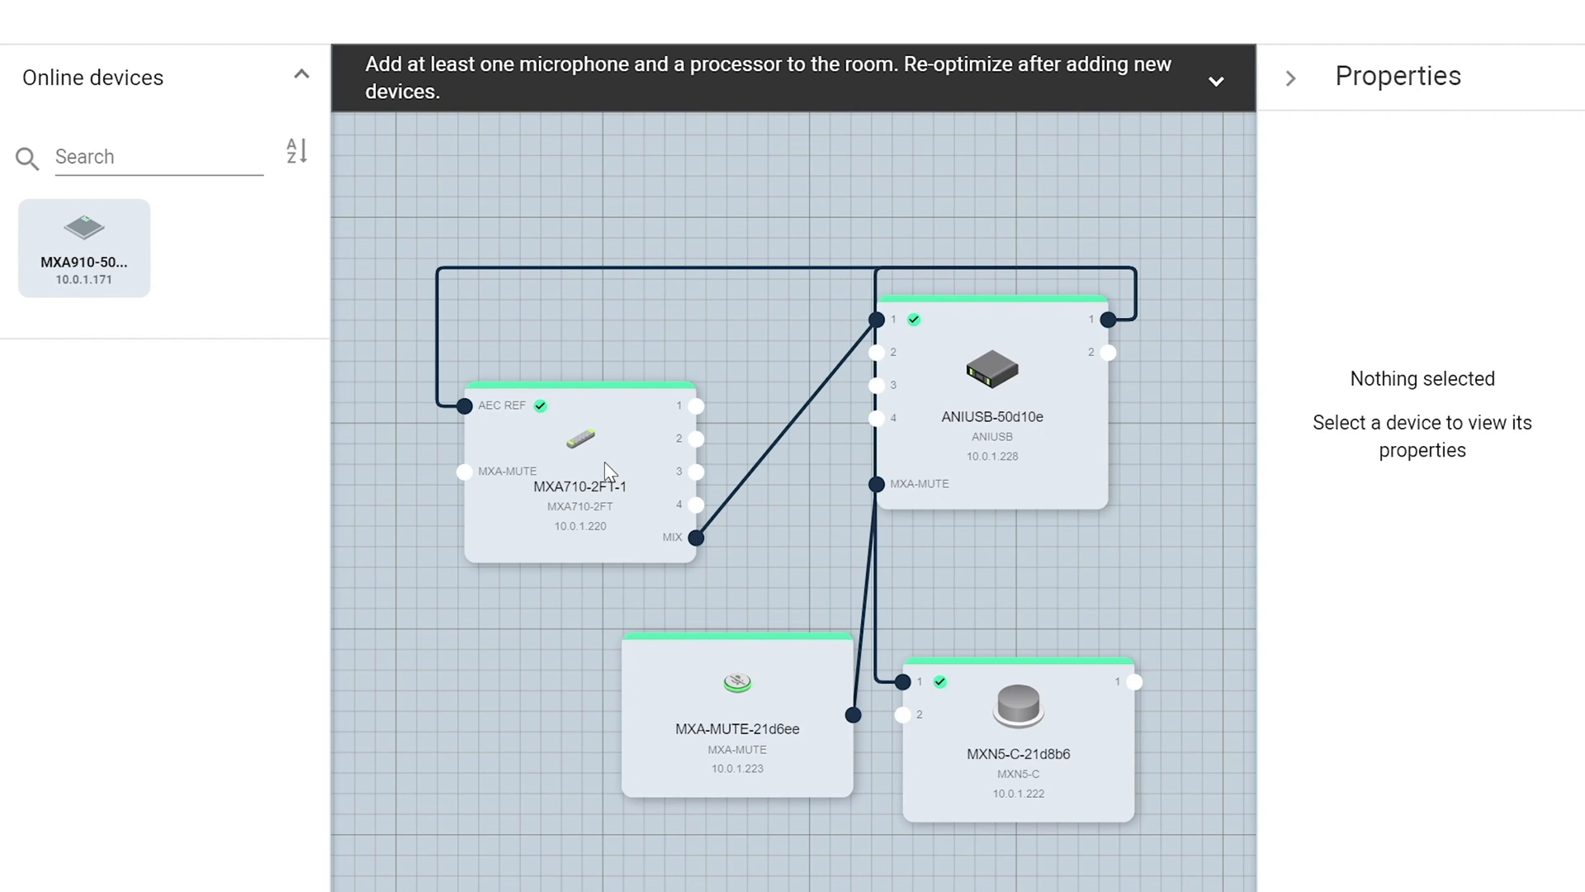
Open the MXA710-2FT-1 channel settings from its block in the routing view
{"action": "left_click", "coordinate": [605, 470]}
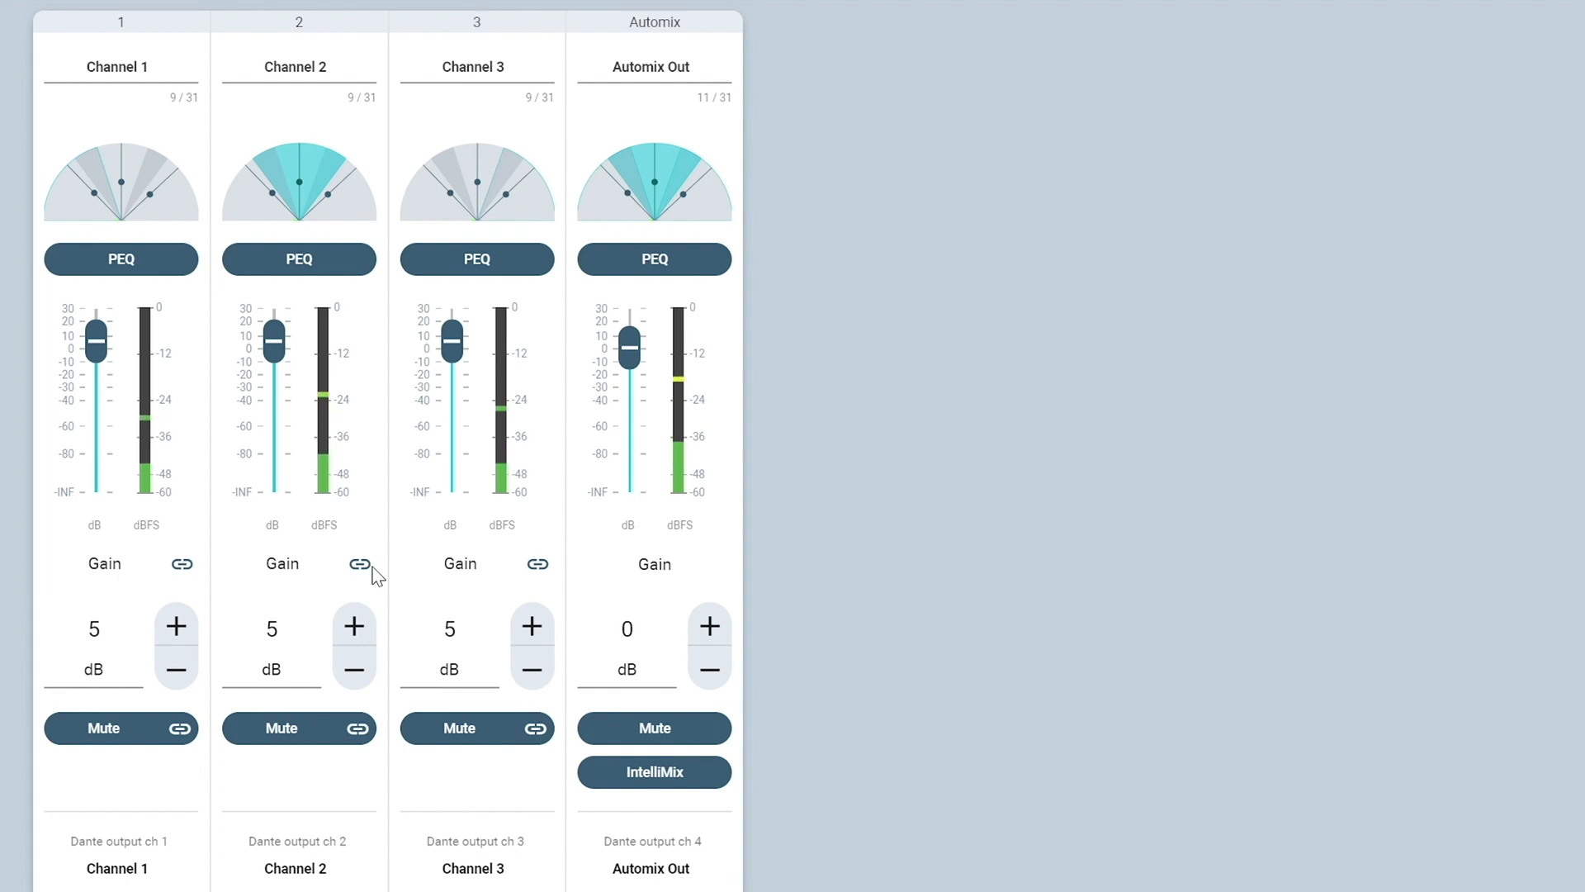
{"action": "mouse_move", "coordinate": [448, 498]}
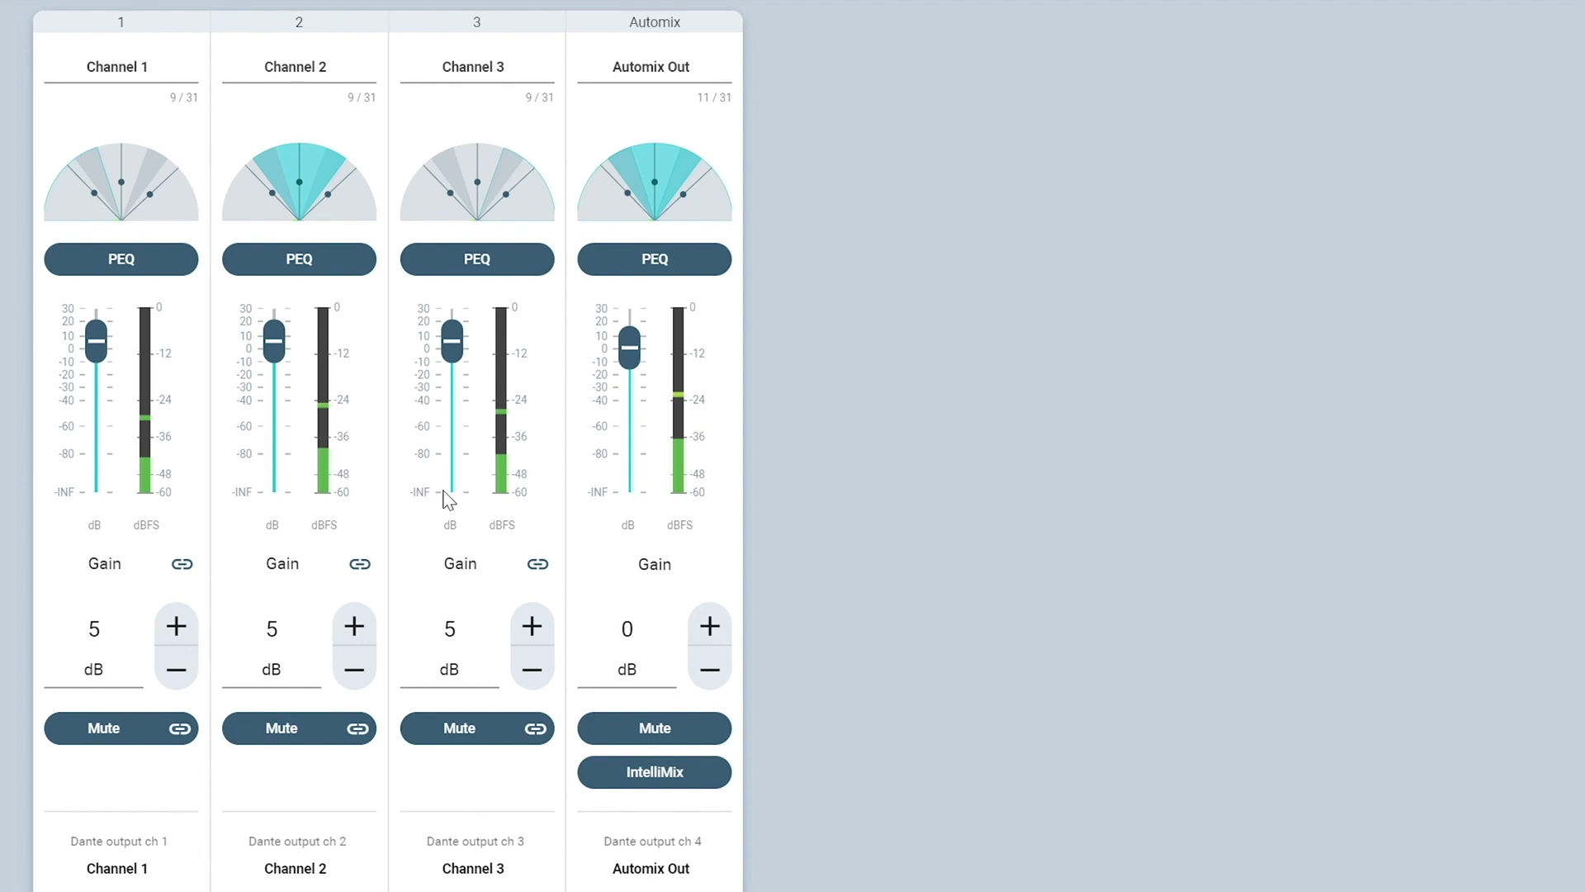
Enable the Automix Out PEQ, check the 10 kHz high-cut filter, and close it
{"action": "left_click", "coordinate": [655, 259]}
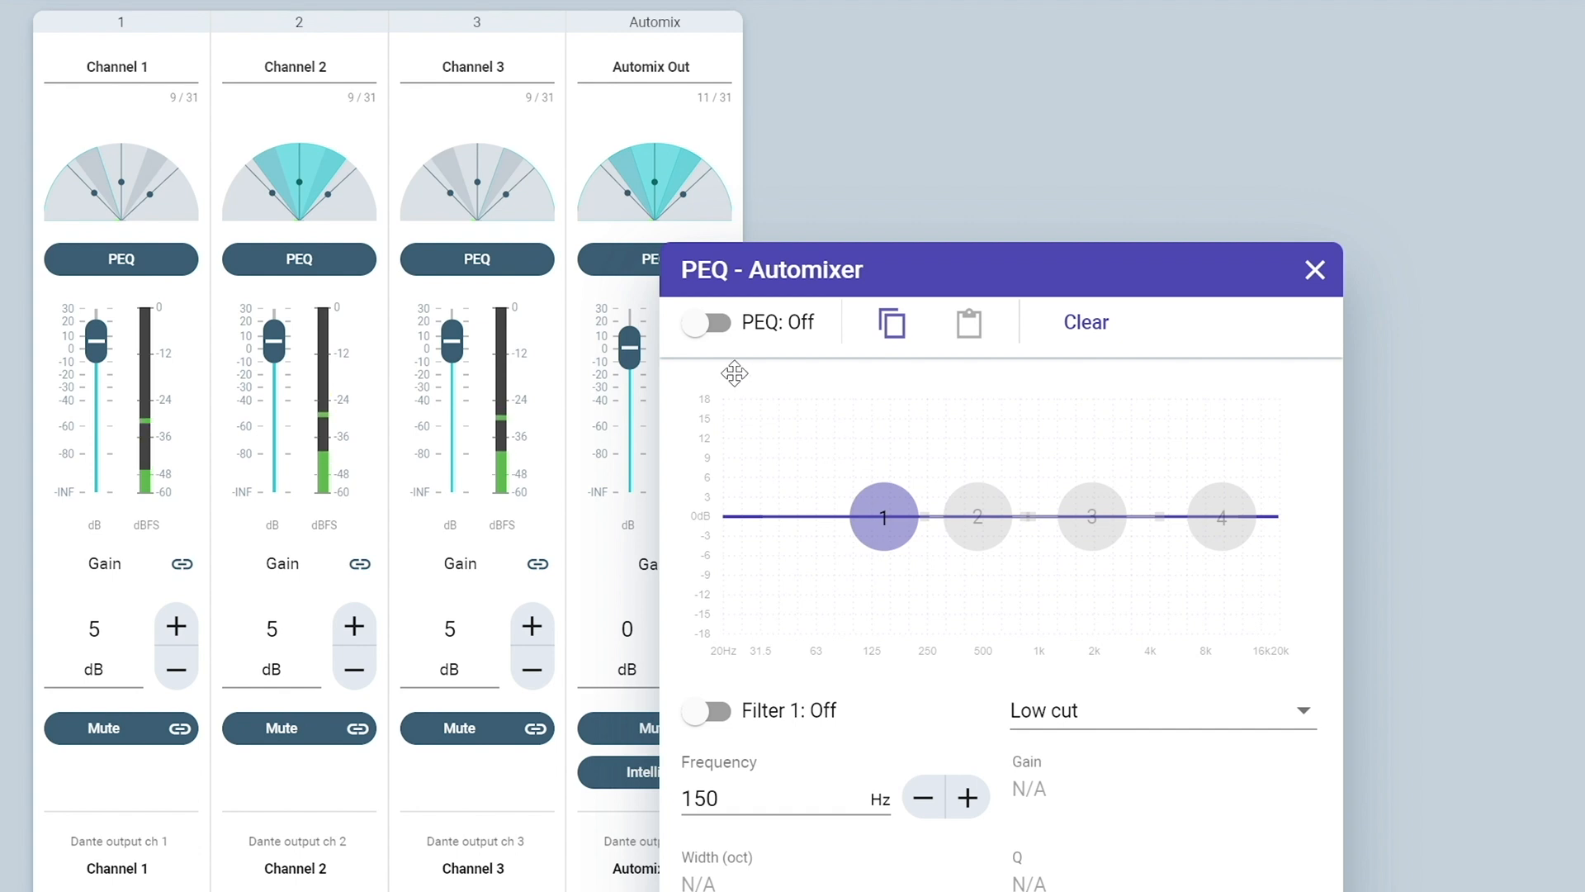
{"action": "left_click", "coordinate": [704, 323]}
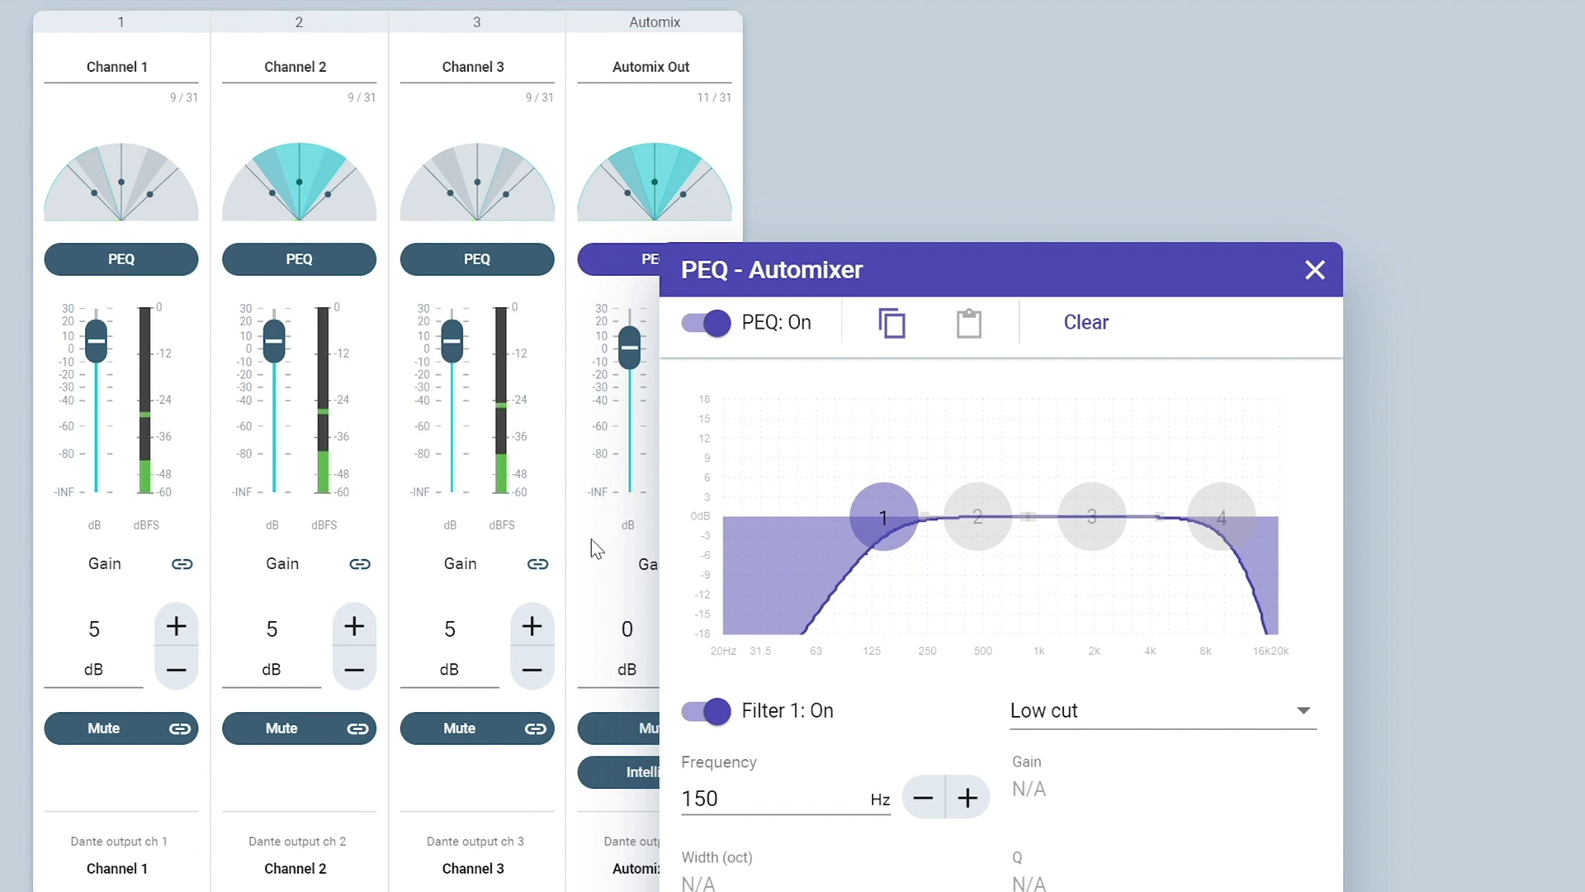
{"action": "left_click", "coordinate": [1221, 517]}
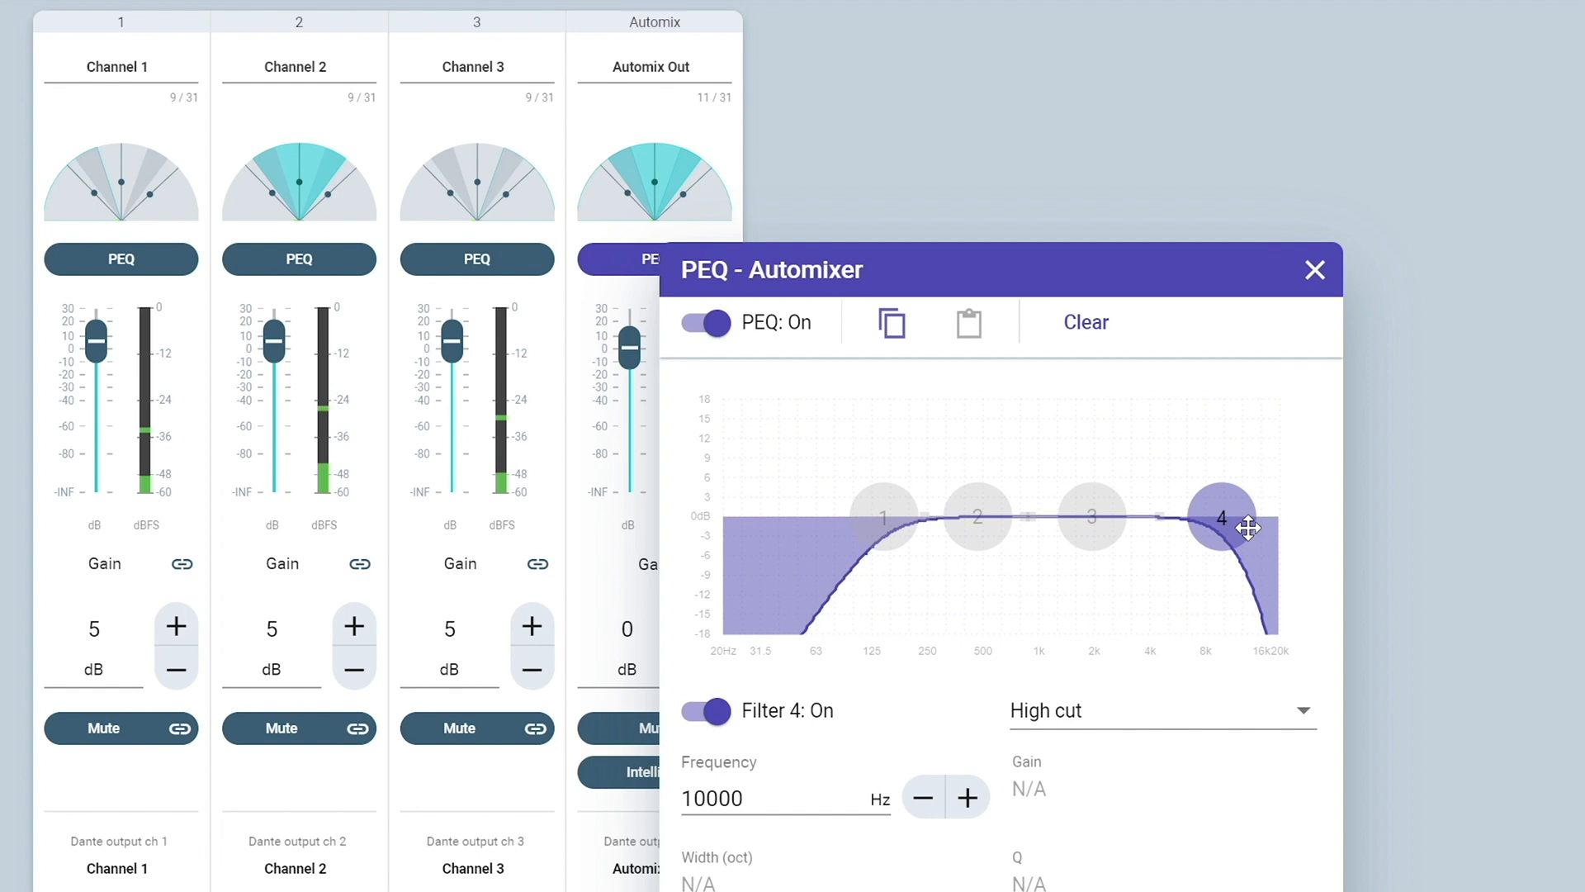
{"action": "mouse_move", "coordinate": [1381, 379]}
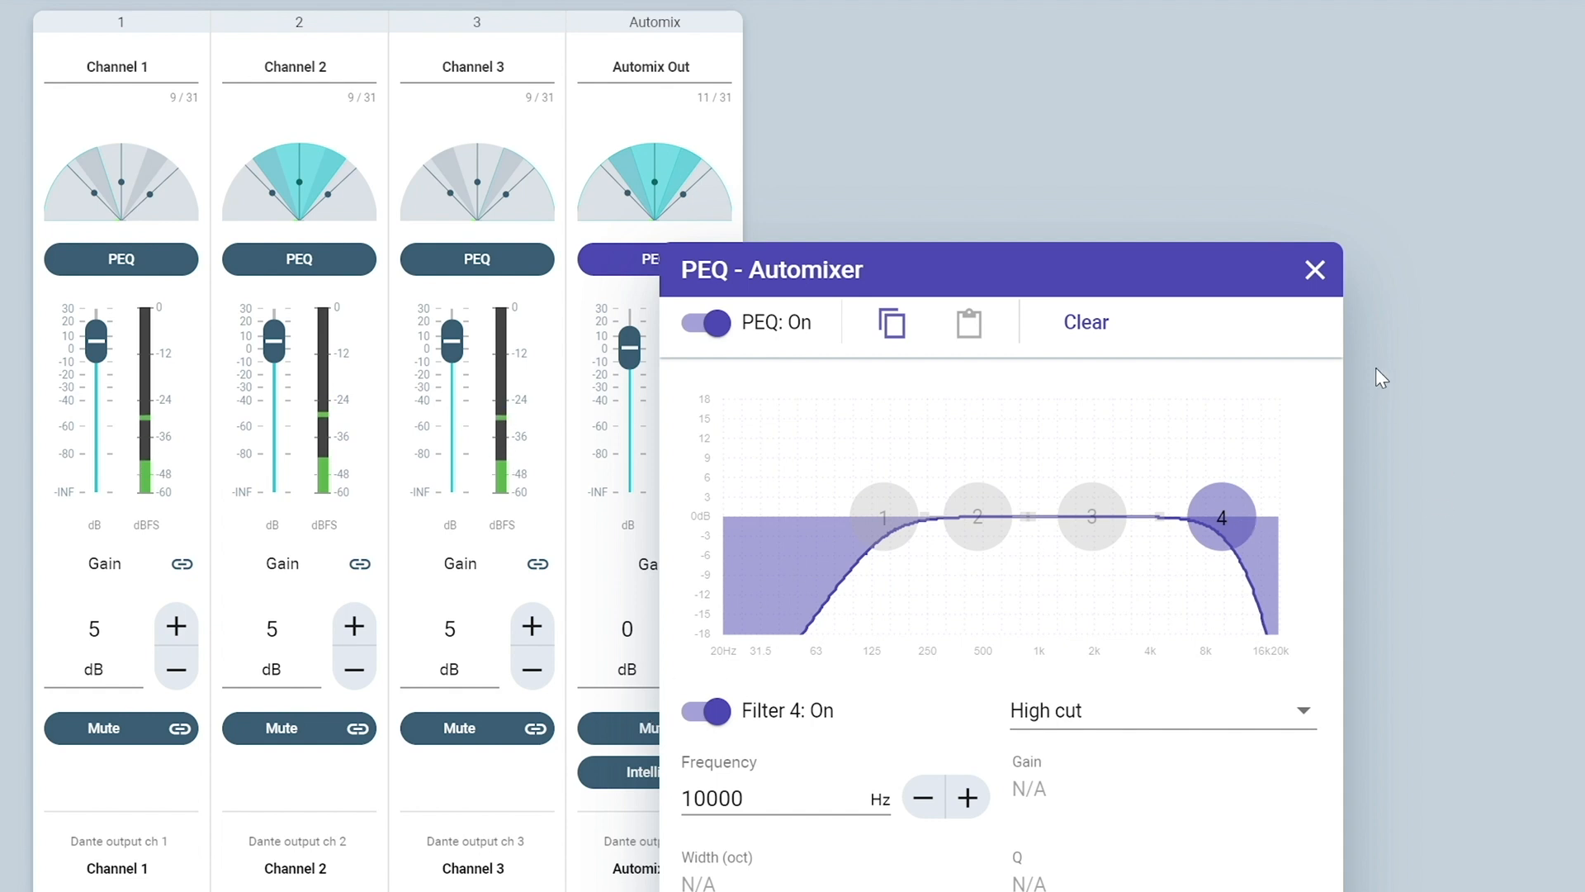
{"action": "left_click", "coordinate": [1315, 270]}
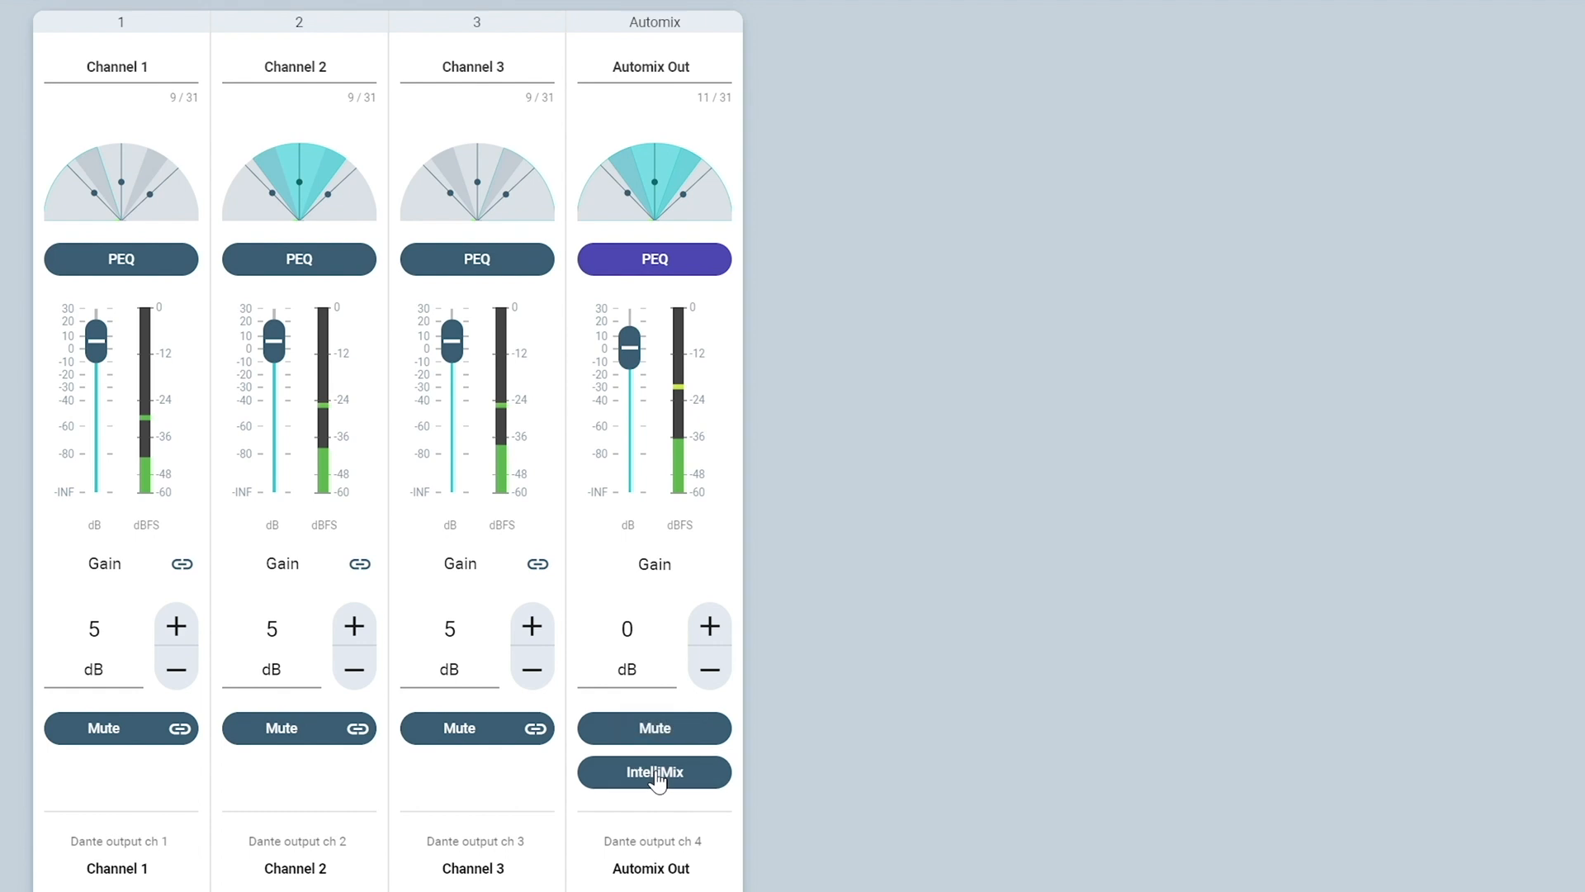
Check the Automix Out echo canceller settings under IntelliMix
{"action": "left_click", "coordinate": [654, 772]}
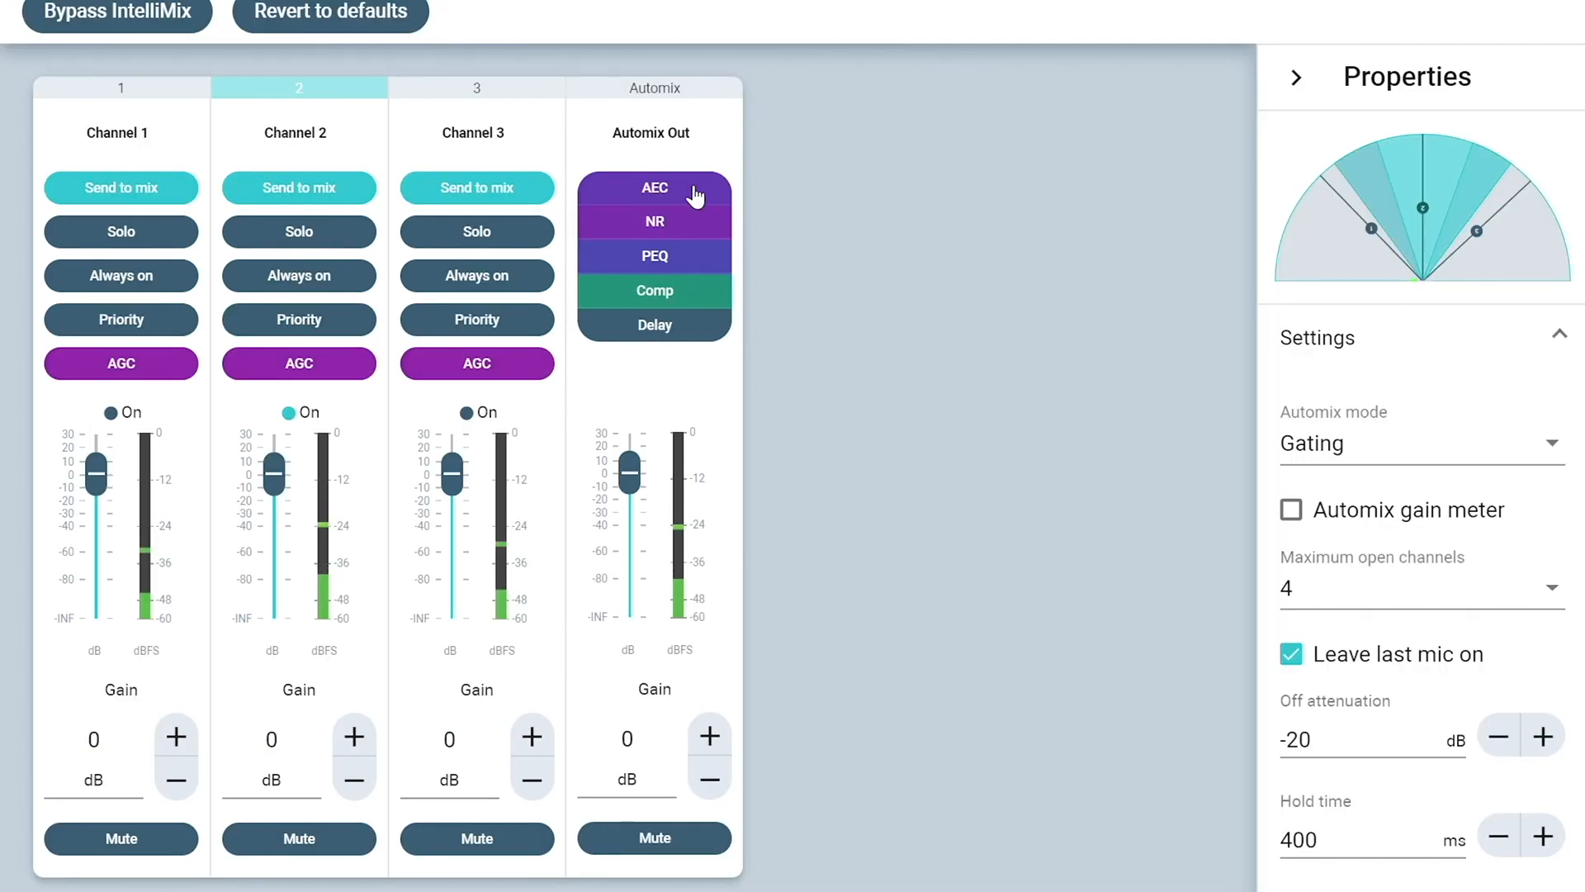
{"action": "left_click", "coordinate": [654, 188]}
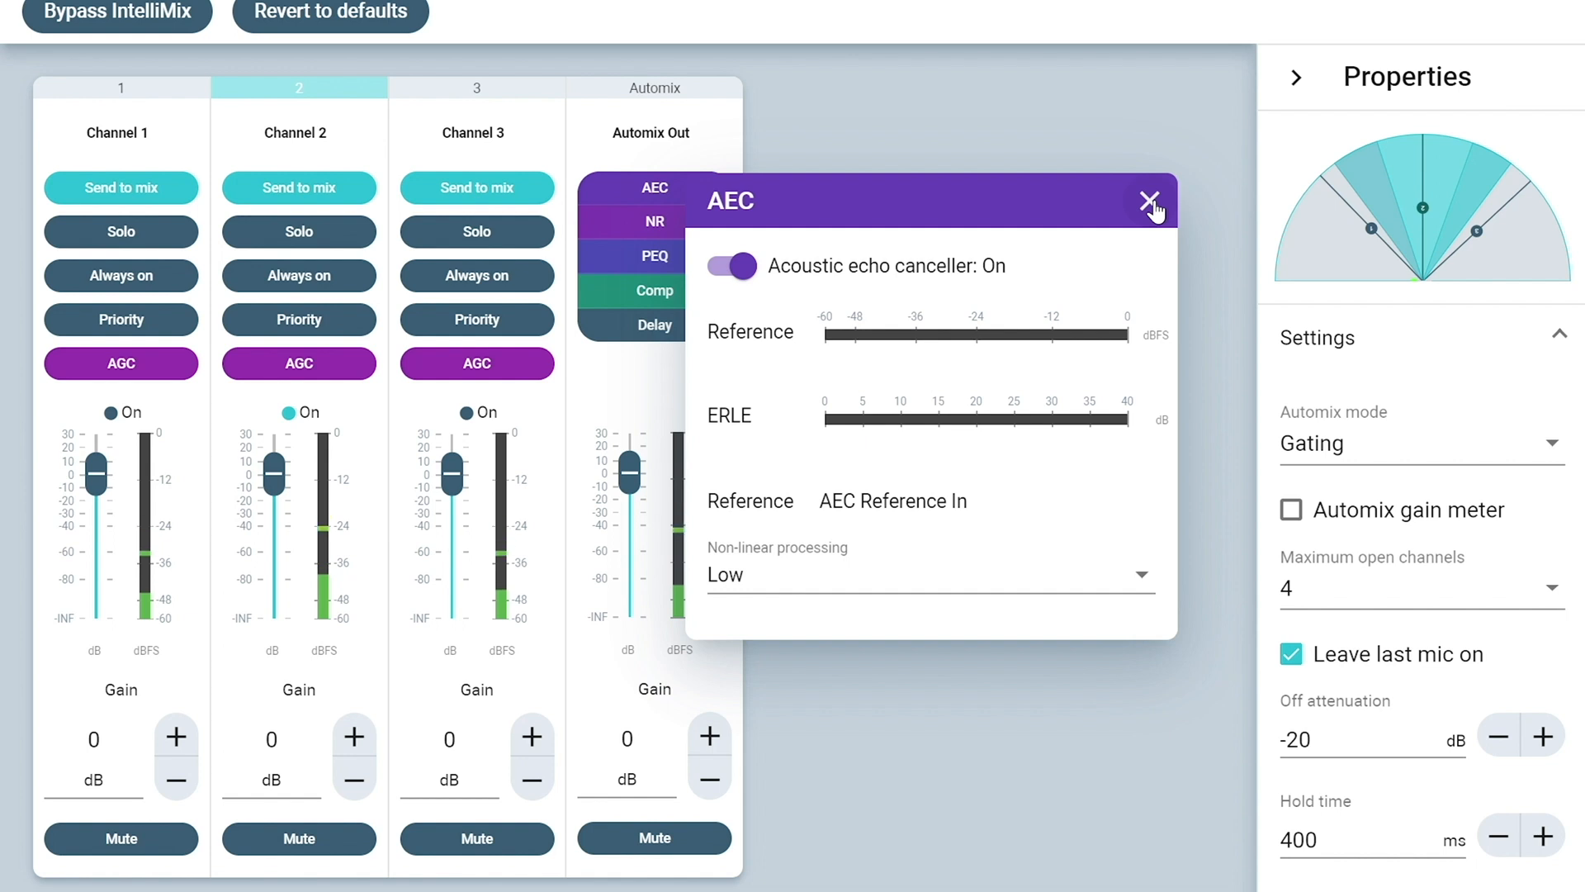
{"action": "left_click", "coordinate": [1148, 200]}
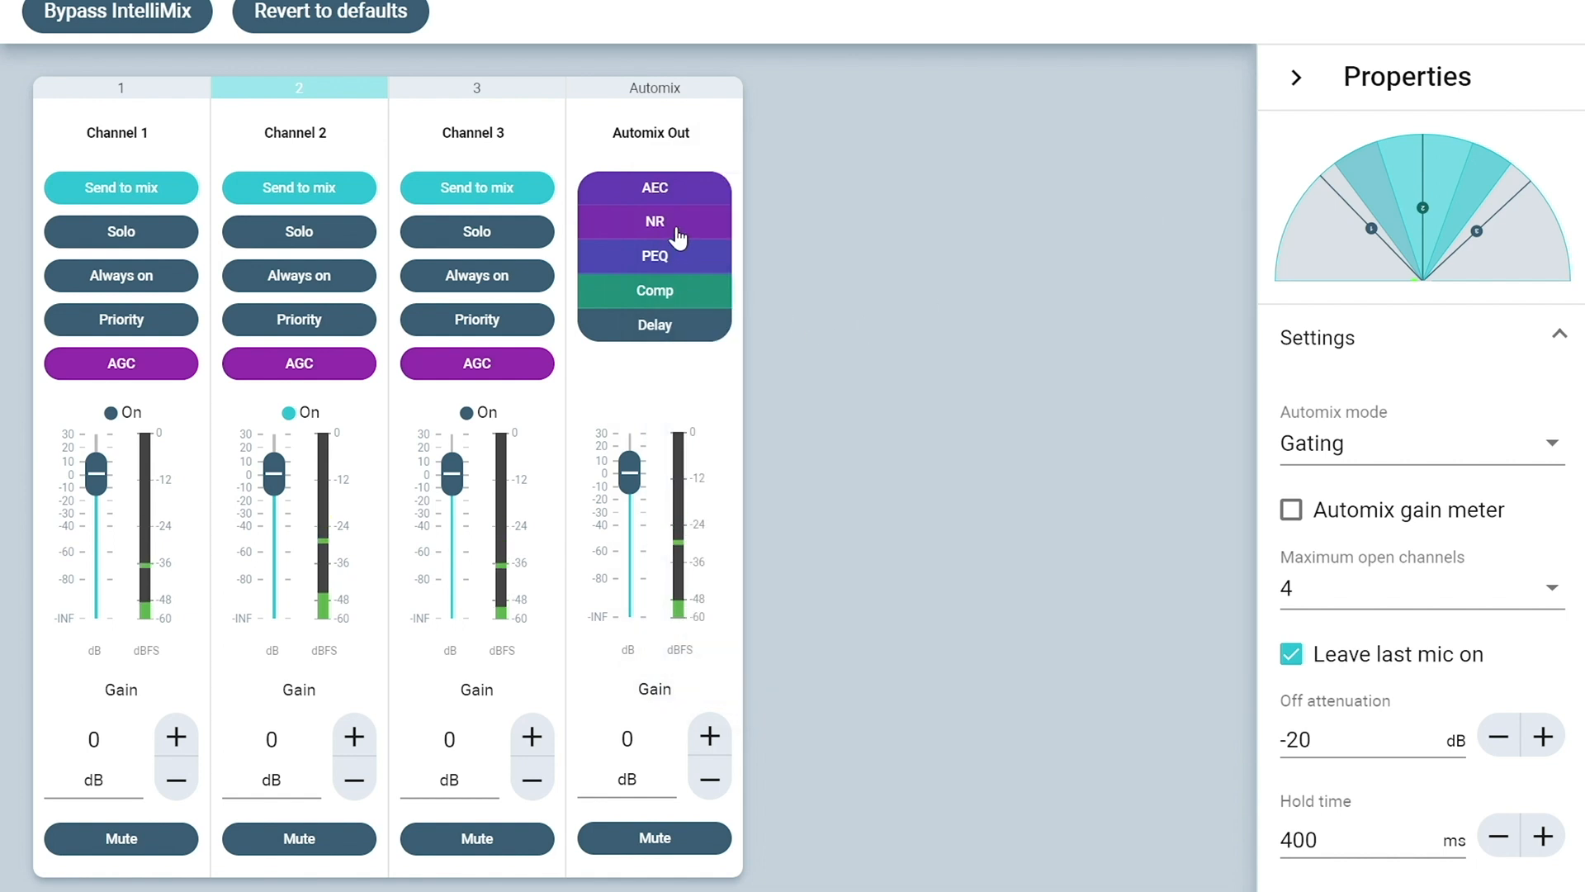
Confirm the noise reducer is on with noise reduction kept at Low
{"action": "left_click", "coordinate": [654, 221]}
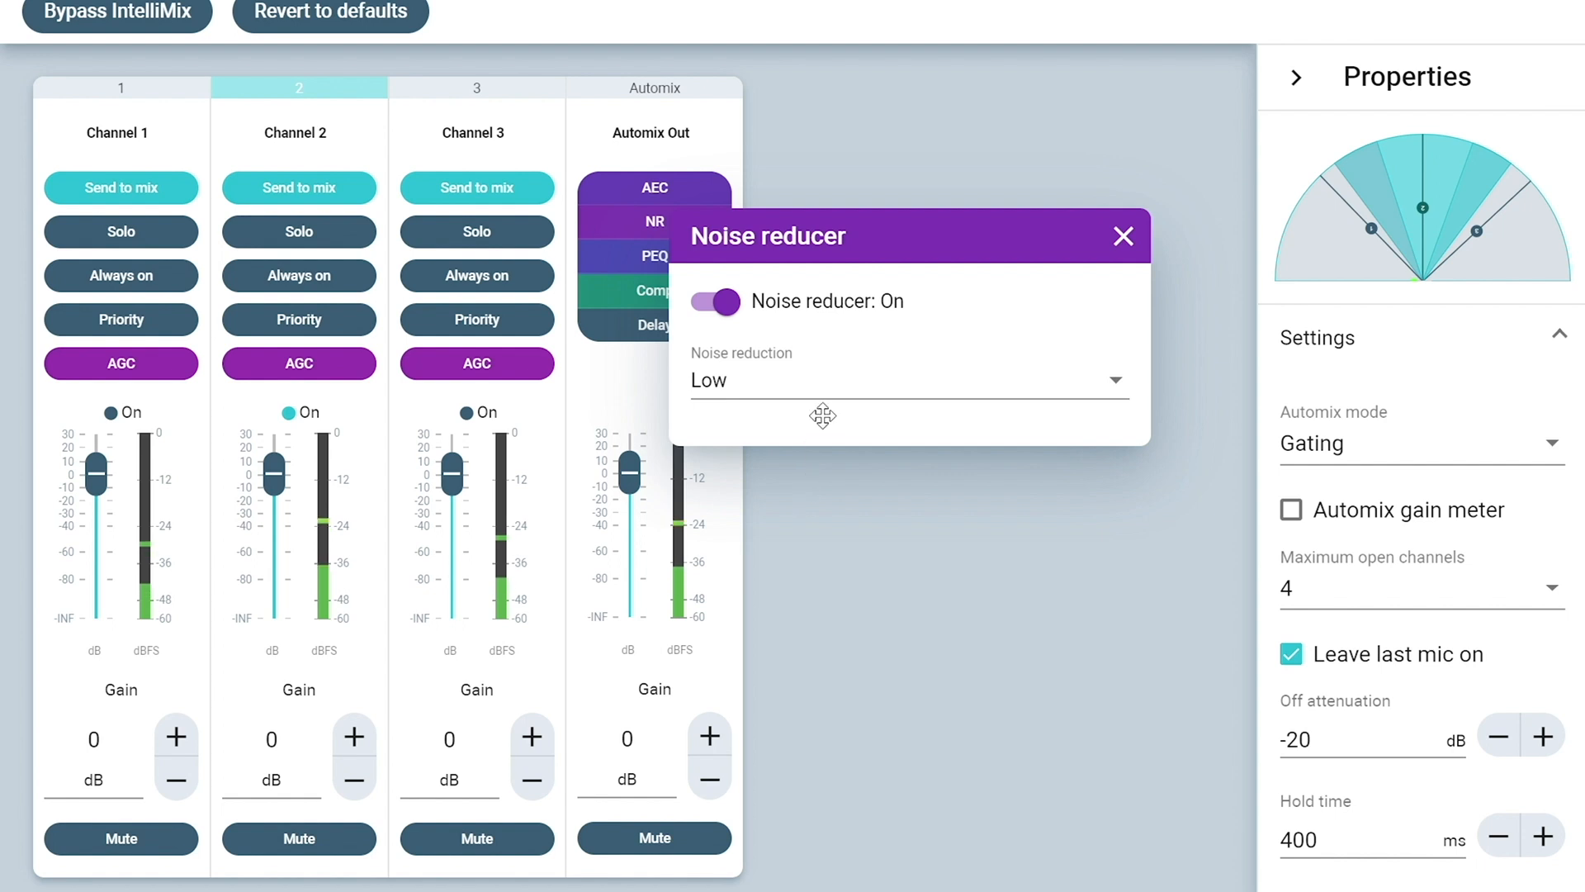
{"action": "left_click", "coordinate": [909, 380]}
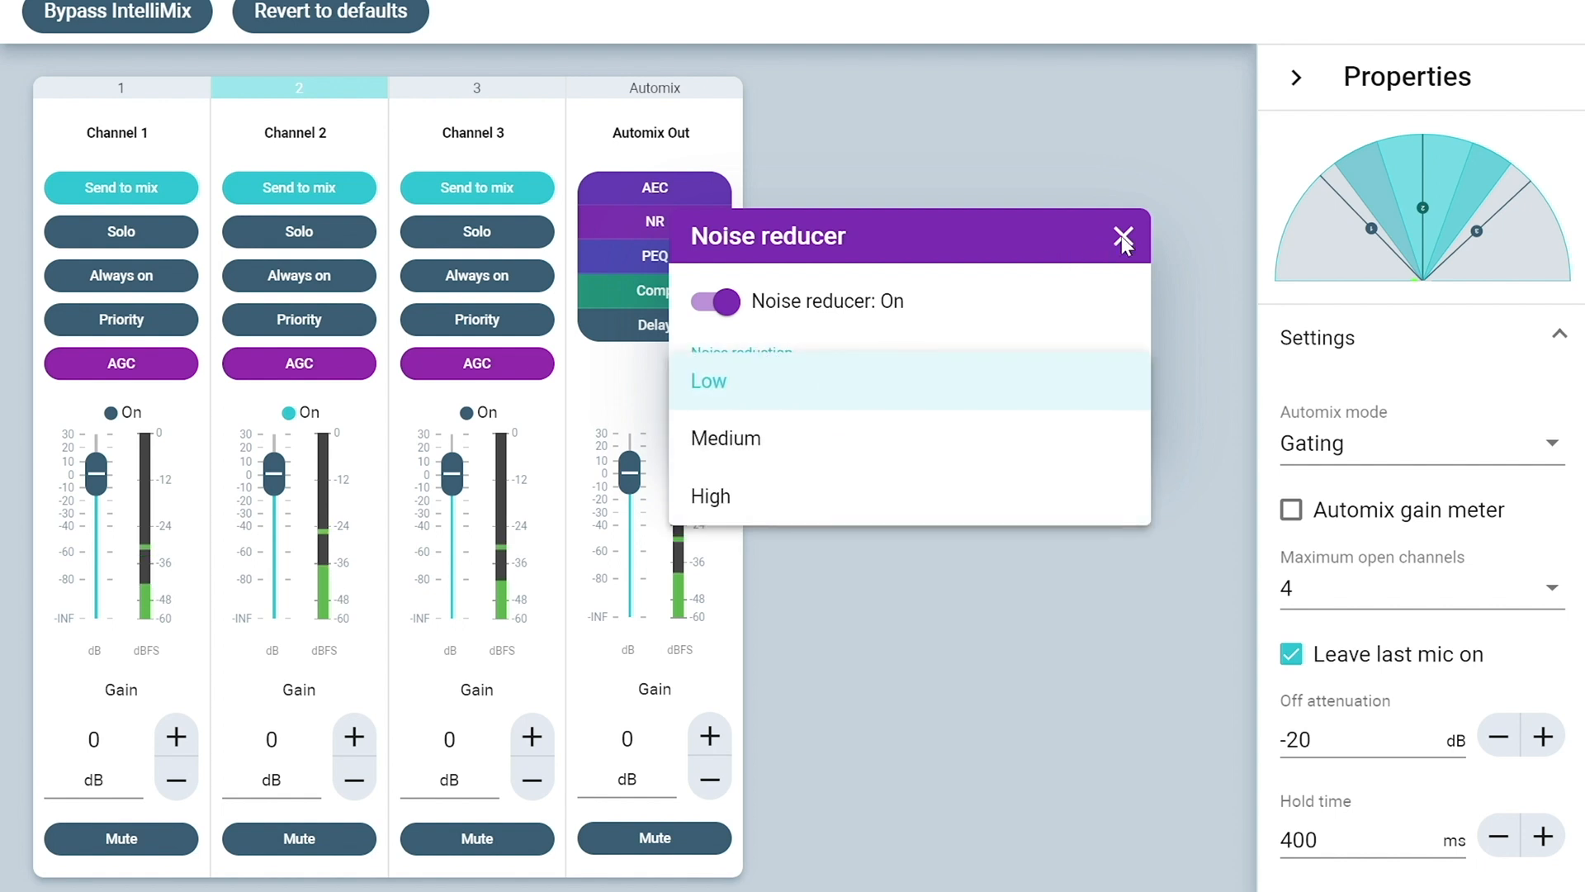
{"action": "left_click", "coordinate": [709, 381]}
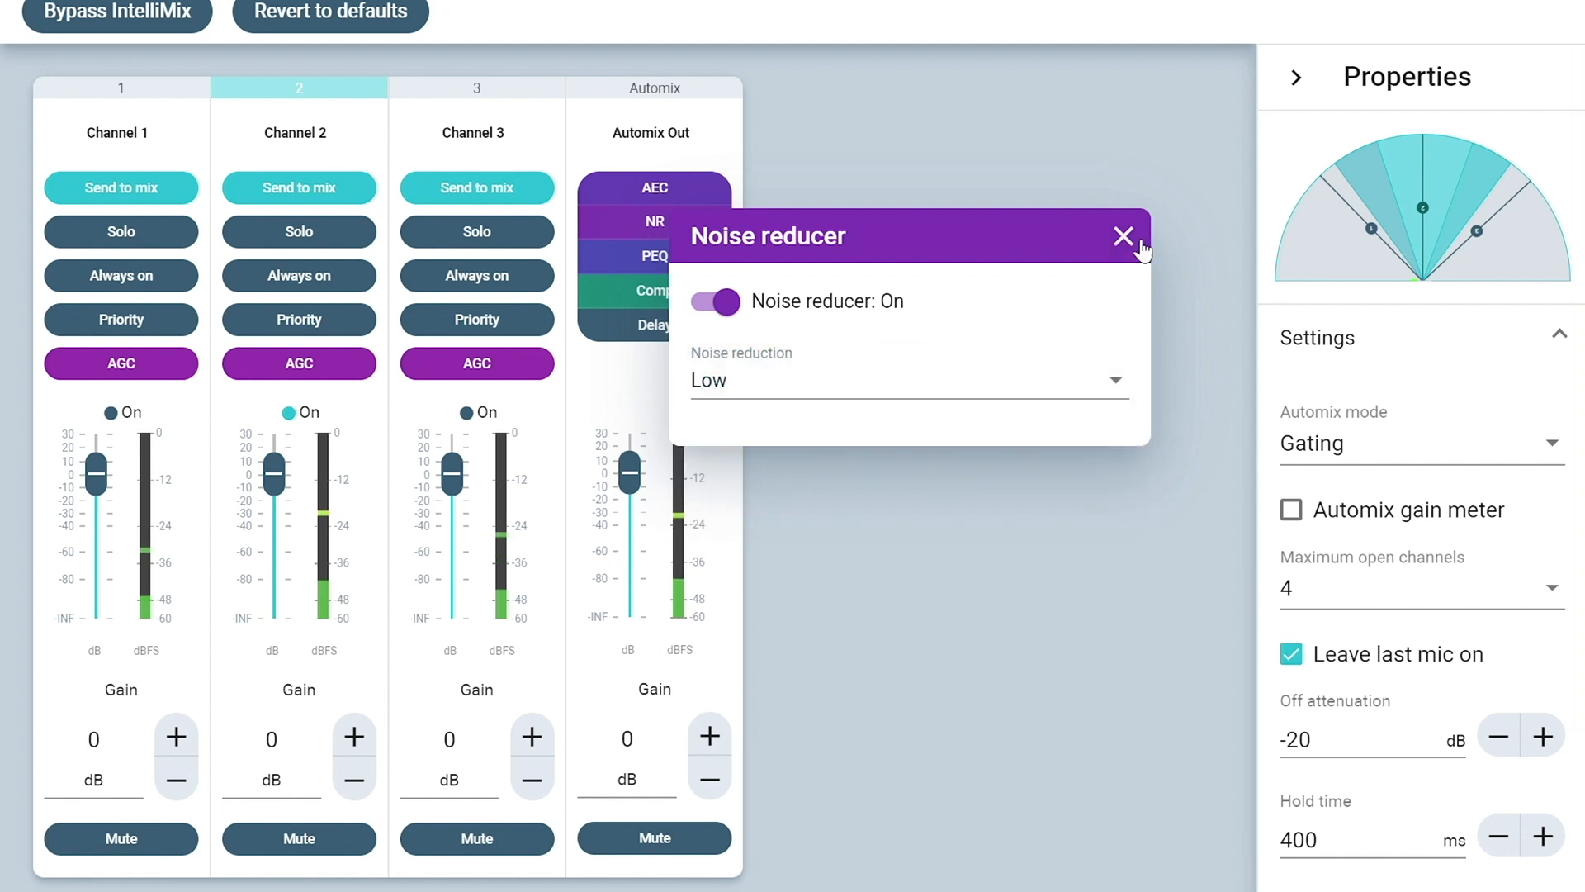
{"action": "left_click", "coordinate": [1123, 235]}
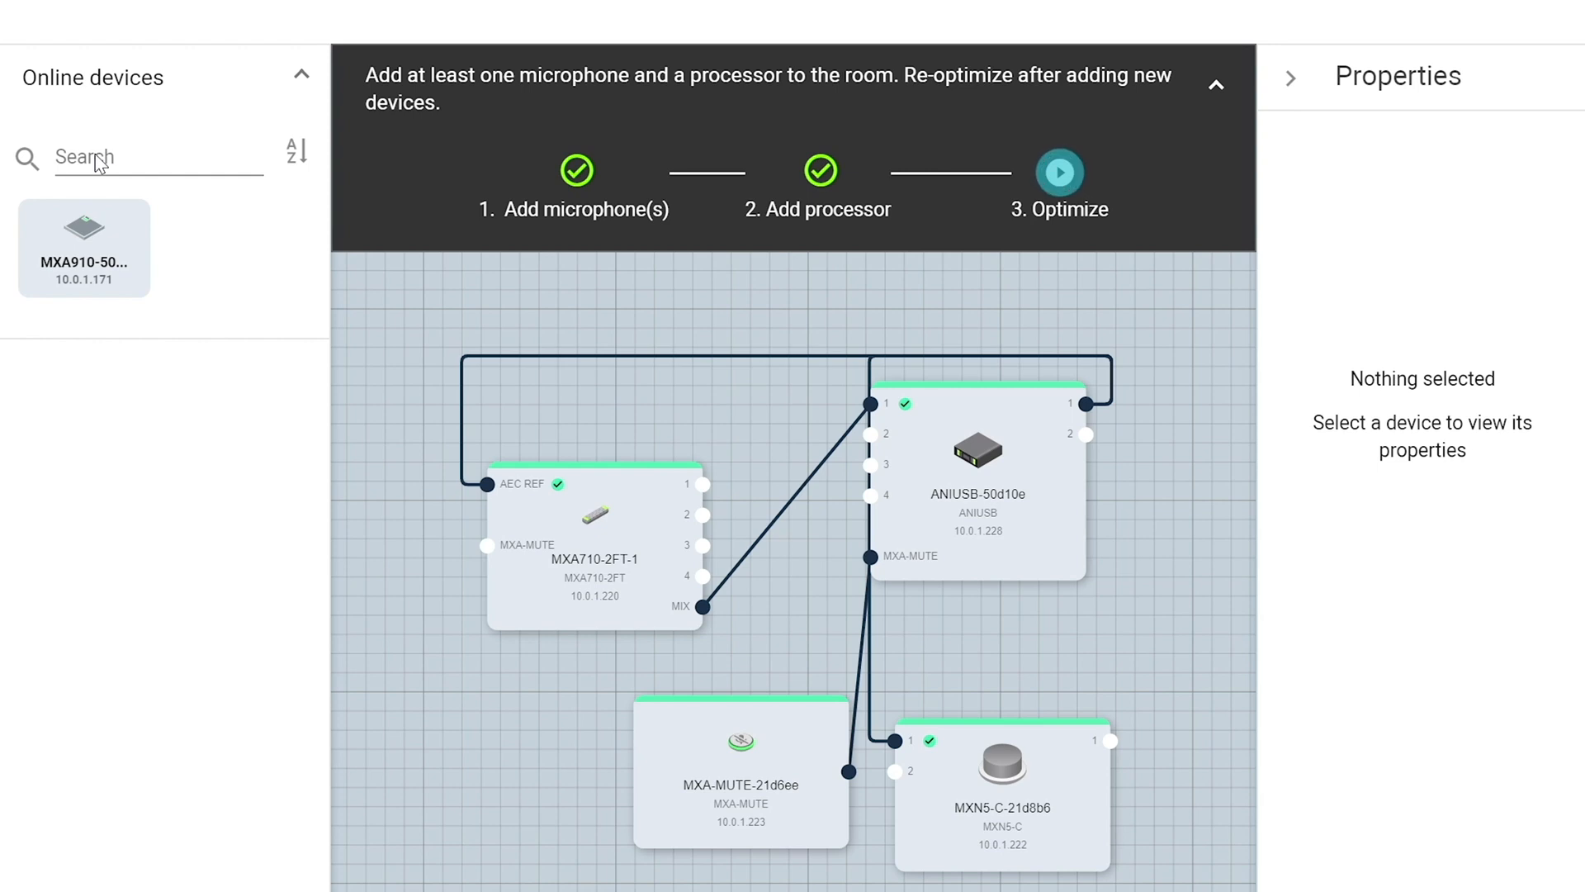
{"action": "mouse_move", "coordinate": [802, 358]}
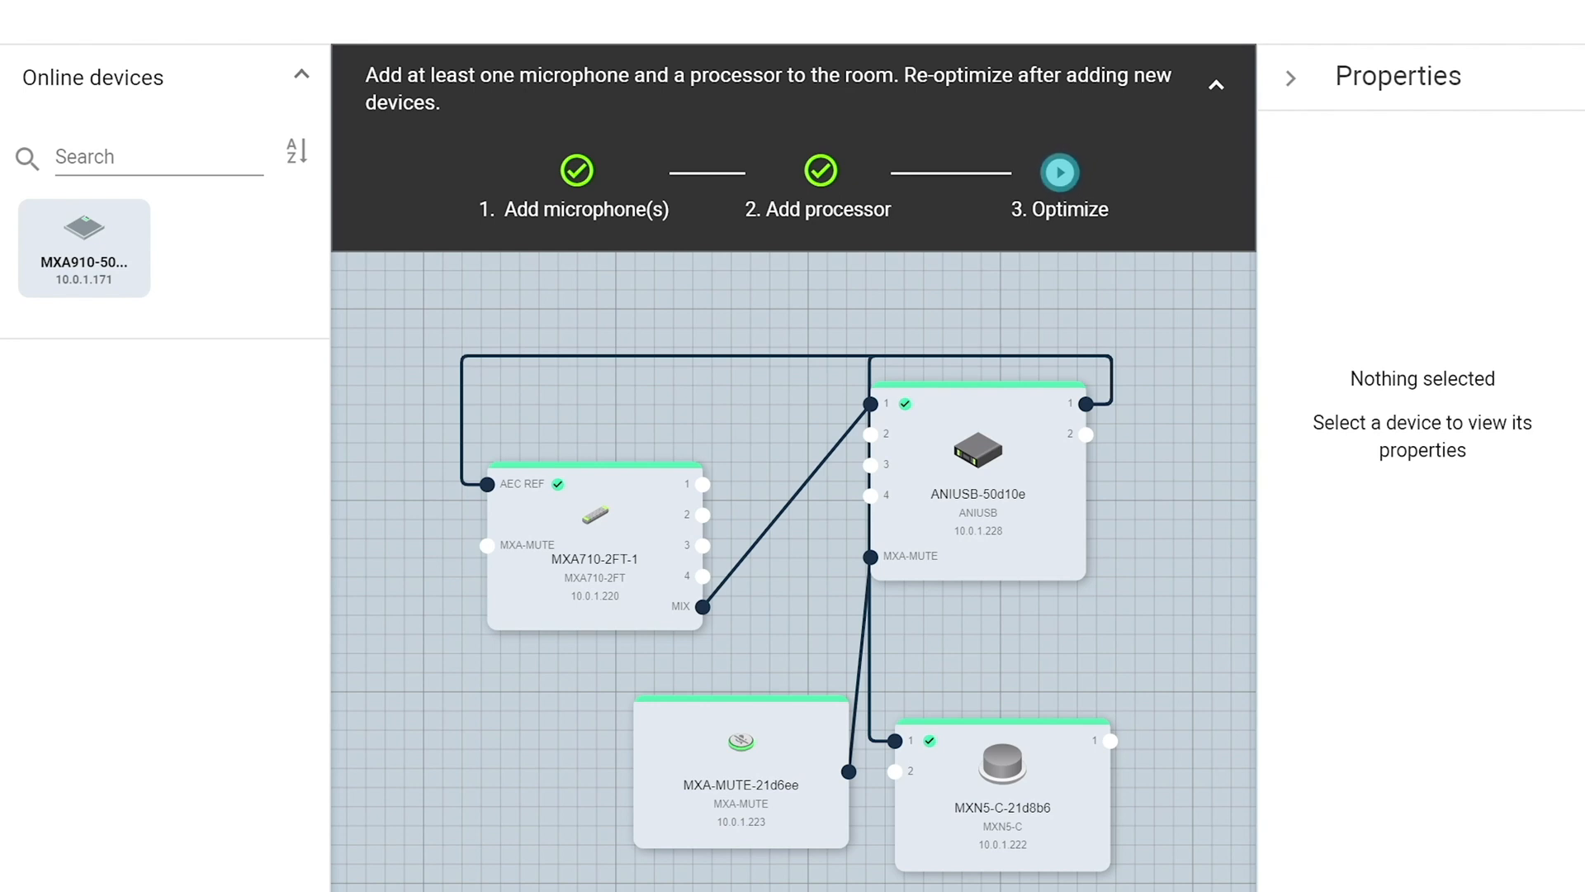
{"action": "mouse_move", "coordinate": [1011, 512]}
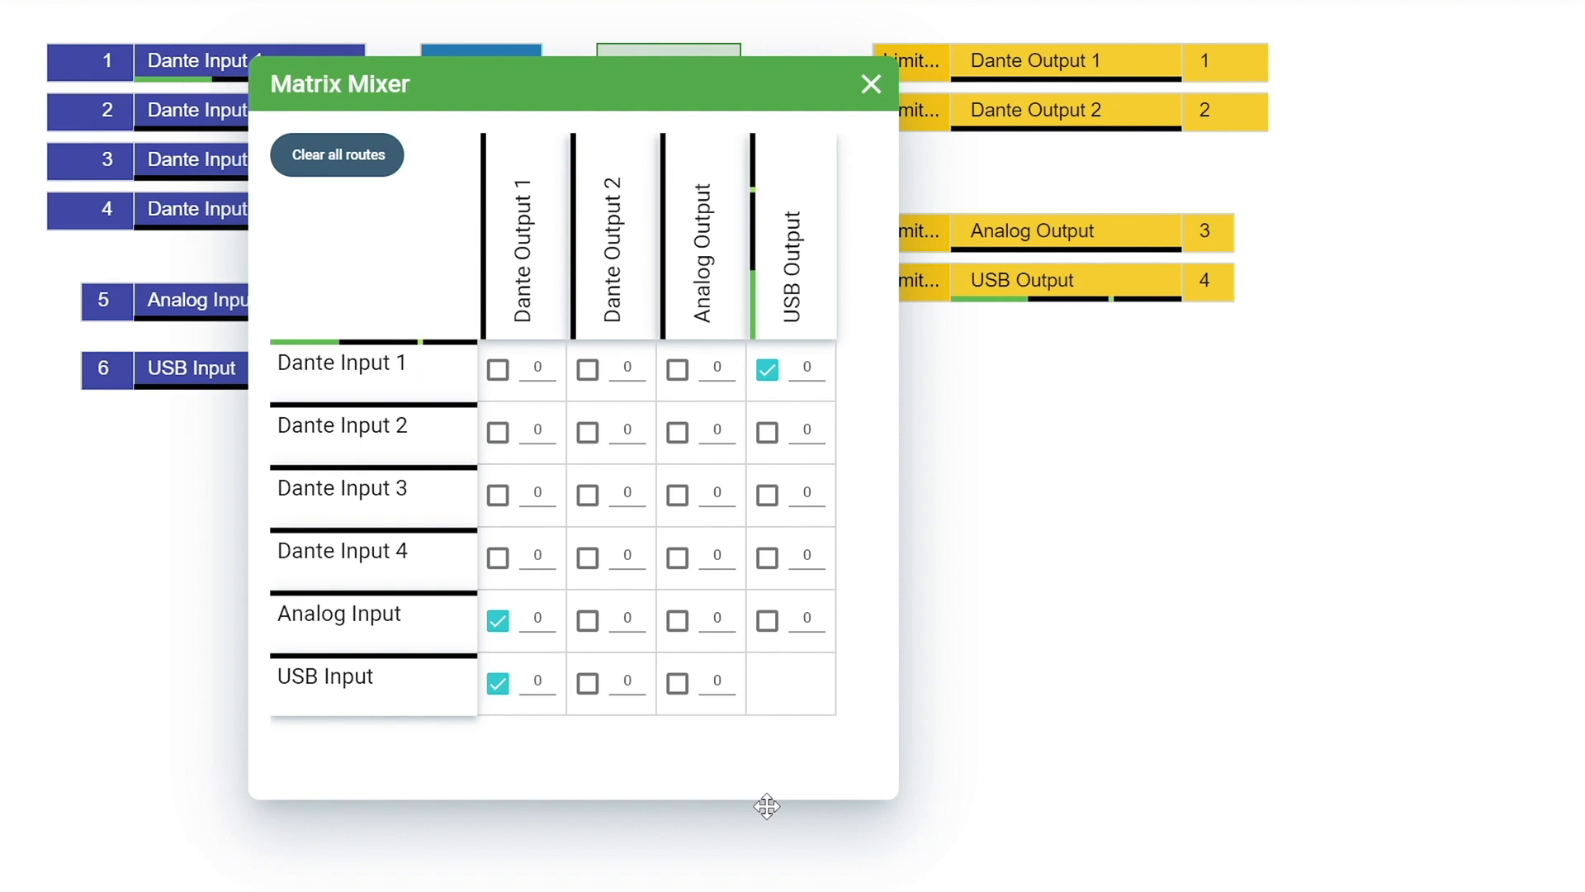
{"action": "mouse_move", "coordinate": [812, 396]}
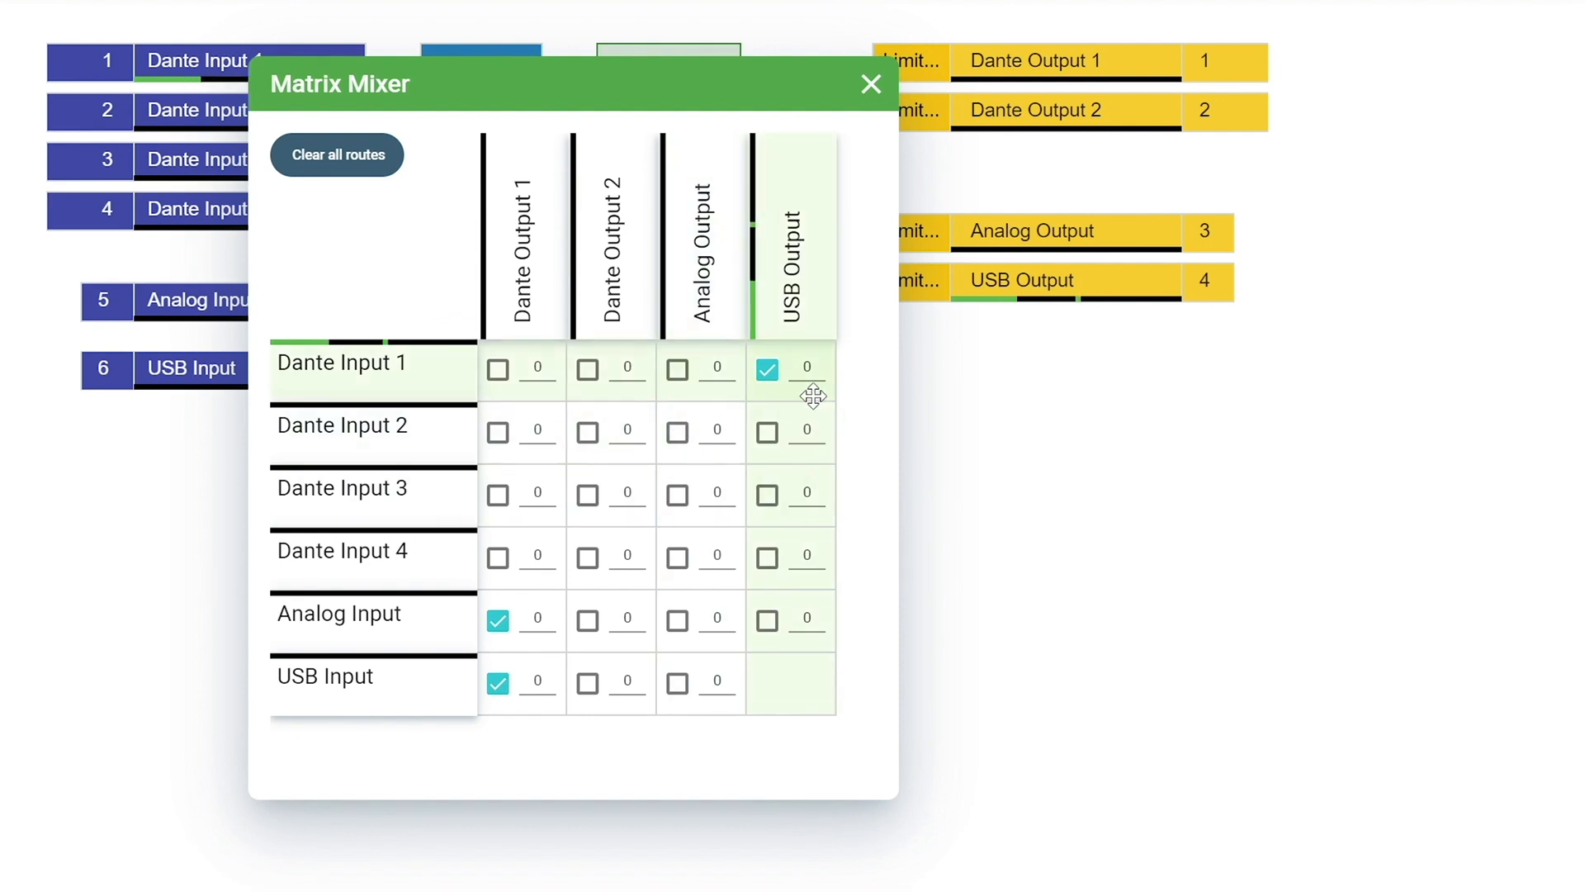
{"action": "mouse_move", "coordinate": [438, 382]}
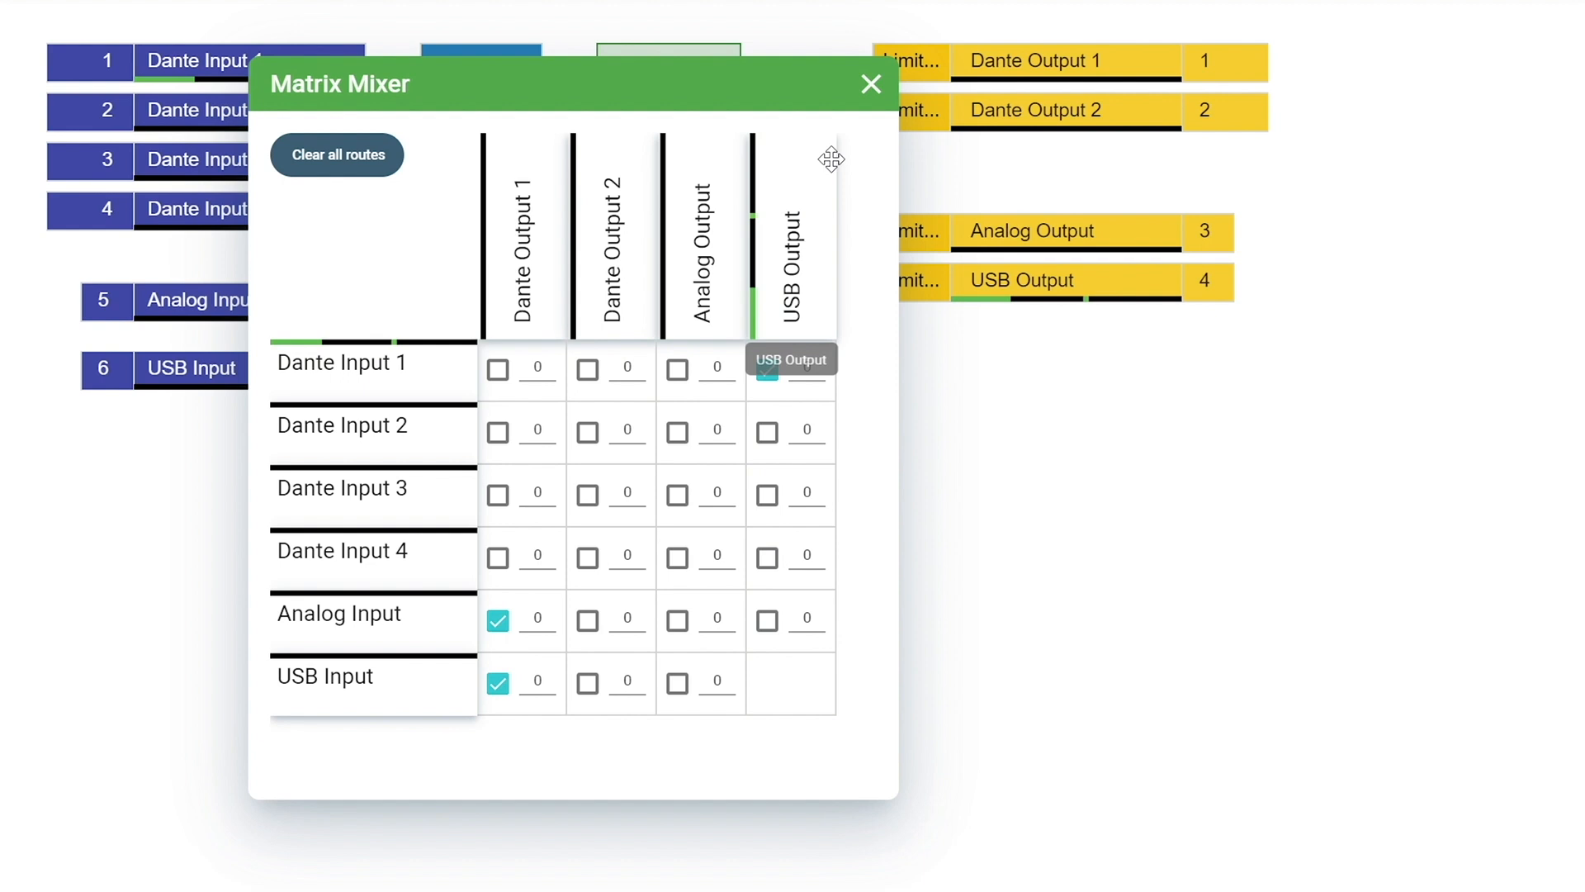
Review the ANIUSB matrix routes: Dante Input 1 to USB Output, Analog/USB to Dante Output 1
{"action": "left_click", "coordinate": [871, 83]}
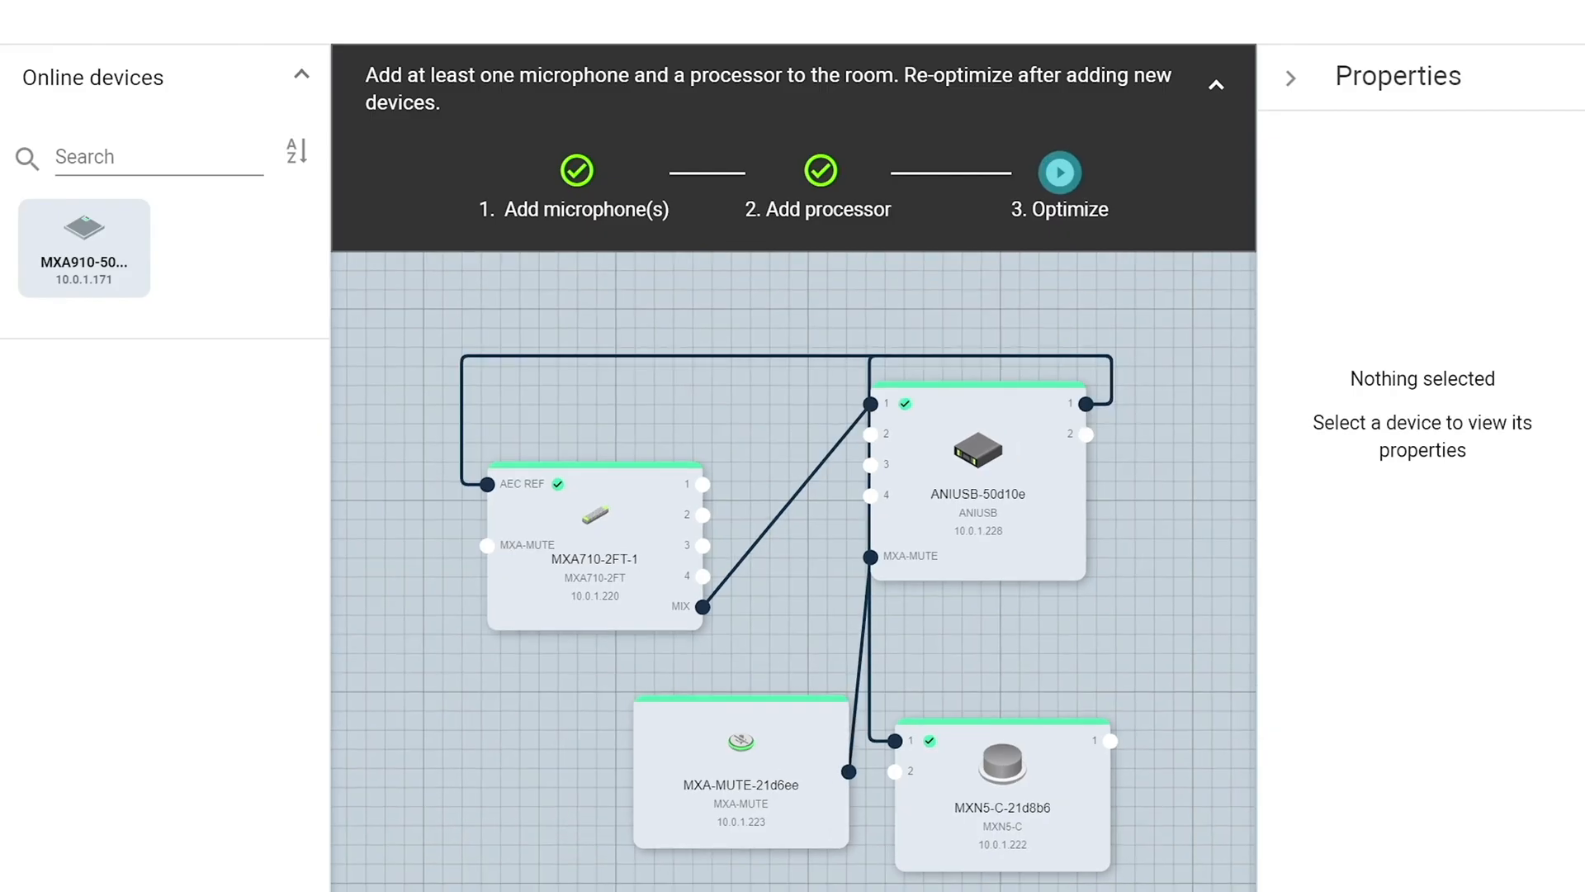
Open the MXN5-C-21d8b6 device's channel settings from the routing view
{"action": "left_click", "coordinate": [1000, 807]}
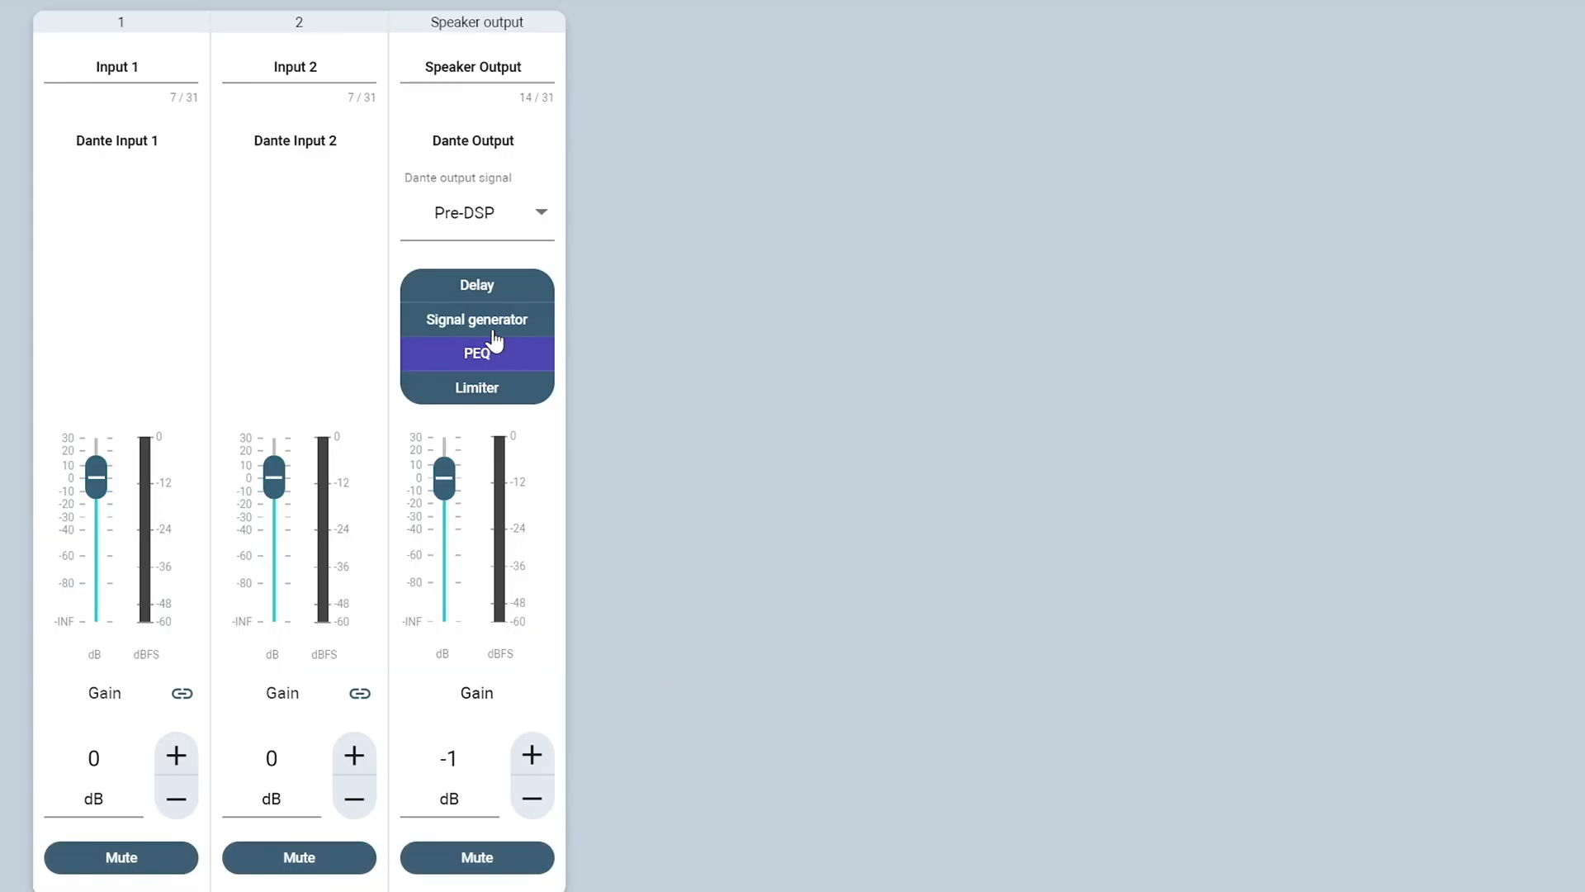
Raise the signal generator gain to -8 dB, then play and stop the 1000 Hz tone
{"action": "left_click", "coordinate": [477, 320]}
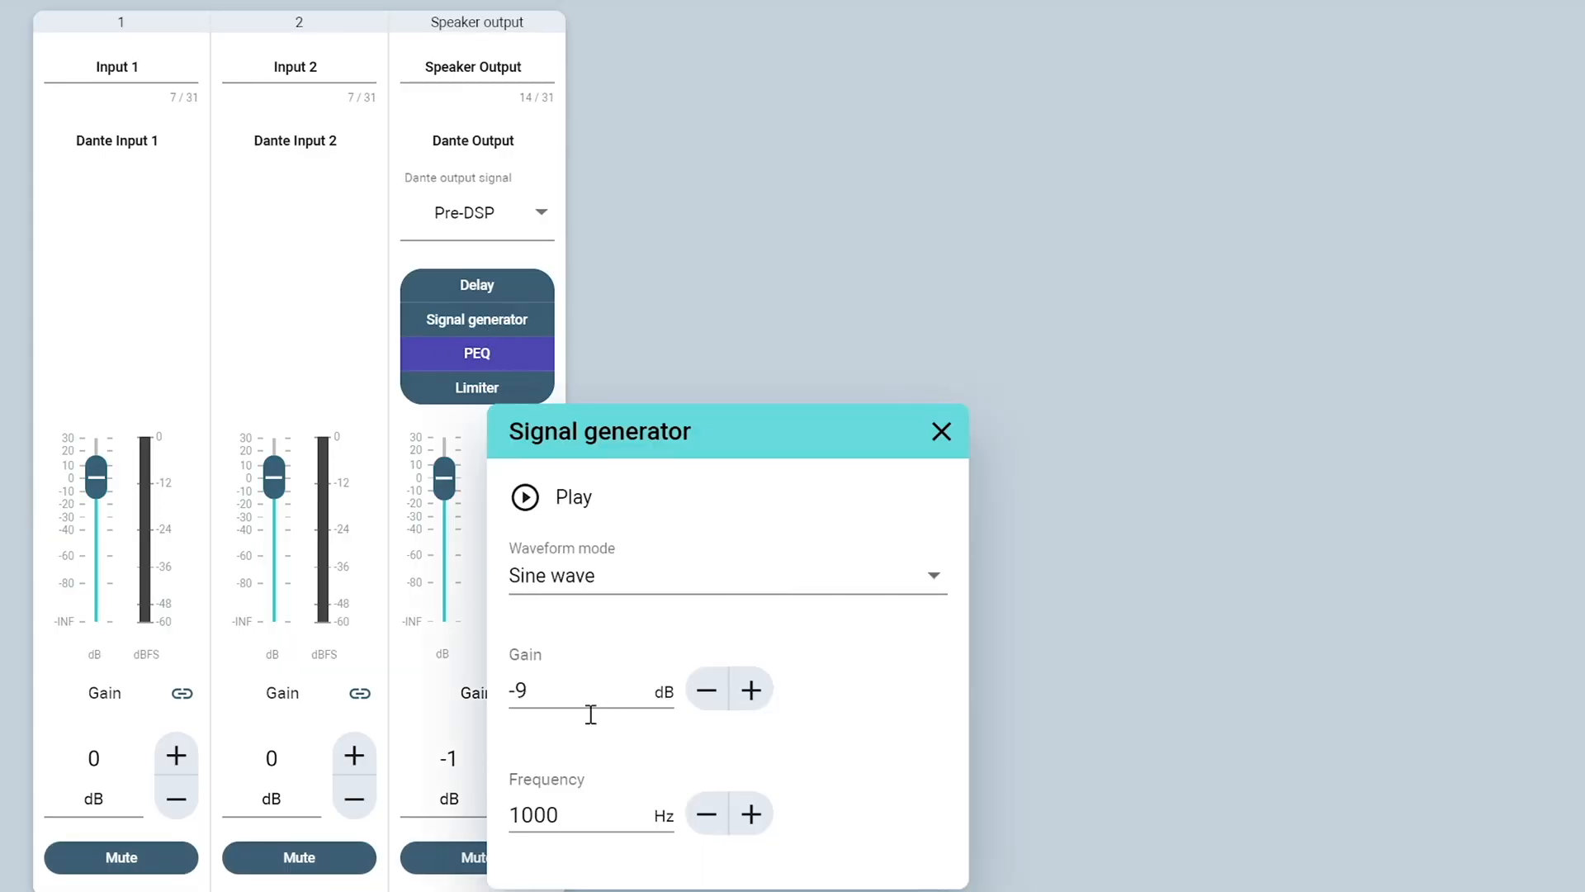
{"action": "left_click", "coordinate": [751, 690]}
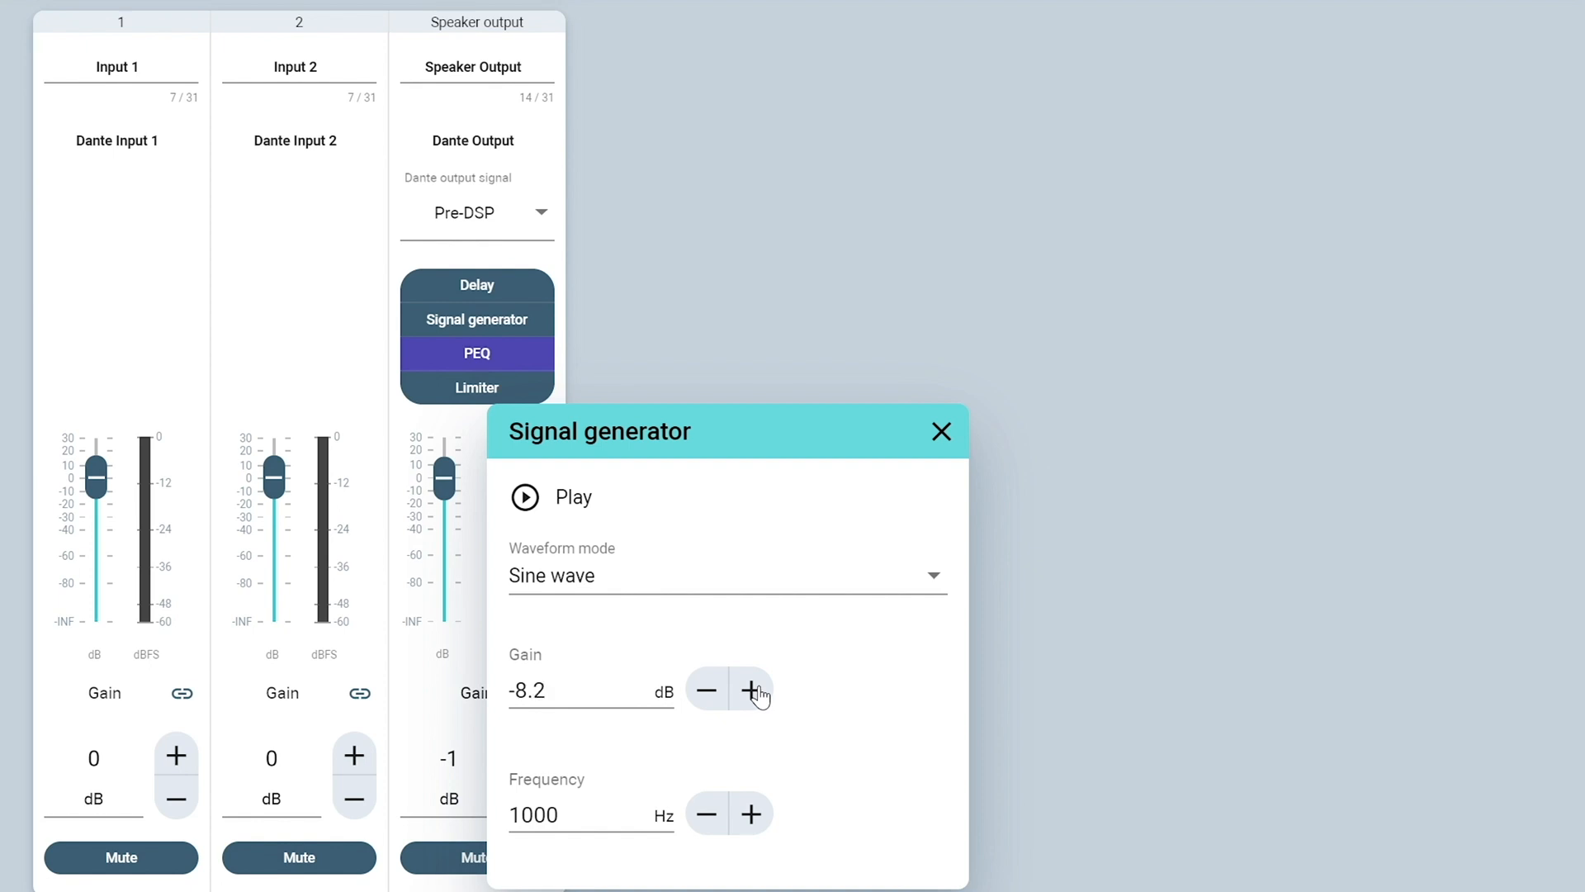
{"action": "left_click", "coordinate": [525, 497]}
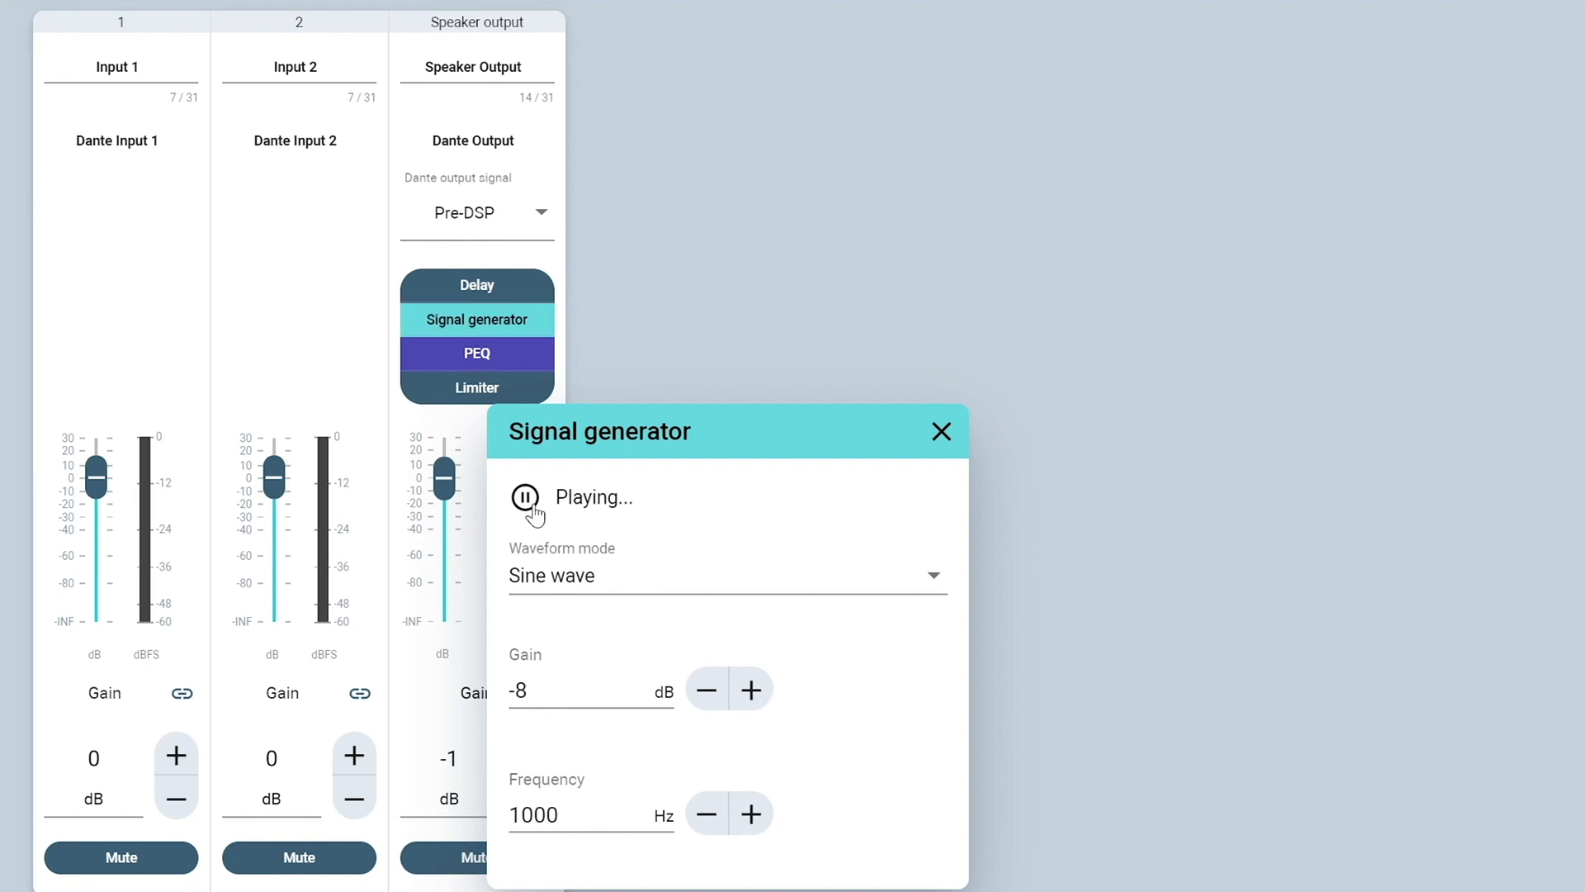
{"action": "left_click", "coordinate": [525, 497]}
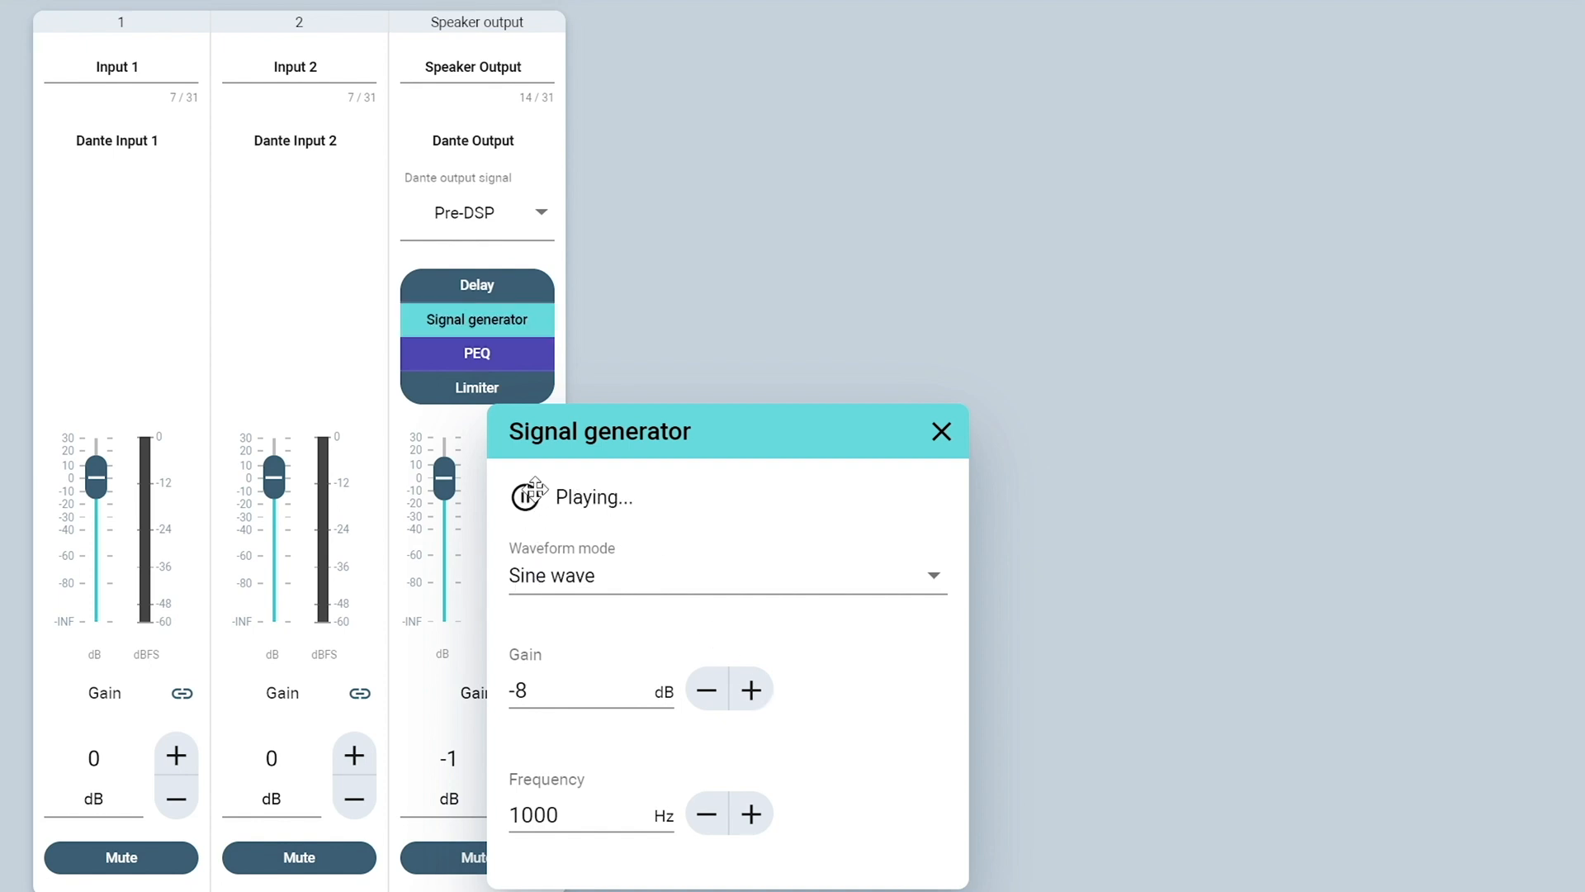
{"action": "left_click", "coordinate": [942, 431]}
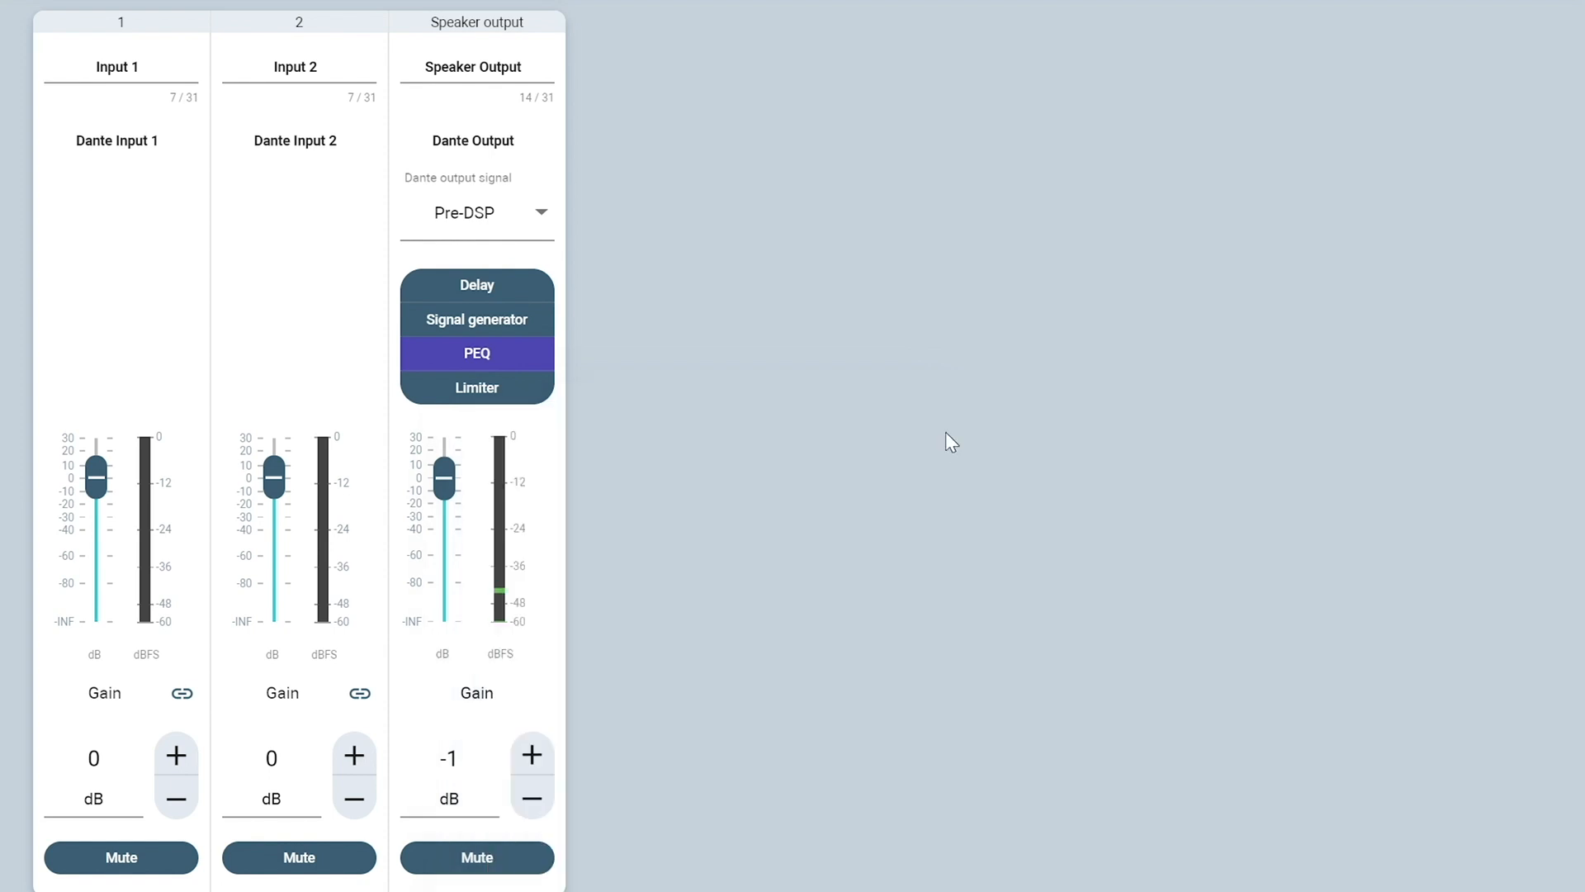
{"action": "mouse_move", "coordinate": [672, 474]}
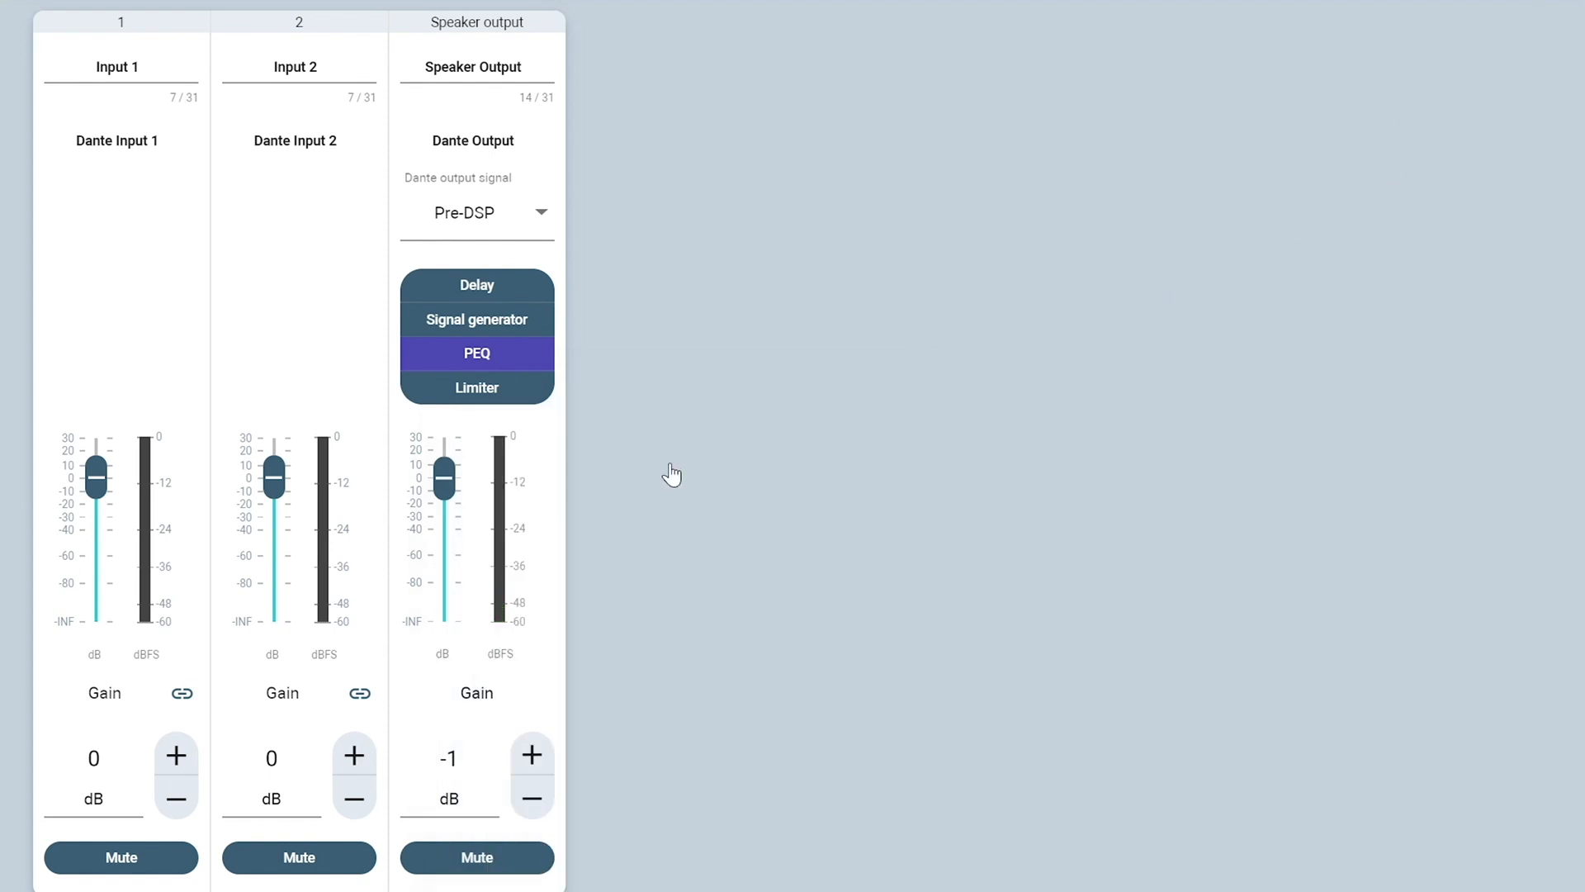